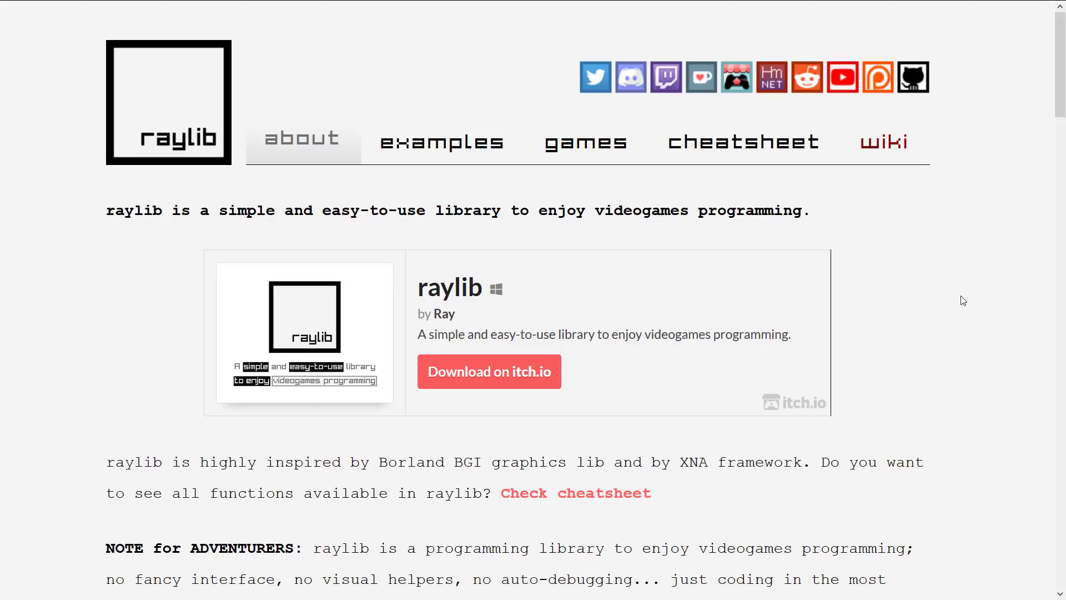
{"action": "mouse_move", "coordinate": [803, 264]}
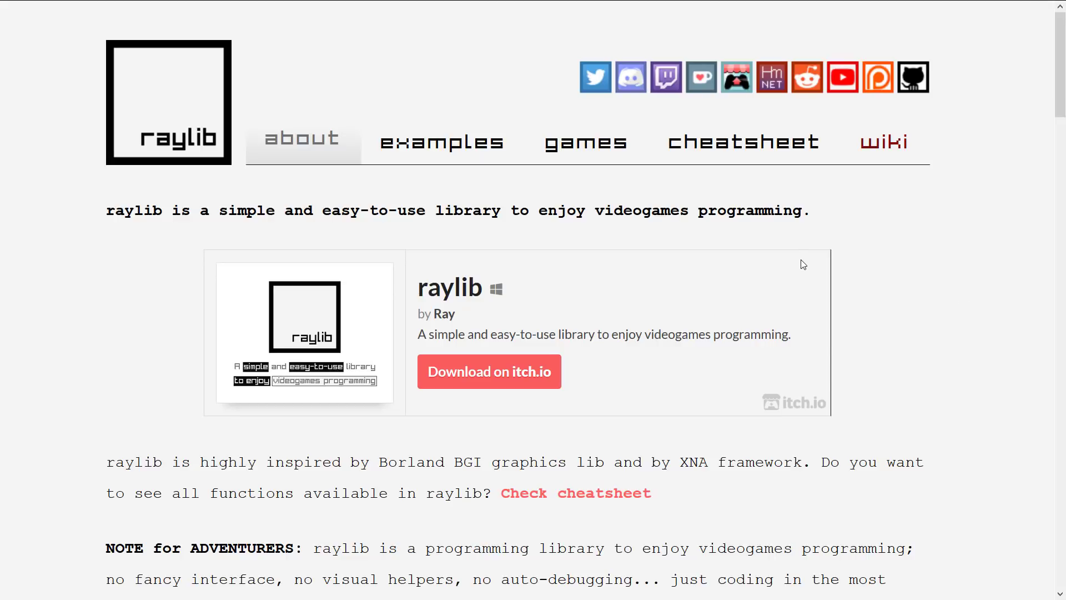
- Scroll the raylib.com home page past supported platforms and language bindings to the tools and community sections
{"action": "scroll", "scroll_direction": "down", "scroll_amount": 3}
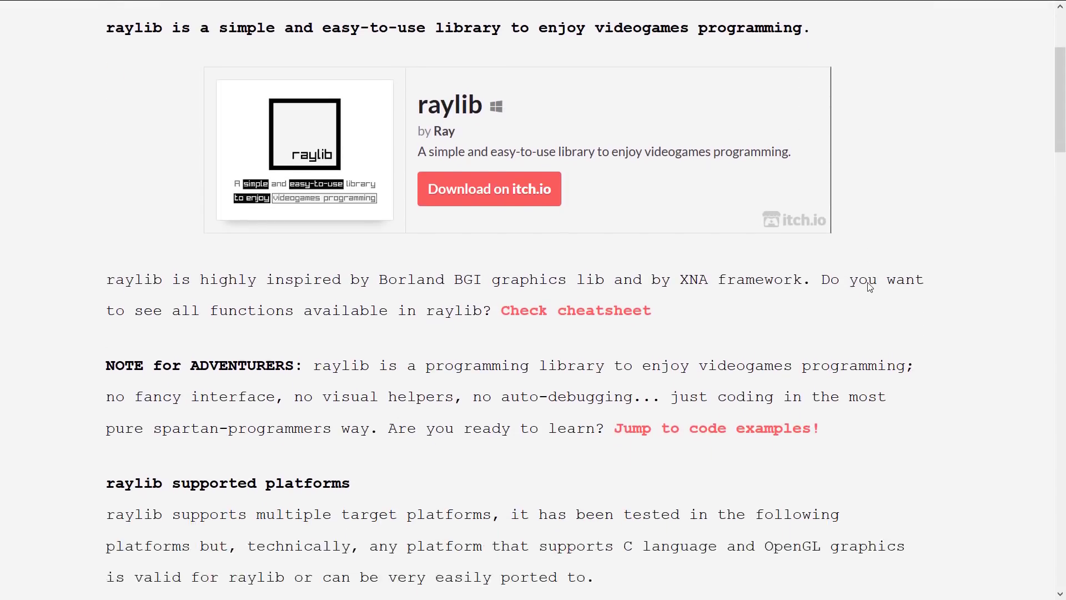
{"action": "scroll", "scroll_direction": "down", "scroll_amount": 3}
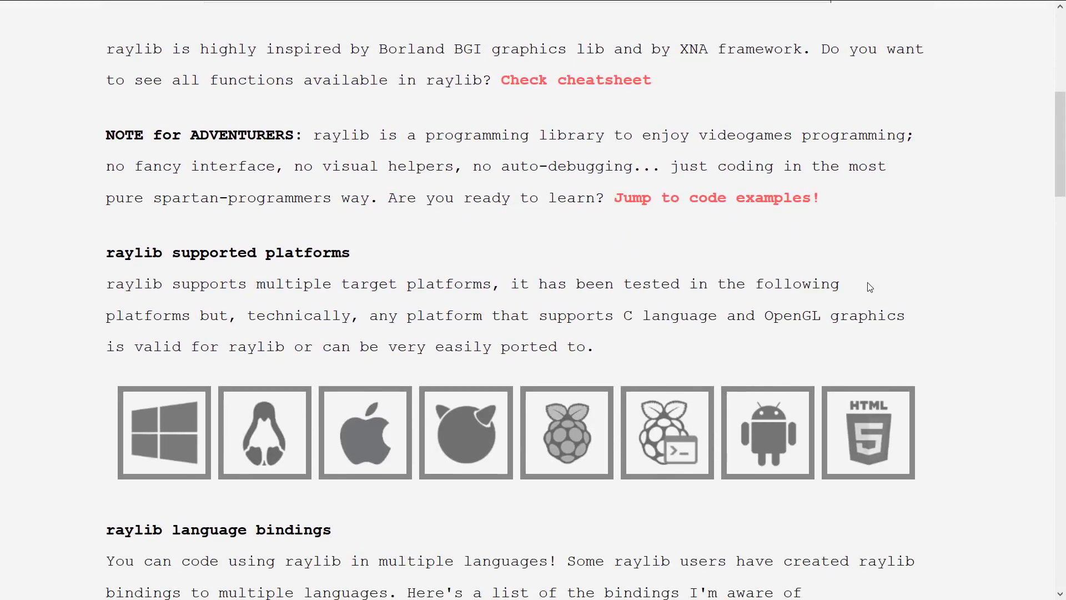
{"action": "mouse_move", "coordinate": [187, 277]}
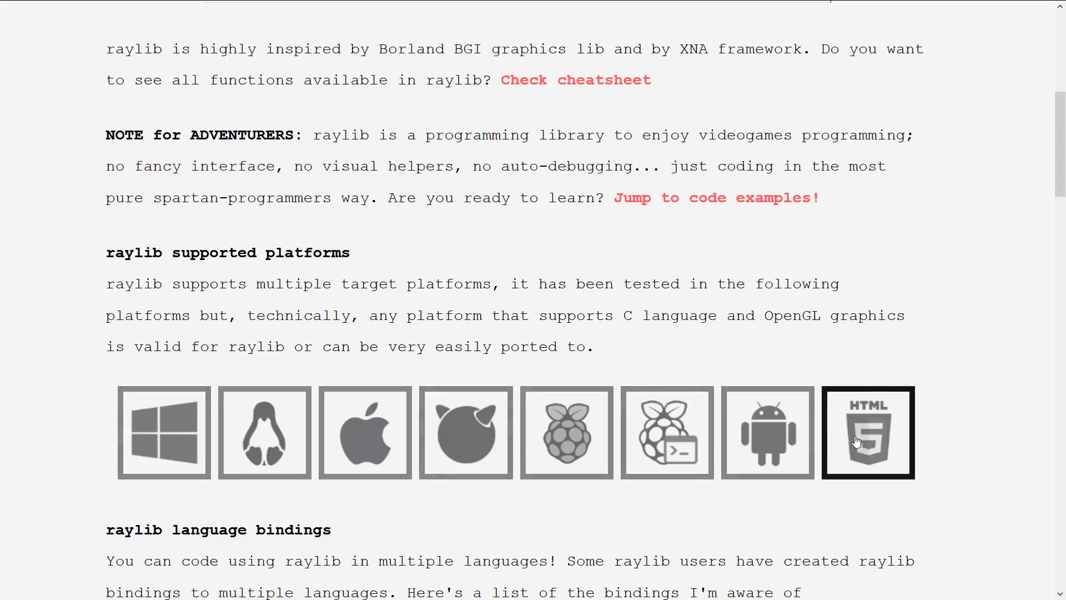
{"action": "mouse_move", "coordinate": [466, 432]}
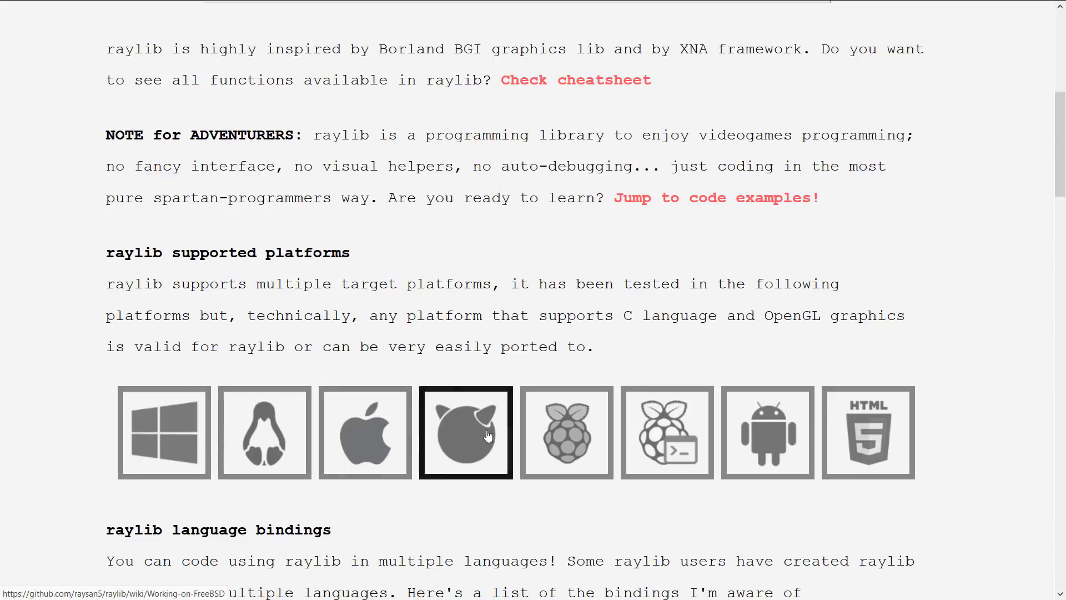
{"action": "mouse_move", "coordinate": [476, 437]}
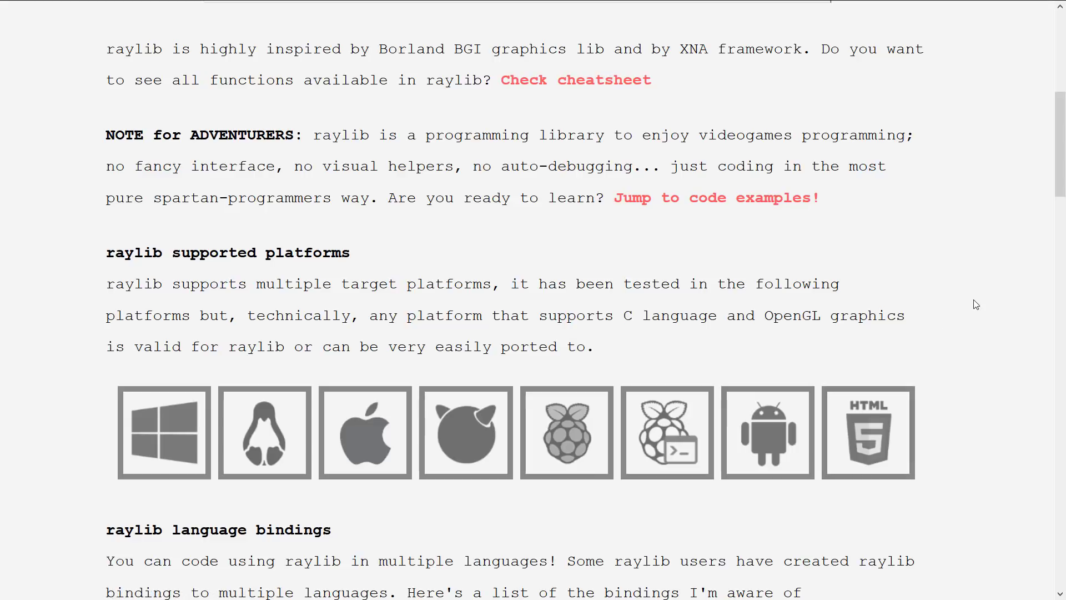
{"action": "scroll", "scroll_direction": "down", "scroll_amount": 3}
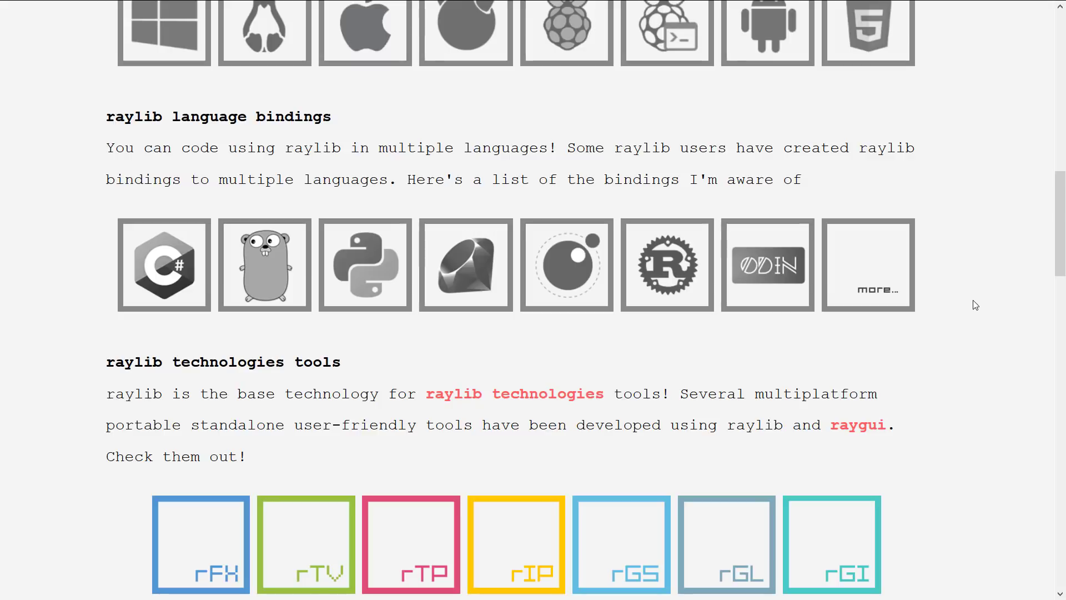
{"action": "mouse_move", "coordinate": [870, 342]}
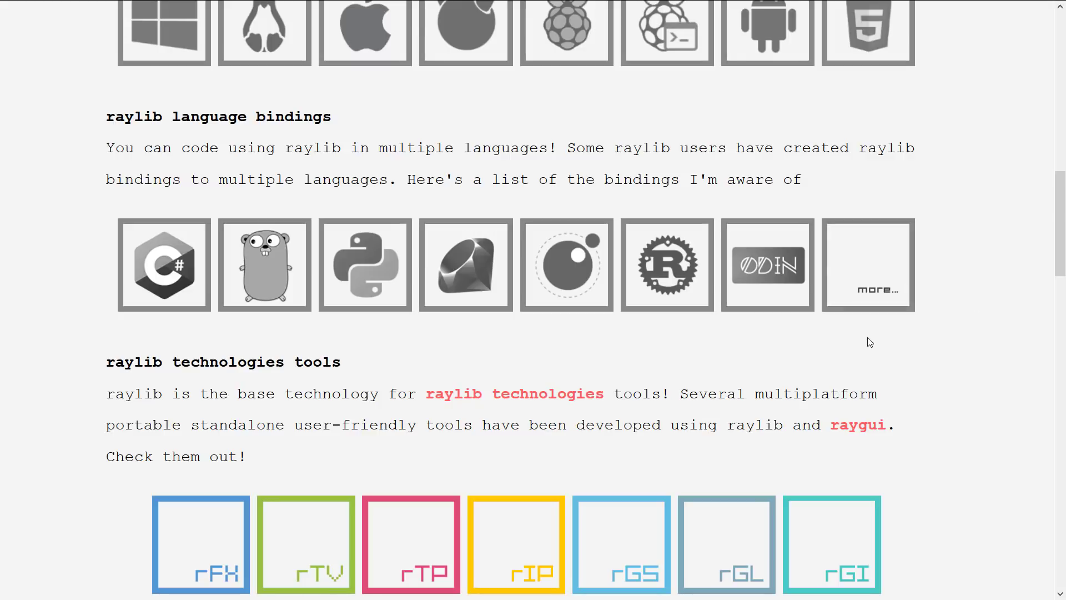
{"action": "mouse_move", "coordinate": [279, 220]}
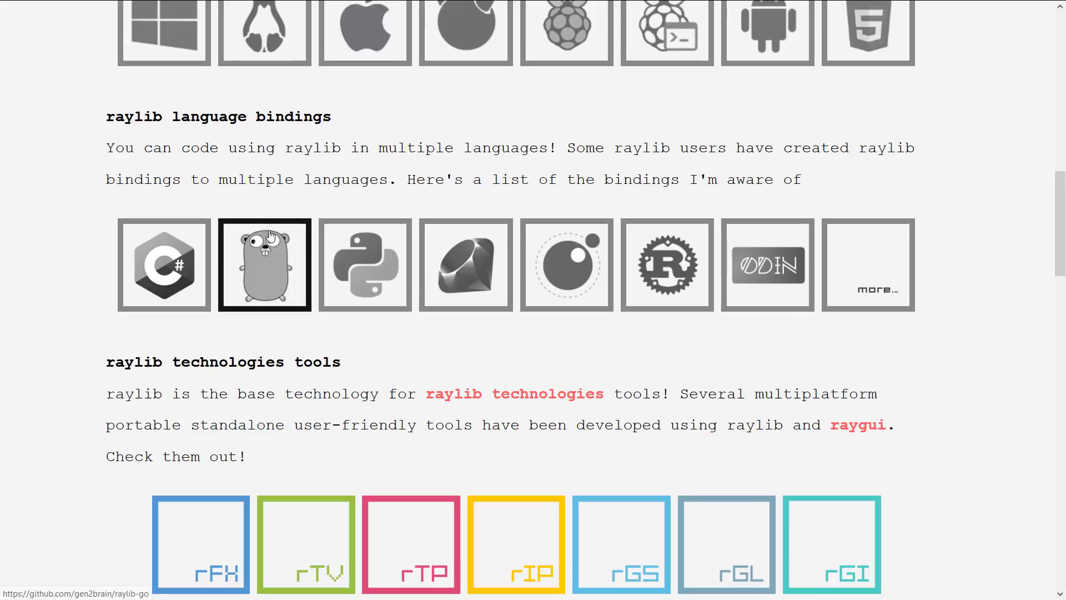
{"action": "scroll", "scroll_direction": "down", "scroll_amount": 3}
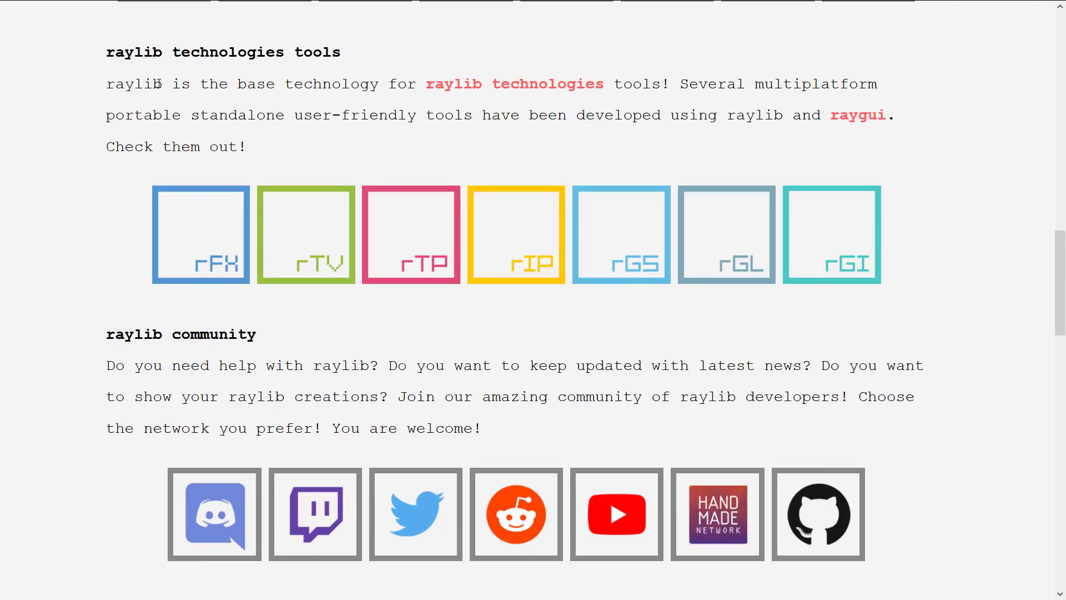
{"action": "mouse_move", "coordinate": [200, 255]}
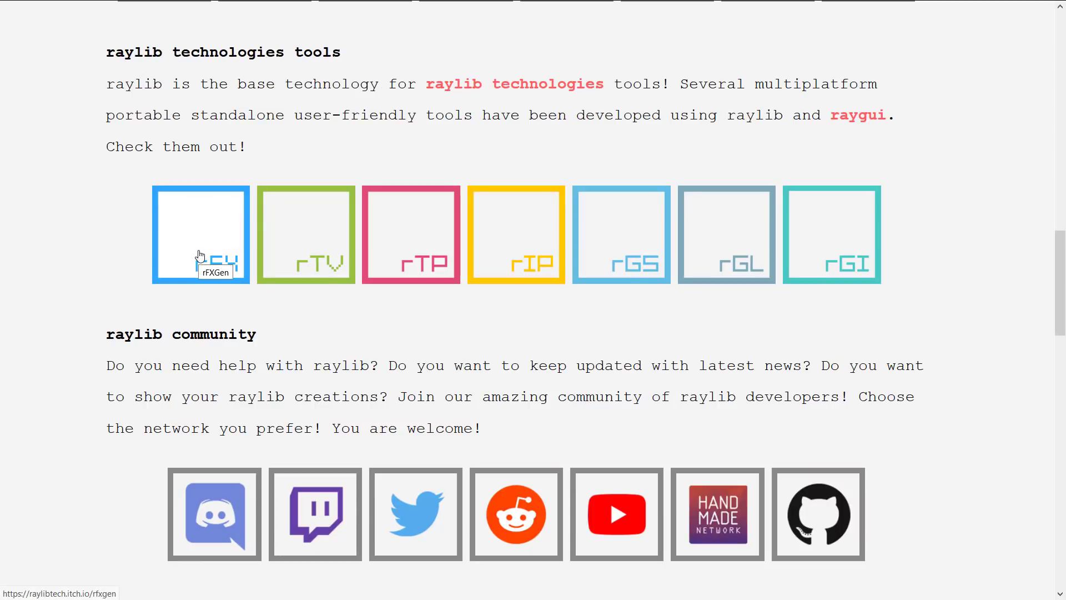
{"action": "mouse_move", "coordinate": [303, 242]}
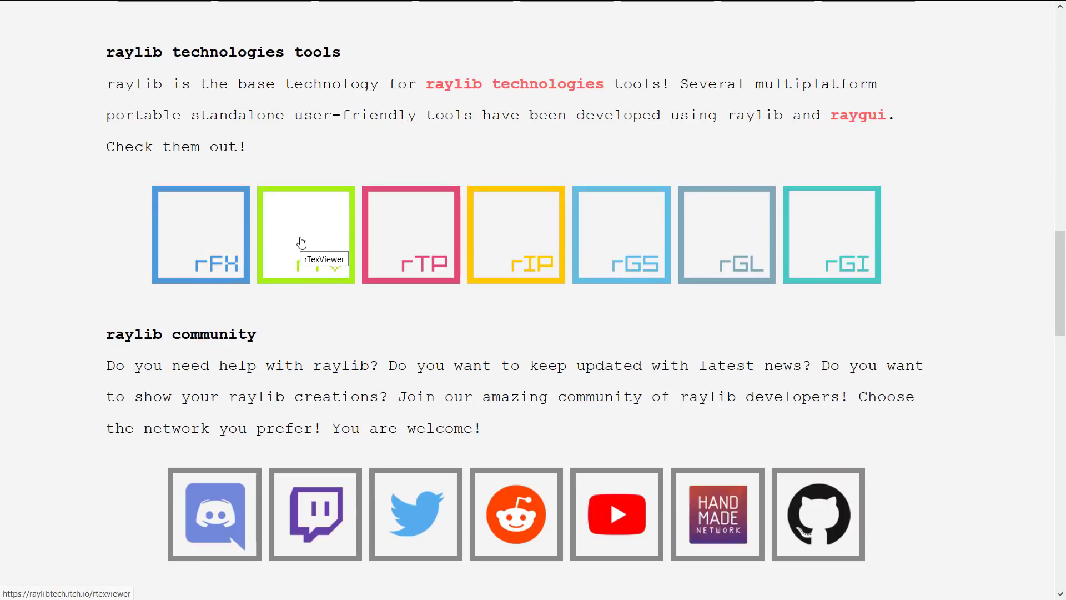
{"action": "mouse_move", "coordinate": [620, 247]}
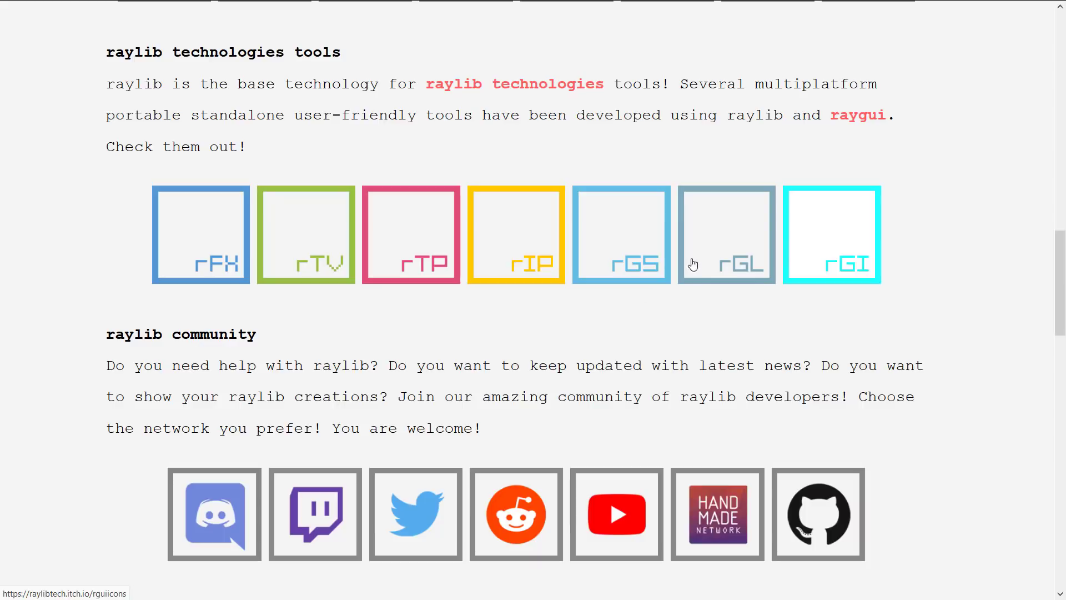
{"action": "mouse_move", "coordinate": [593, 379]}
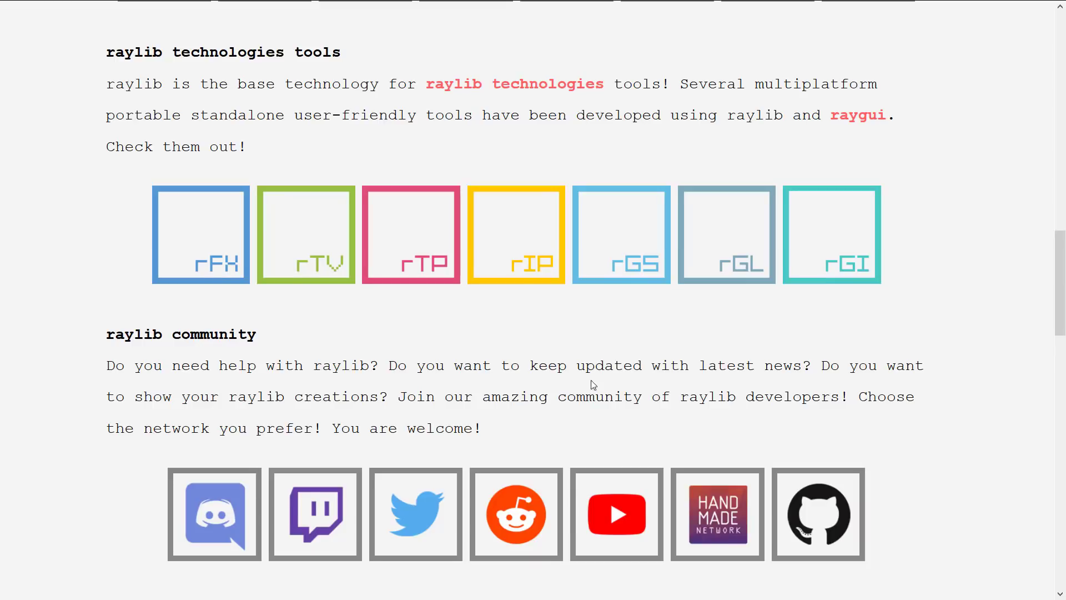
- Read the raylib features list, highlighting the 'NO external dependencies' line, down to the ARCHITECTURE image
{"action": "scroll", "scroll_direction": "down", "scroll_amount": 3}
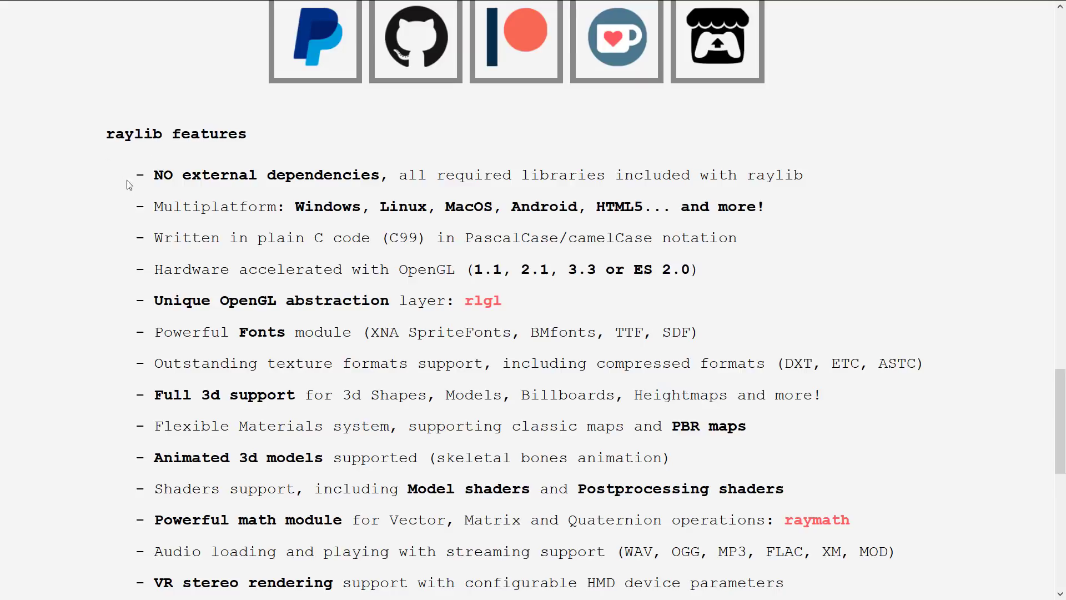
{"action": "left_click_drag", "start_coordinate": [154, 175], "coordinate": [802, 175]}
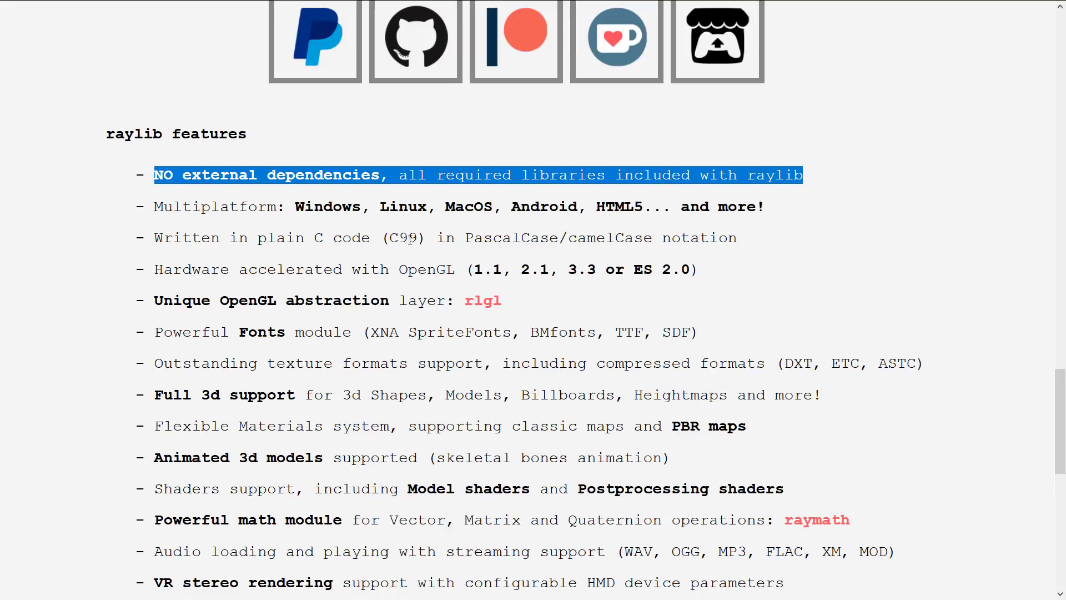
{"action": "scroll", "scroll_direction": "down", "scroll_amount": 3}
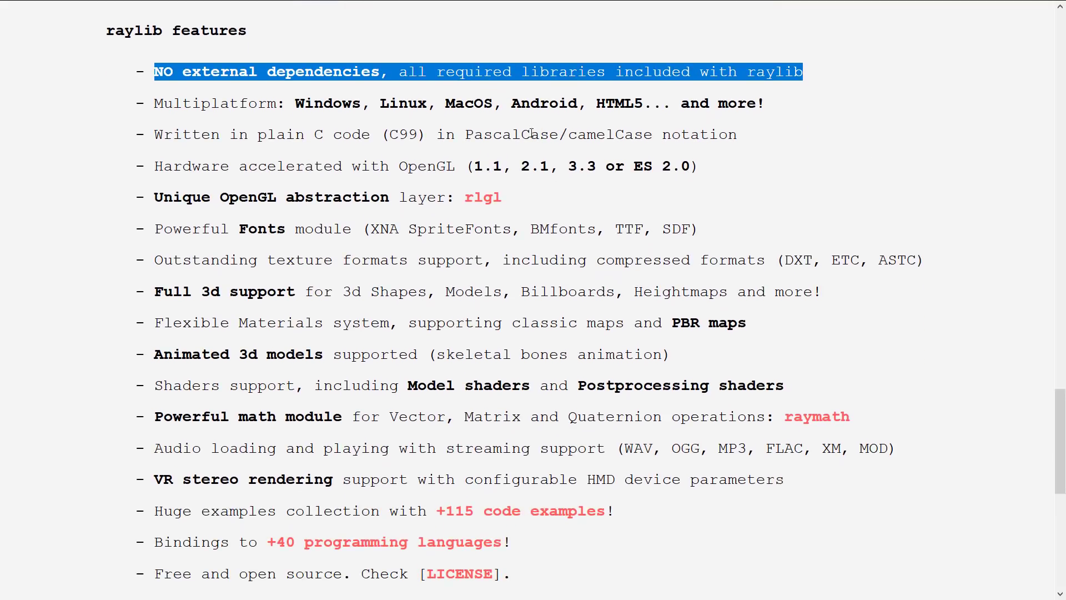
{"action": "mouse_move", "coordinate": [288, 189]}
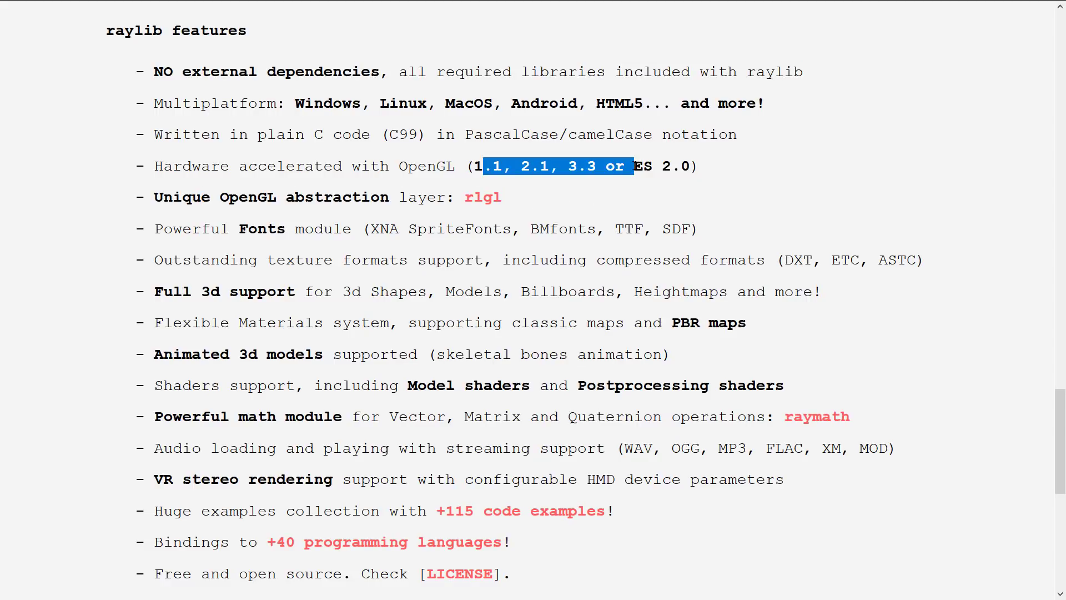
{"action": "left_click", "coordinate": [768, 179]}
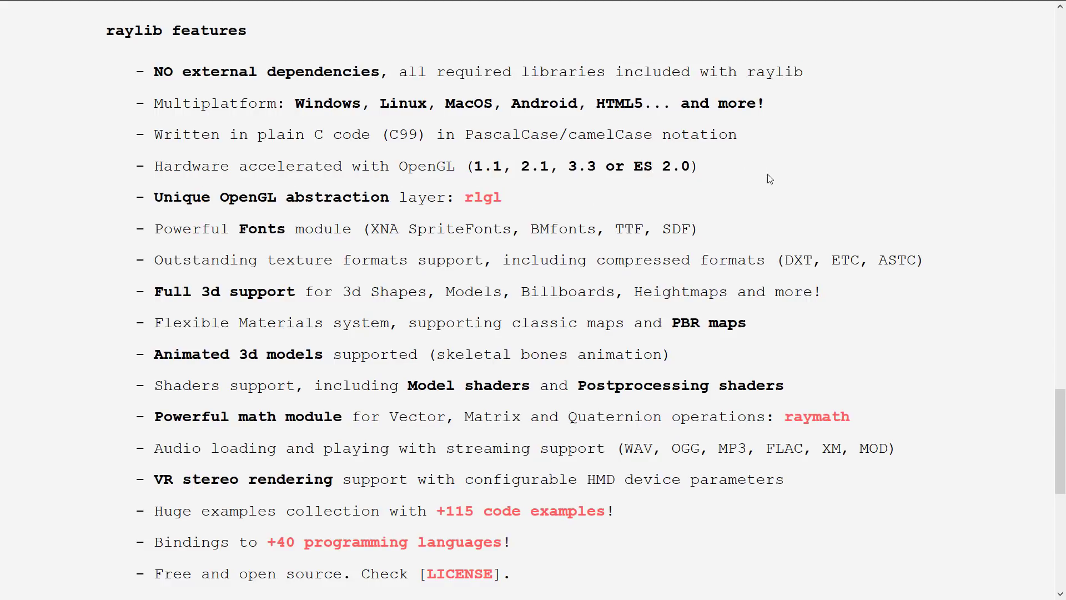
{"action": "scroll", "scroll_direction": "down", "scroll_amount": 3}
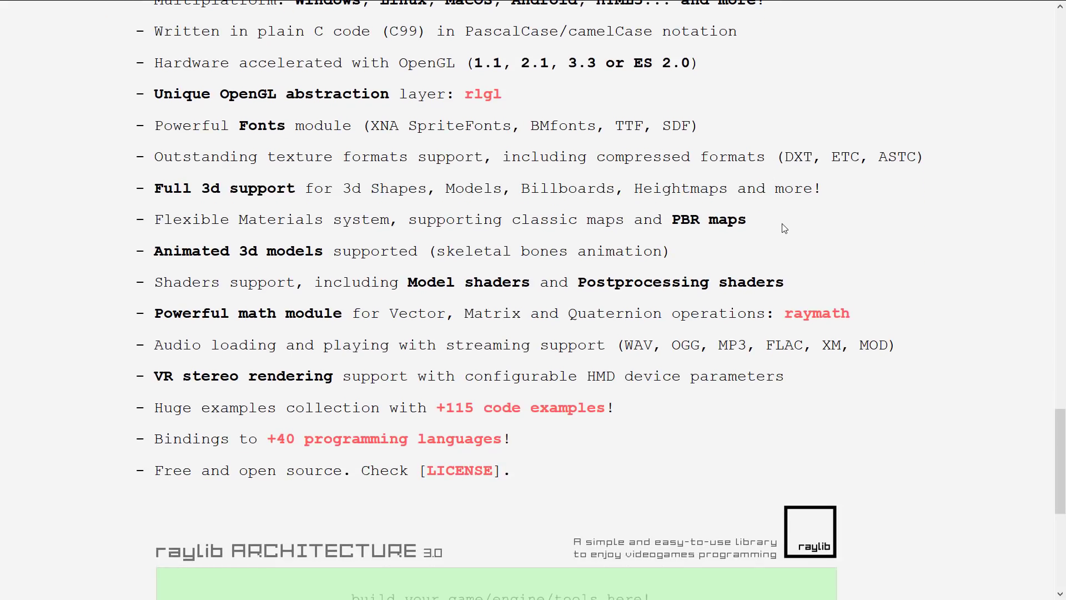
{"action": "scroll", "scroll_direction": "down", "scroll_amount": 3}
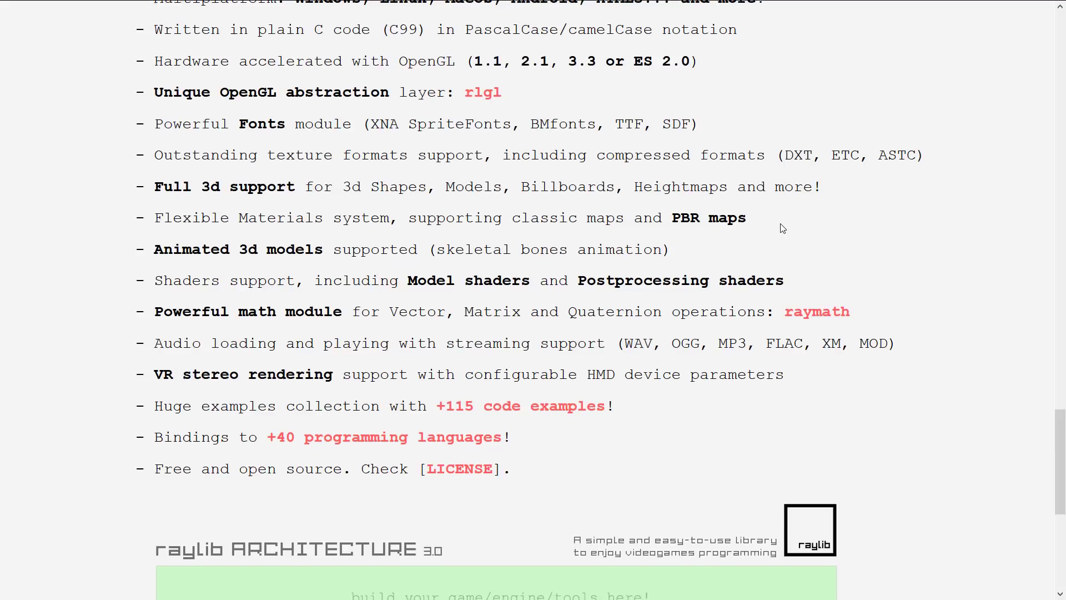
{"action": "scroll", "scroll_direction": "down", "scroll_amount": 3}
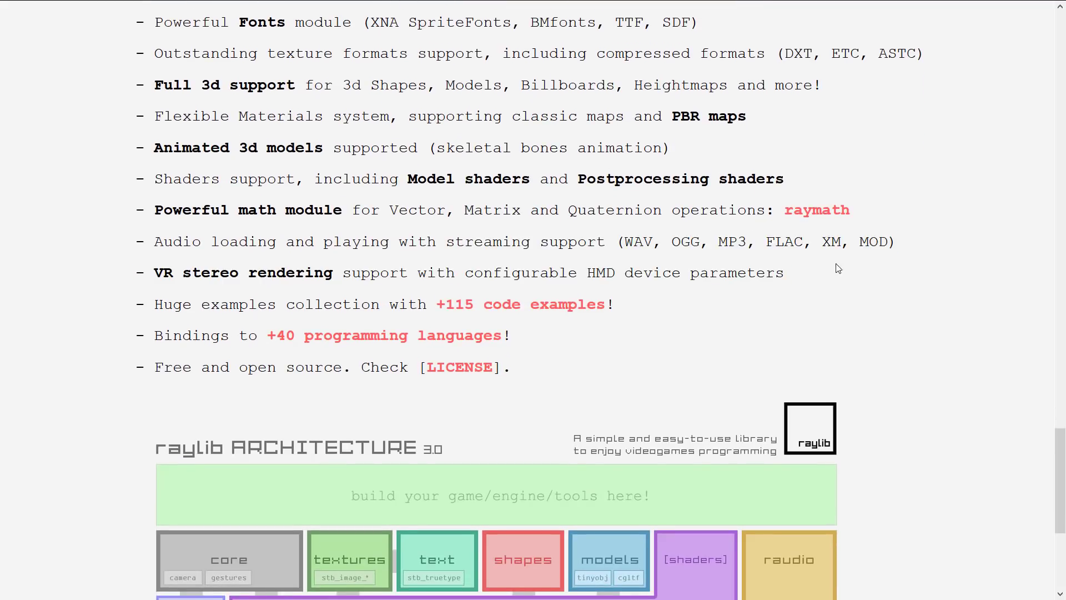
- Scroll to the page bottom showing the full raylib 3.0 architecture diagram and platforms row
{"action": "scroll", "scroll_direction": "down", "scroll_amount": 3}
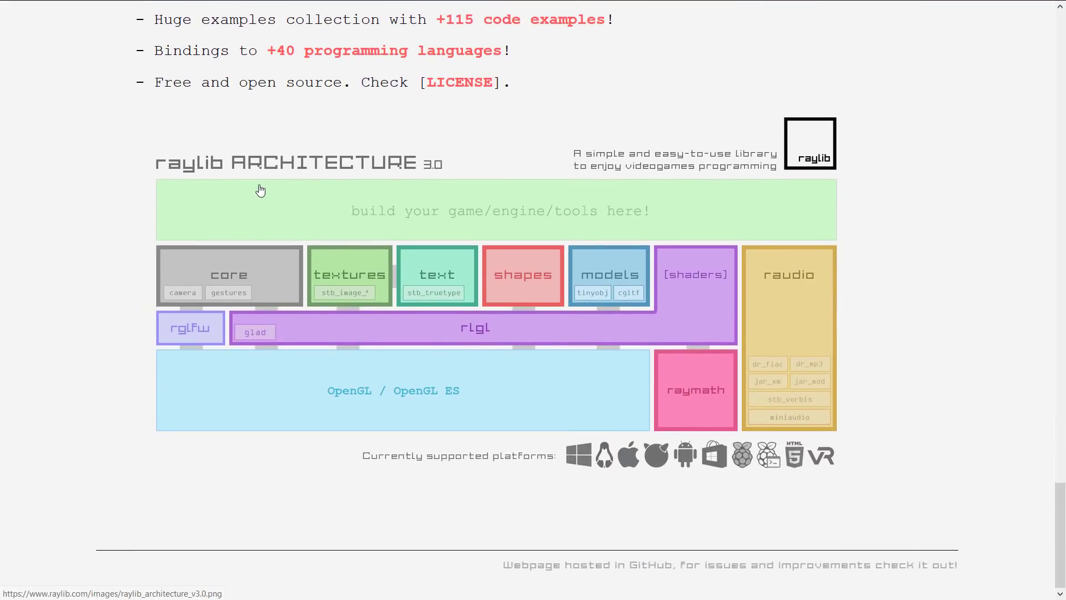
{"action": "mouse_move", "coordinate": [682, 209]}
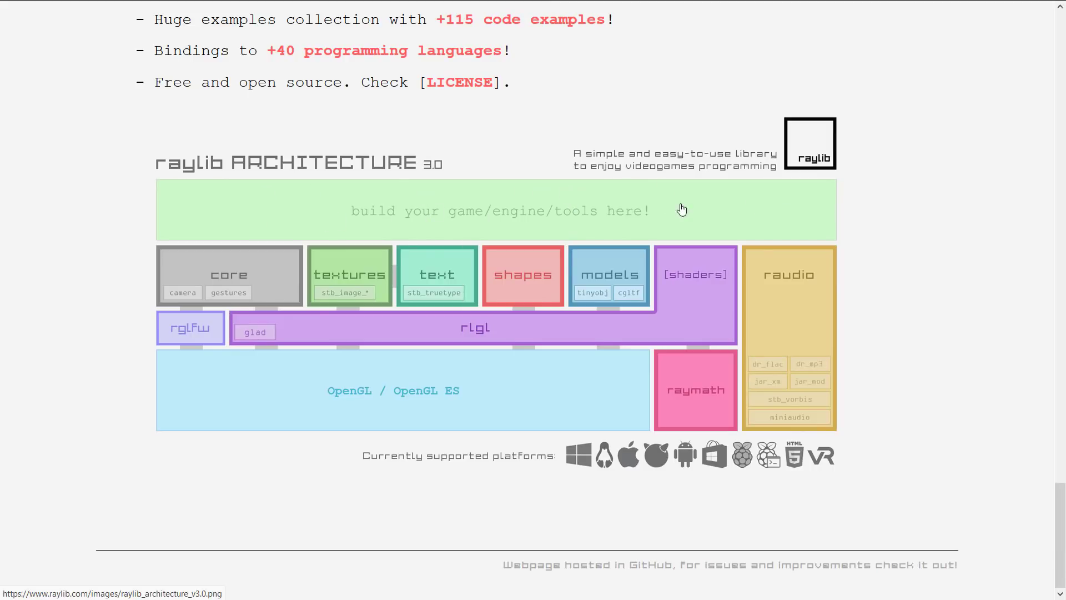
{"action": "mouse_move", "coordinate": [458, 287]}
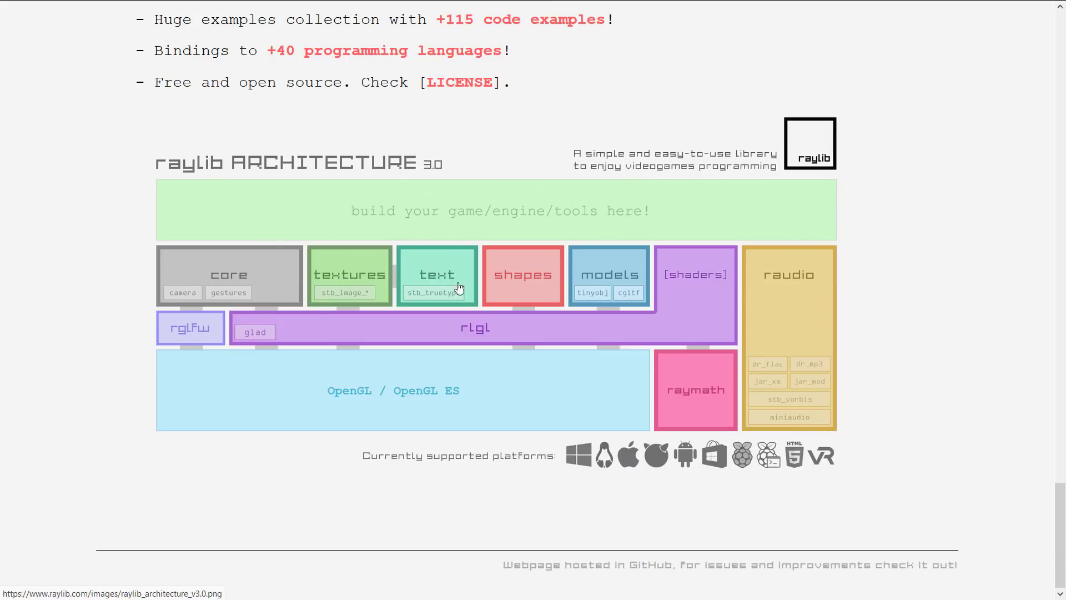
{"action": "mouse_move", "coordinate": [560, 274]}
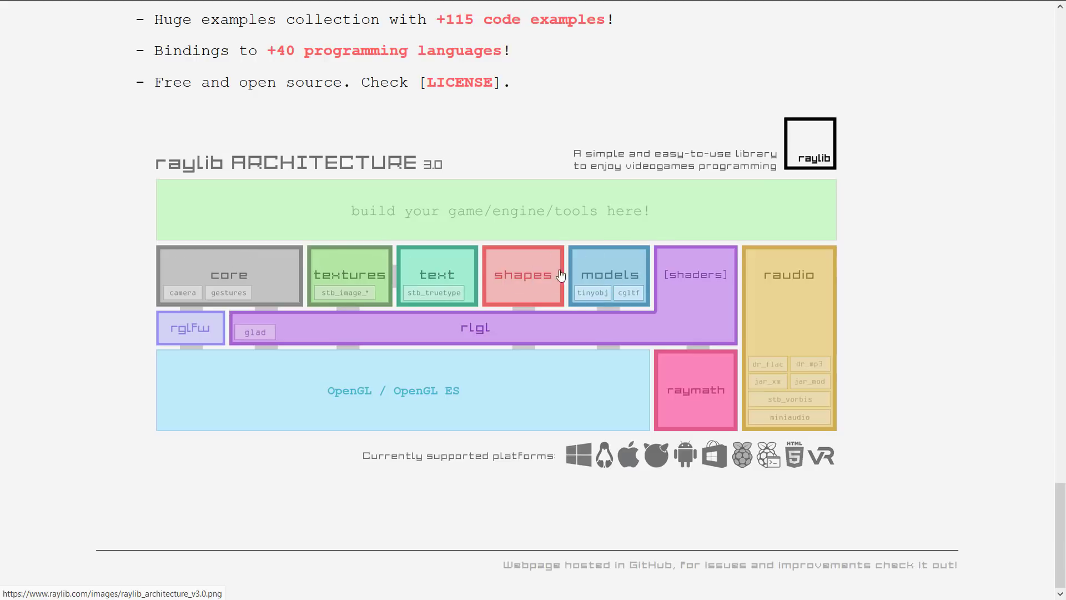
{"action": "mouse_move", "coordinate": [899, 219]}
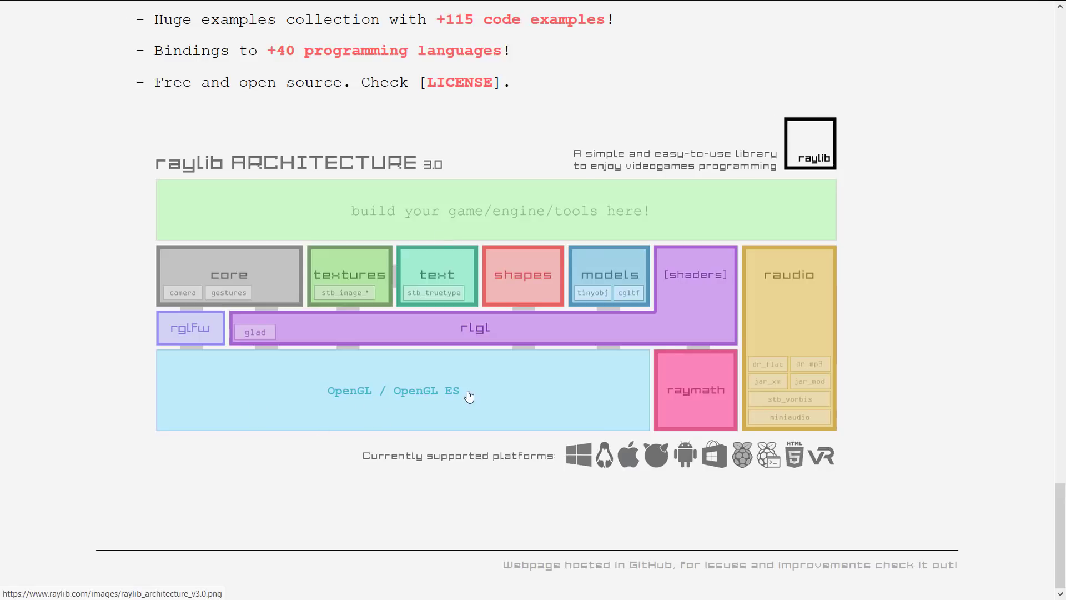
{"action": "mouse_move", "coordinate": [714, 397]}
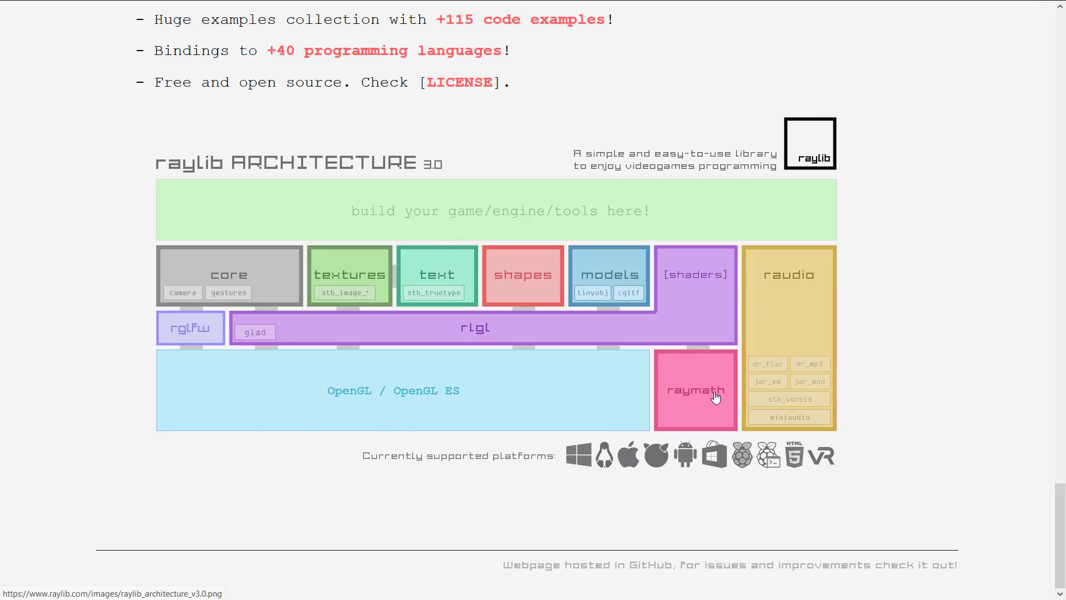
{"action": "mouse_move", "coordinate": [815, 282]}
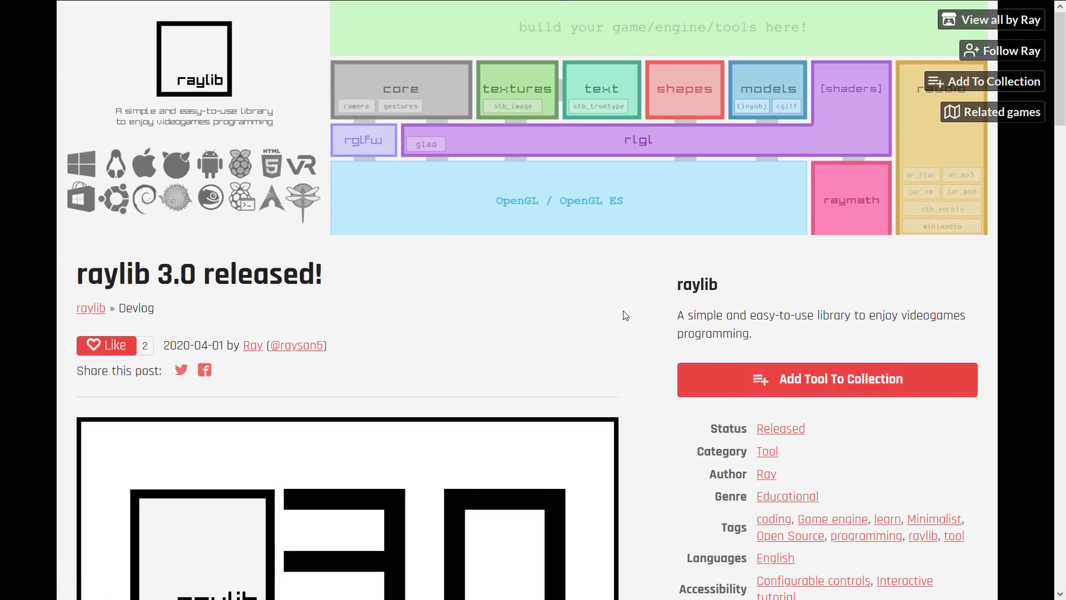
- Scroll the itch.io raylib 3.0 devlog post down to the Files section with MinGW and TCC Windows installers
{"action": "scroll", "scroll_direction": "down", "scroll_amount": 3}
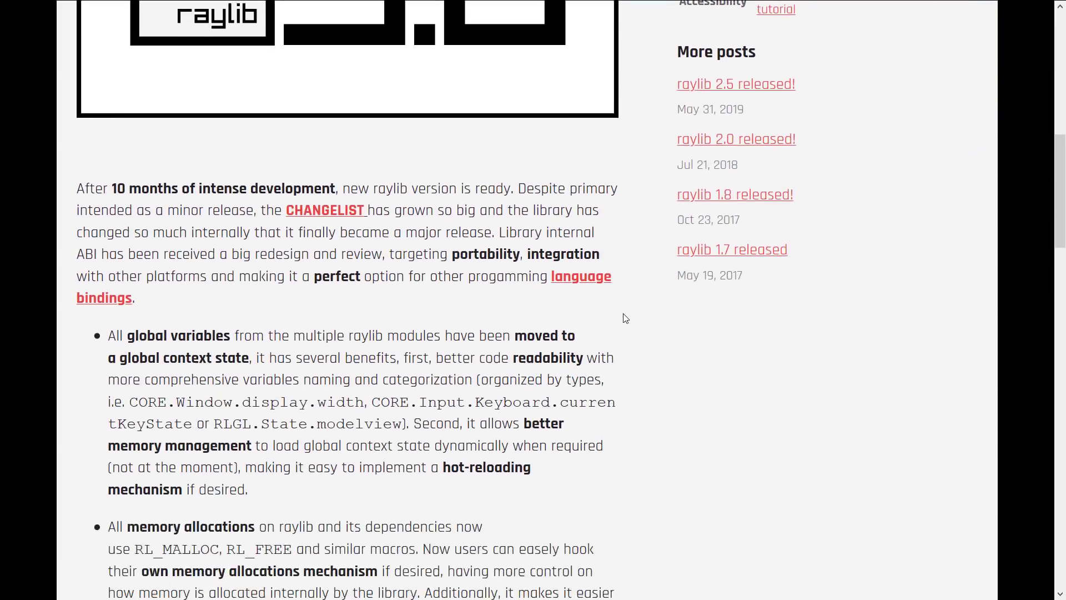
{"action": "scroll", "scroll_direction": "down", "scroll_amount": 3}
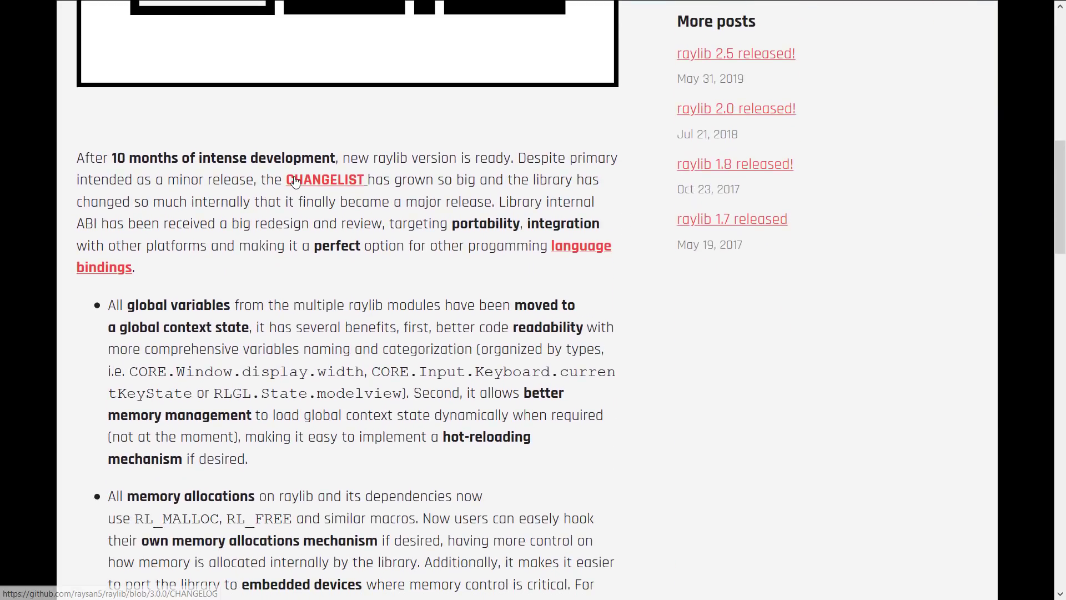
{"action": "scroll", "scroll_direction": "down", "scroll_amount": 3}
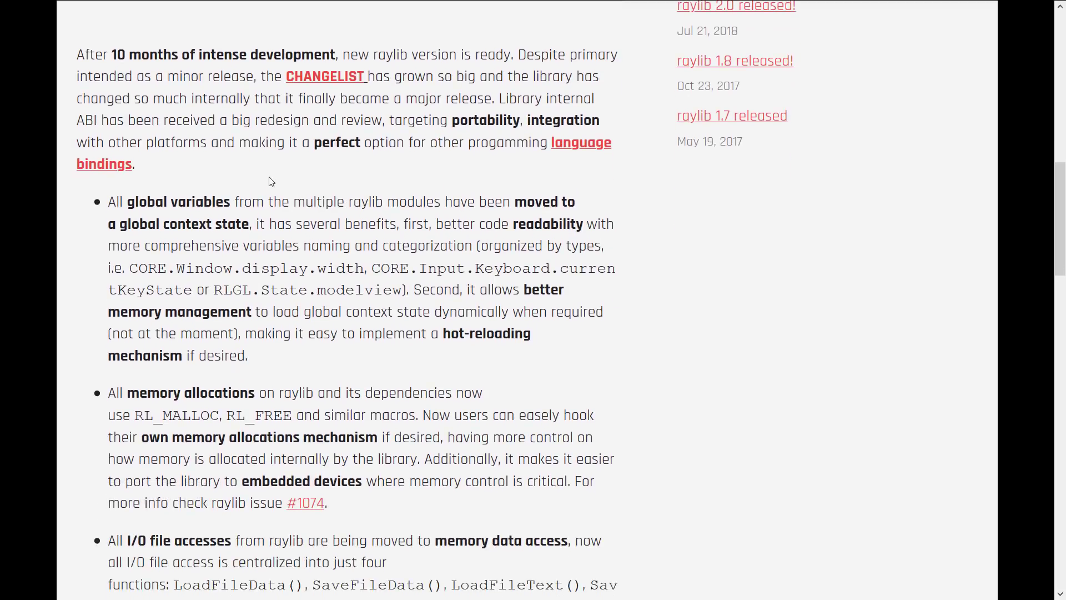
{"action": "scroll", "scroll_direction": "down", "scroll_amount": 3}
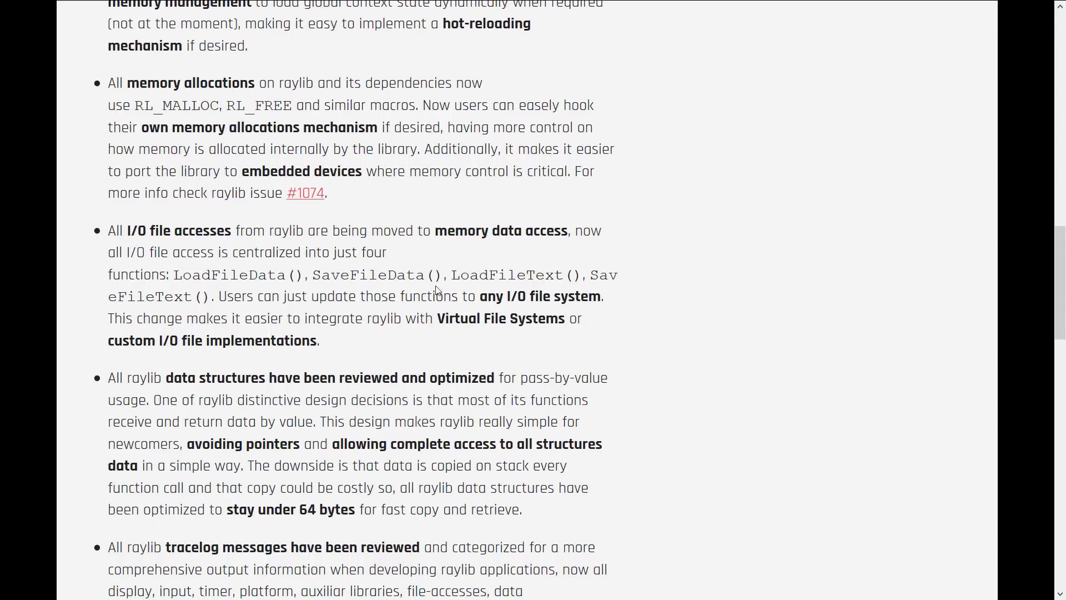
{"action": "scroll", "scroll_direction": "down", "scroll_amount": 3}
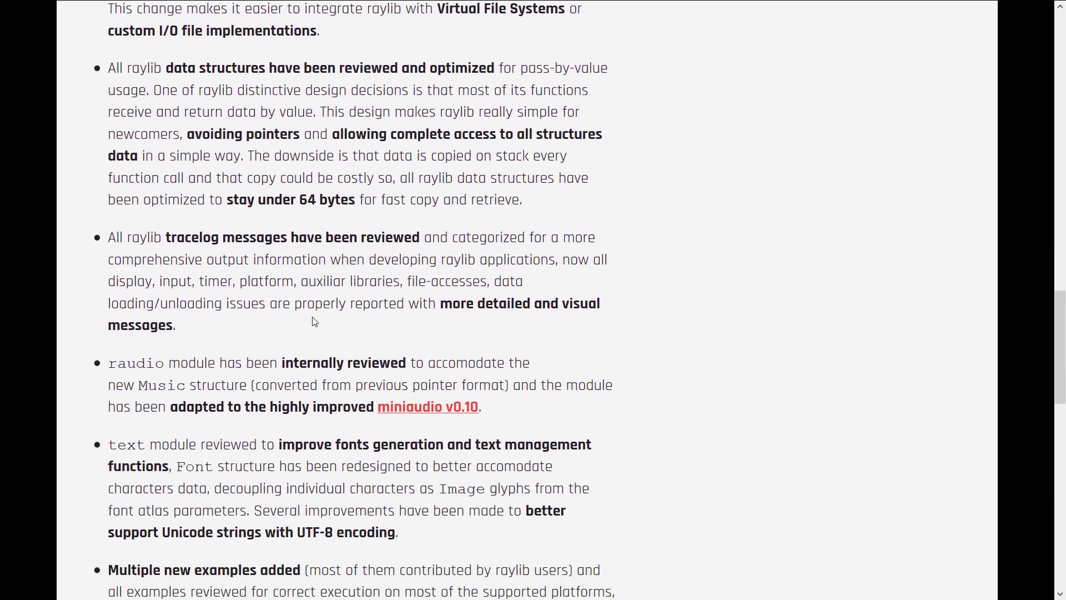
{"action": "scroll", "scroll_direction": "down", "scroll_amount": 3}
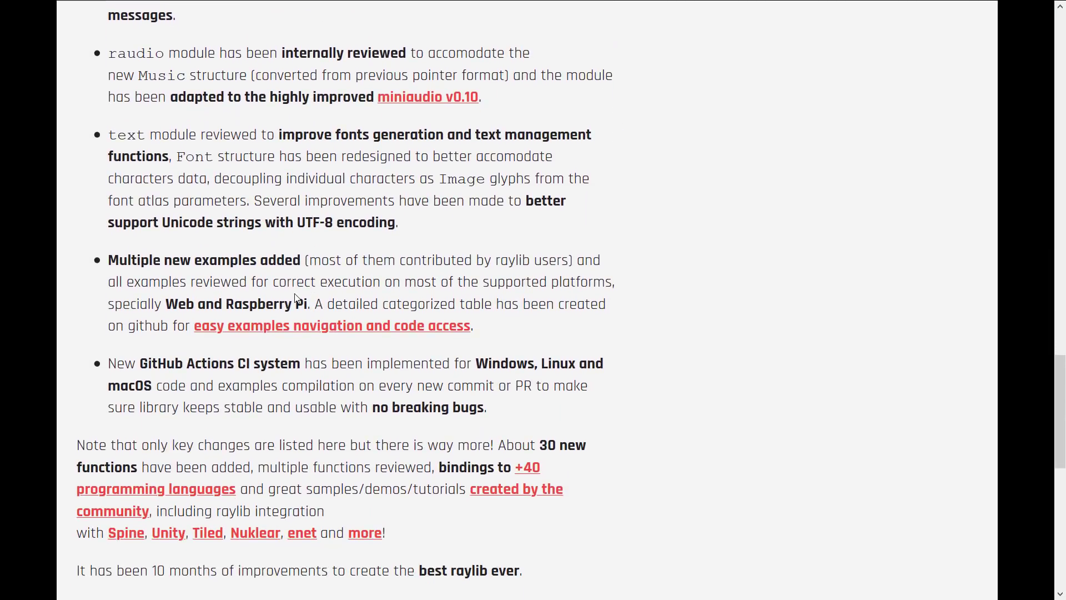
{"action": "scroll", "scroll_direction": "down", "scroll_amount": 3}
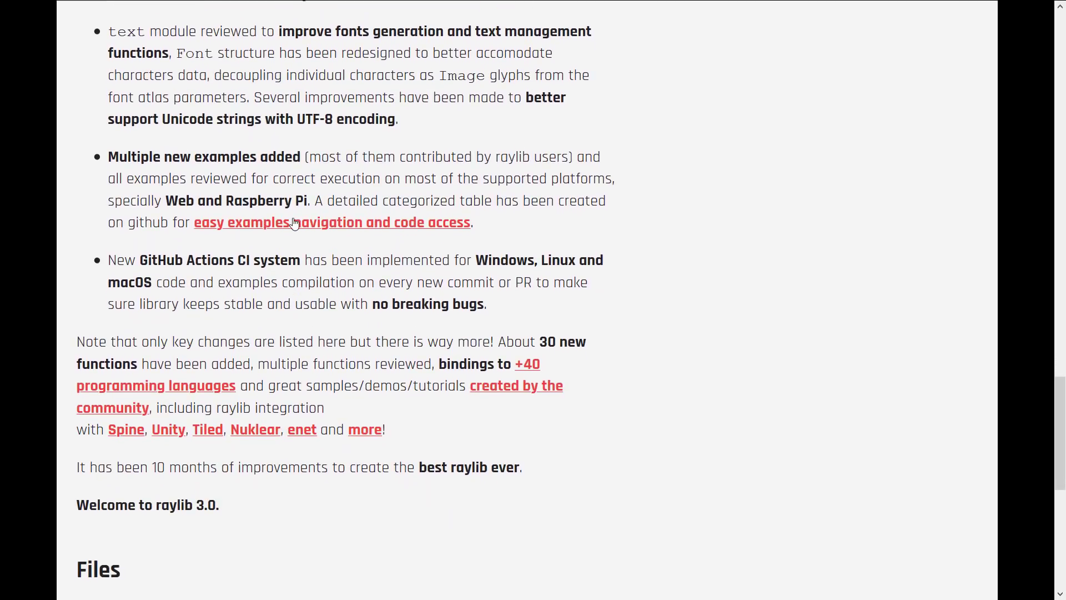
{"action": "scroll", "scroll_direction": "down", "scroll_amount": 3}
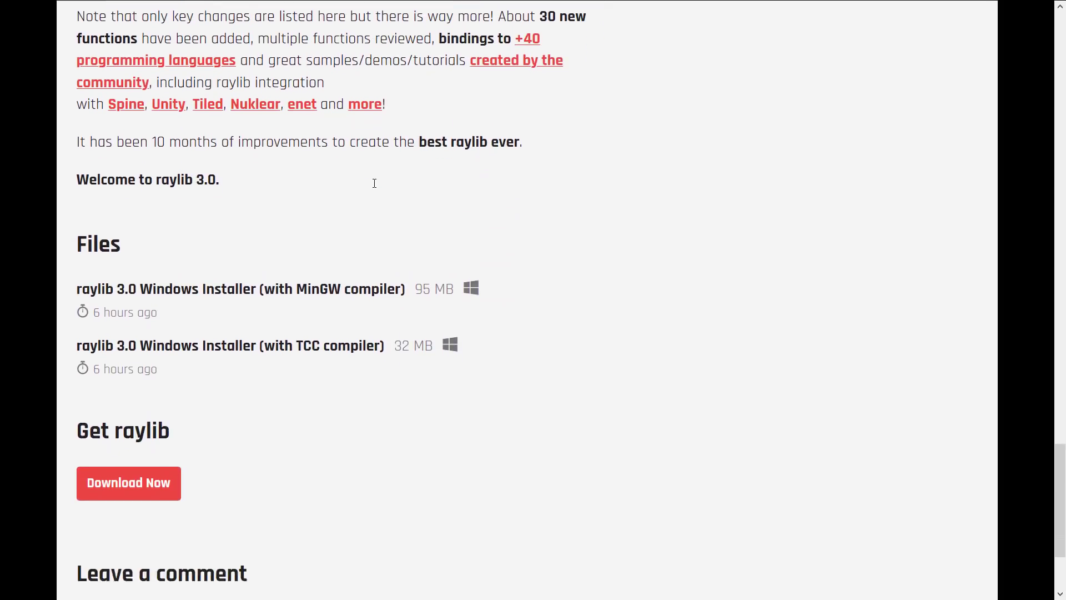
{"action": "scroll", "scroll_direction": "down", "scroll_amount": 3}
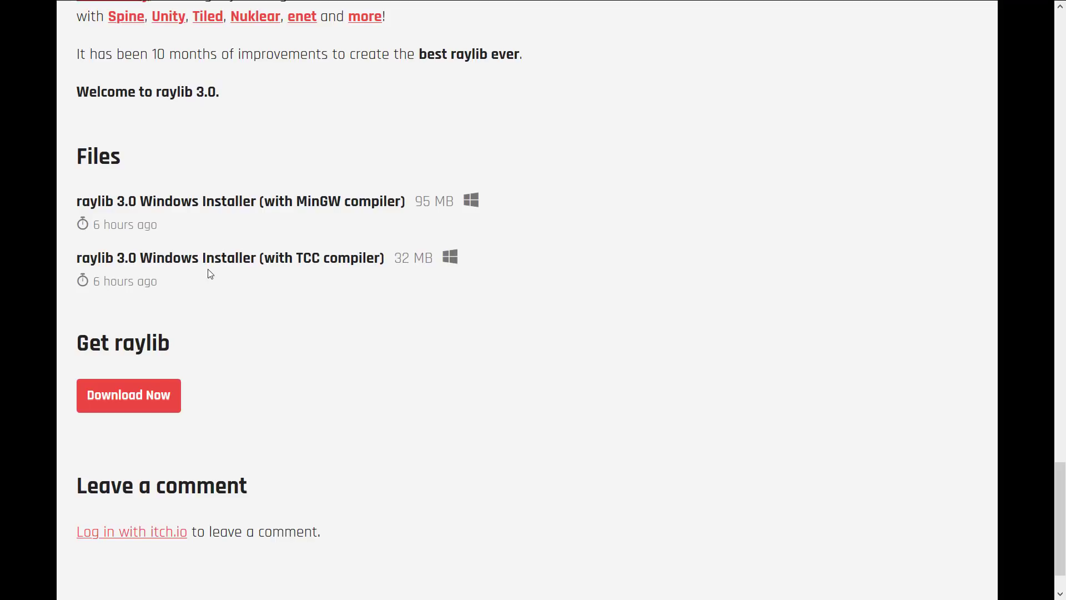
{"action": "mouse_move", "coordinate": [307, 194]}
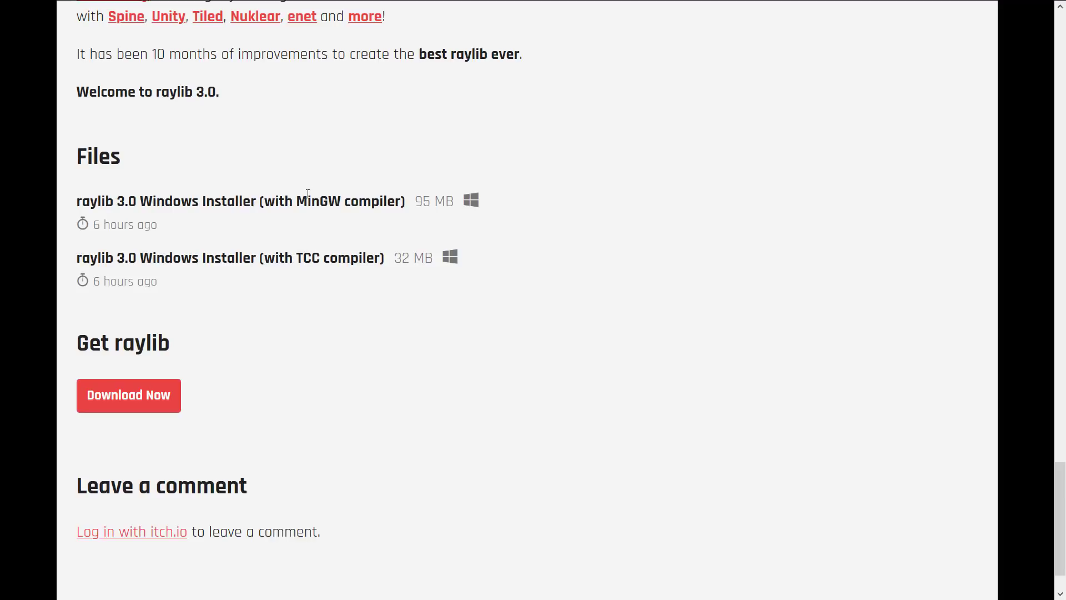
{"action": "mouse_move", "coordinate": [354, 203]}
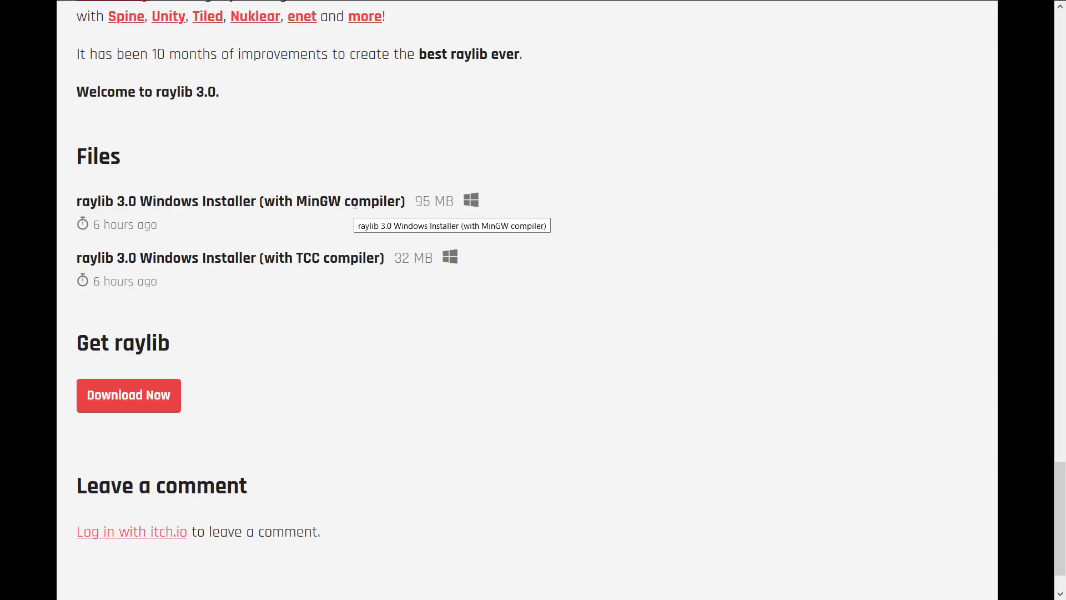
{"action": "mouse_move", "coordinate": [372, 242]}
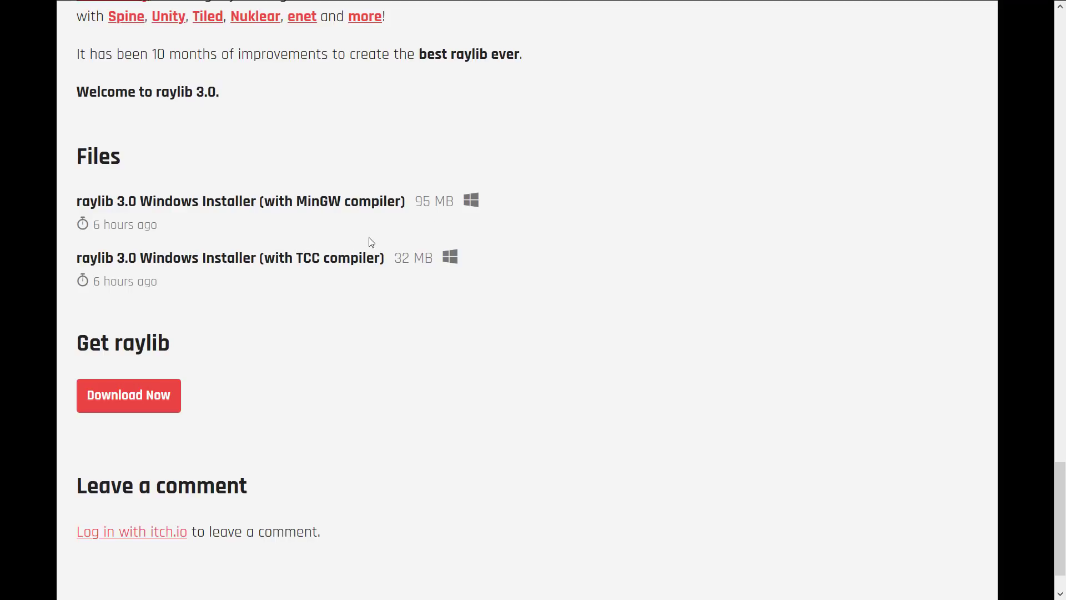
{"action": "mouse_move", "coordinate": [567, 308]}
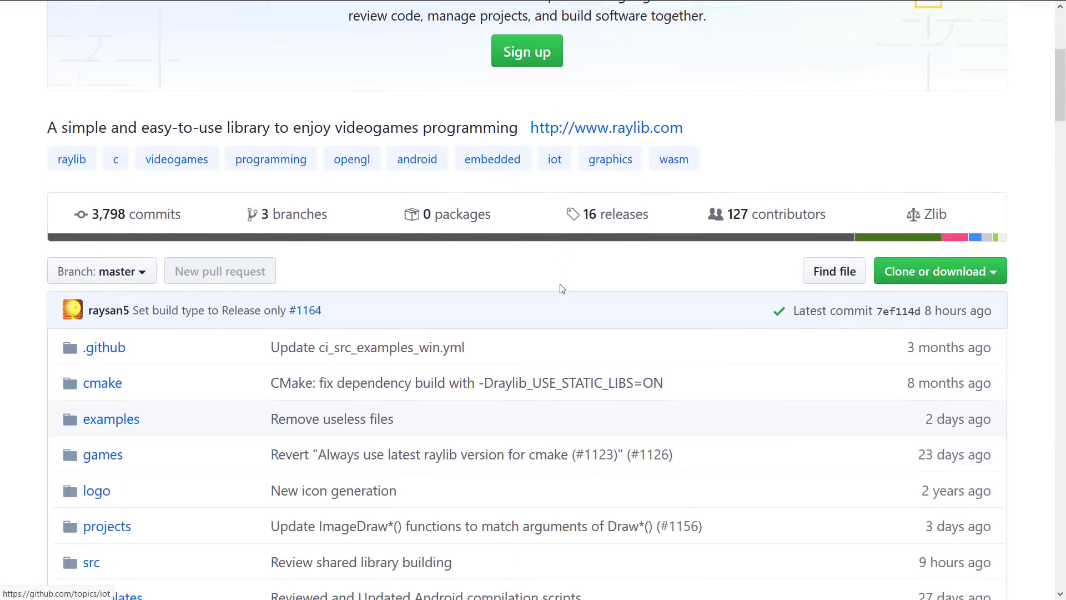
- Scroll the raysan5/raylib GitHub page past the file list and README features to 'build and installation'
{"action": "scroll", "scroll_direction": "up", "scroll_amount": 3}
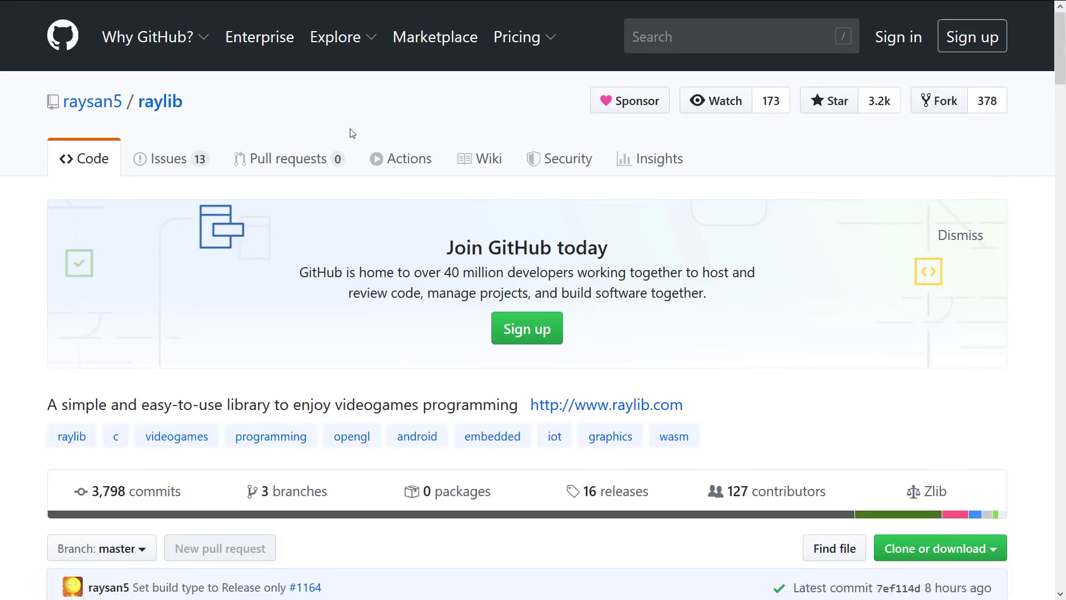
{"action": "scroll", "scroll_direction": "down", "scroll_amount": 3}
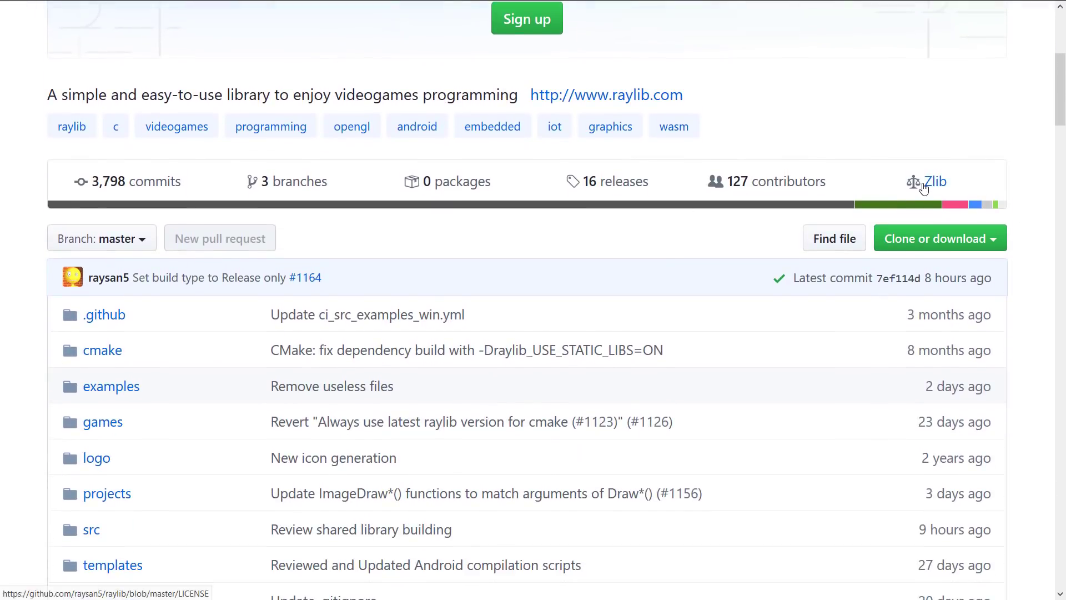
{"action": "scroll", "scroll_direction": "down", "scroll_amount": 3}
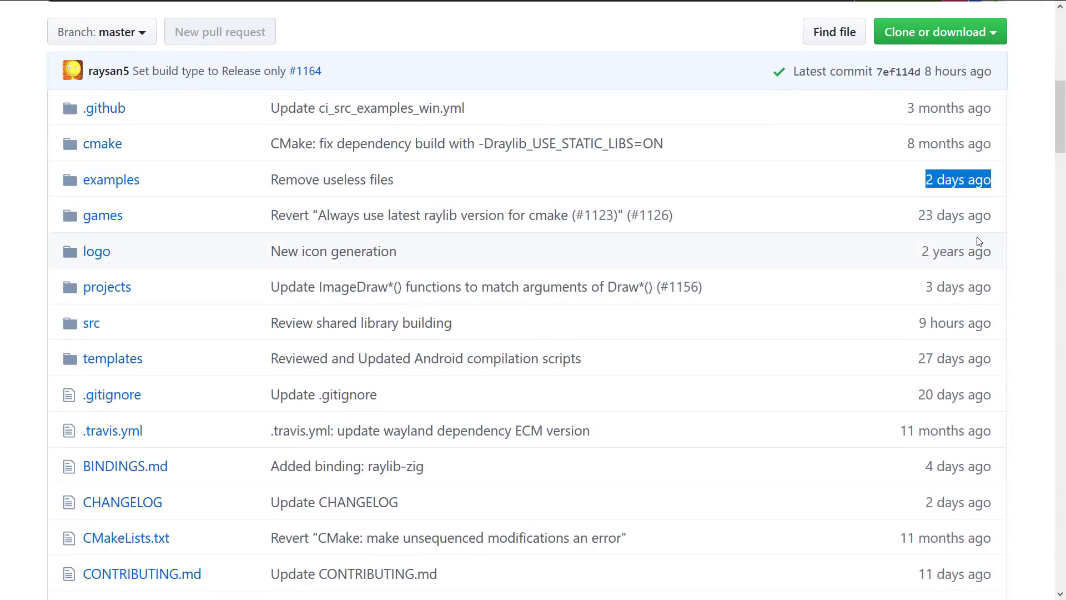
{"action": "scroll", "scroll_direction": "down", "scroll_amount": 3}
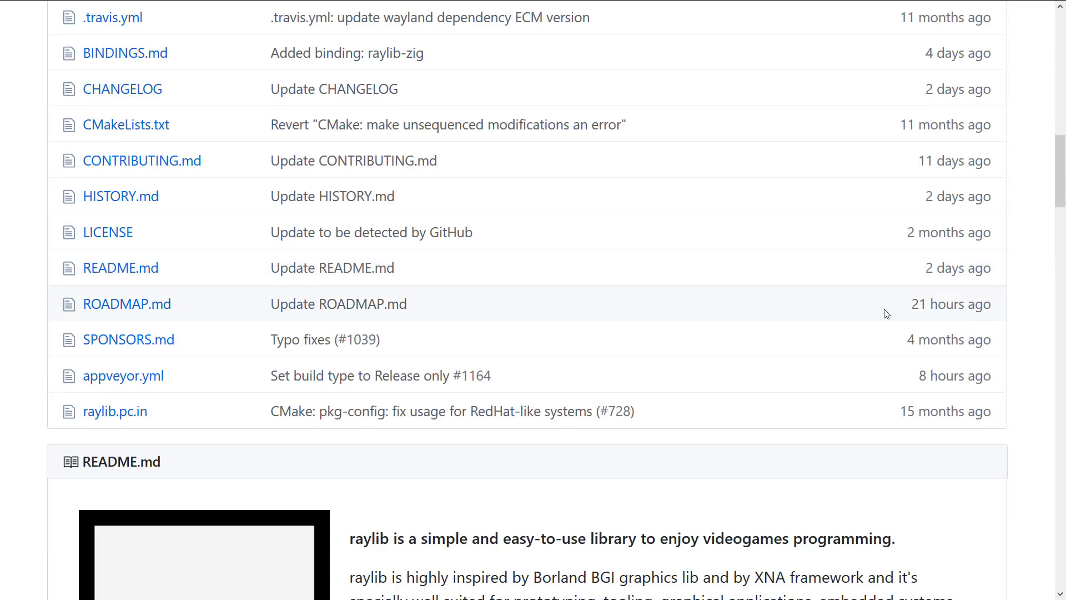
{"action": "scroll", "scroll_direction": "down", "scroll_amount": 3}
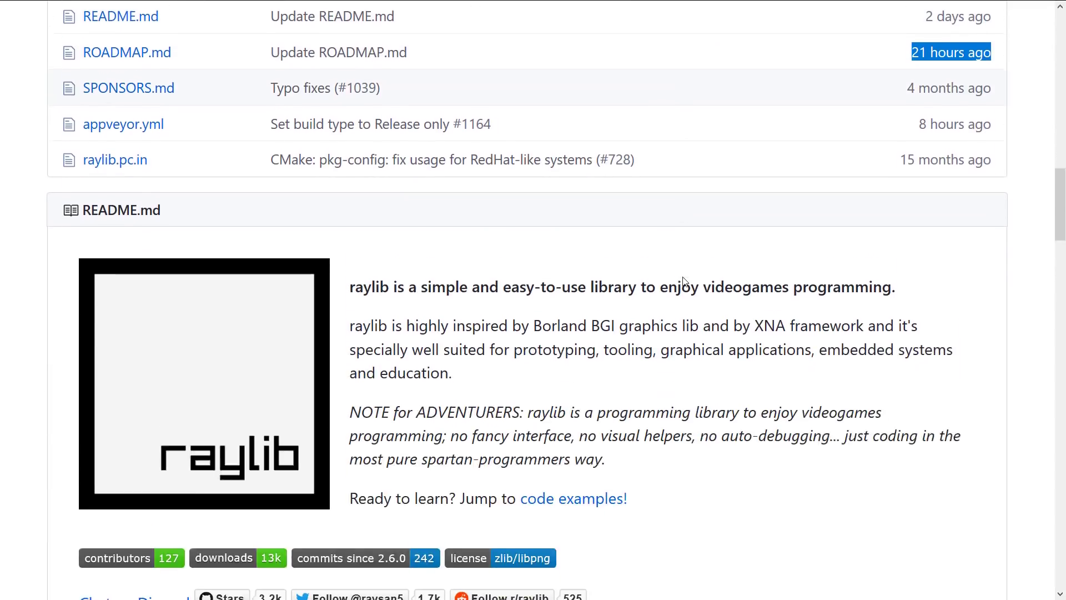
{"action": "scroll", "scroll_direction": "down", "scroll_amount": 3}
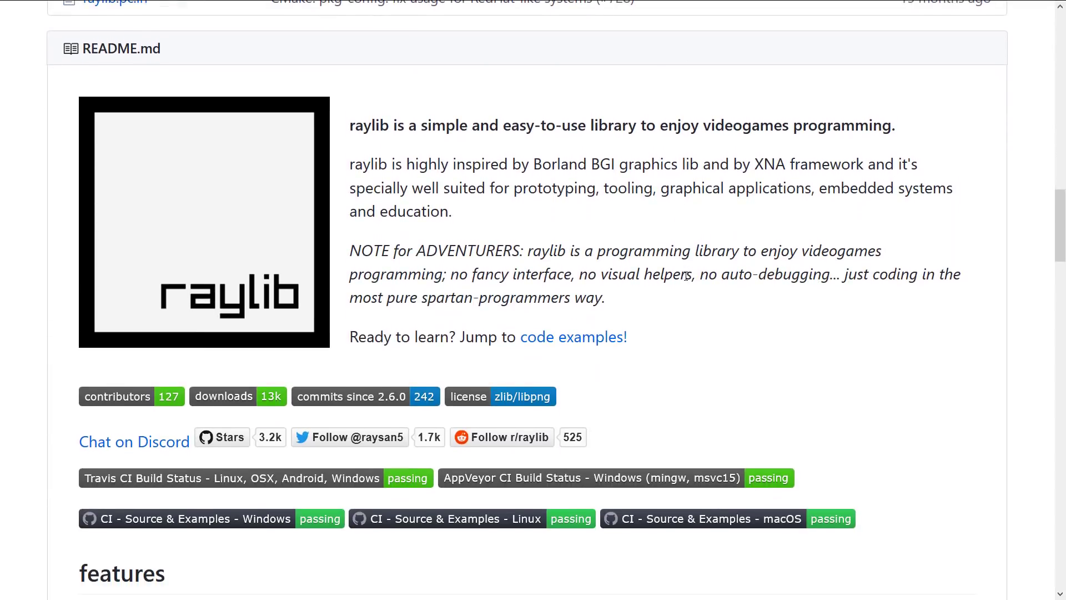
{"action": "scroll", "scroll_direction": "down", "scroll_amount": 3}
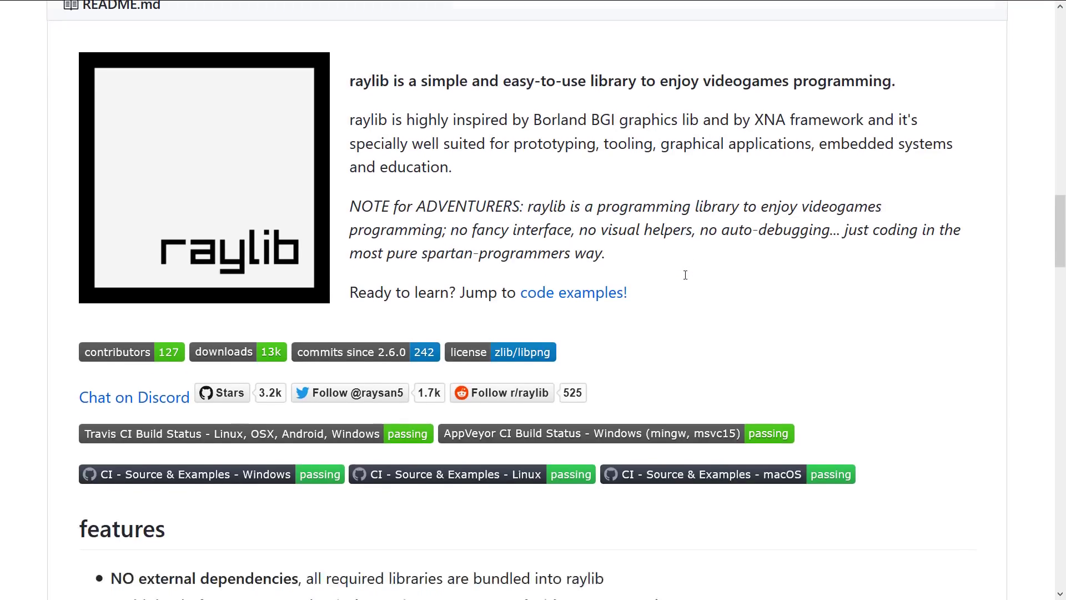
{"action": "scroll", "scroll_direction": "down", "scroll_amount": 3}
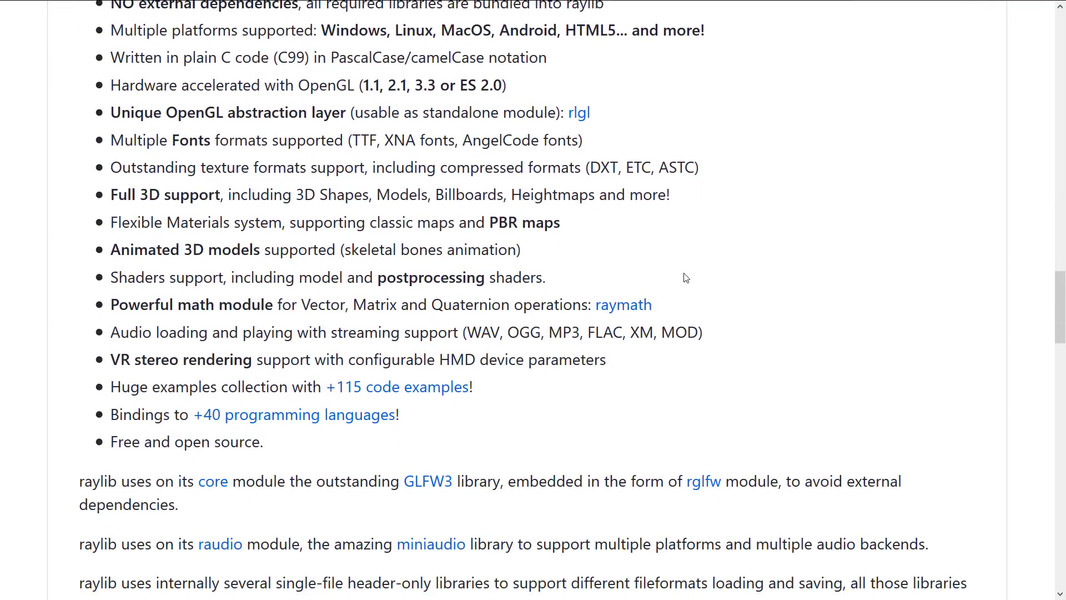
{"action": "scroll", "scroll_direction": "down", "scroll_amount": 3}
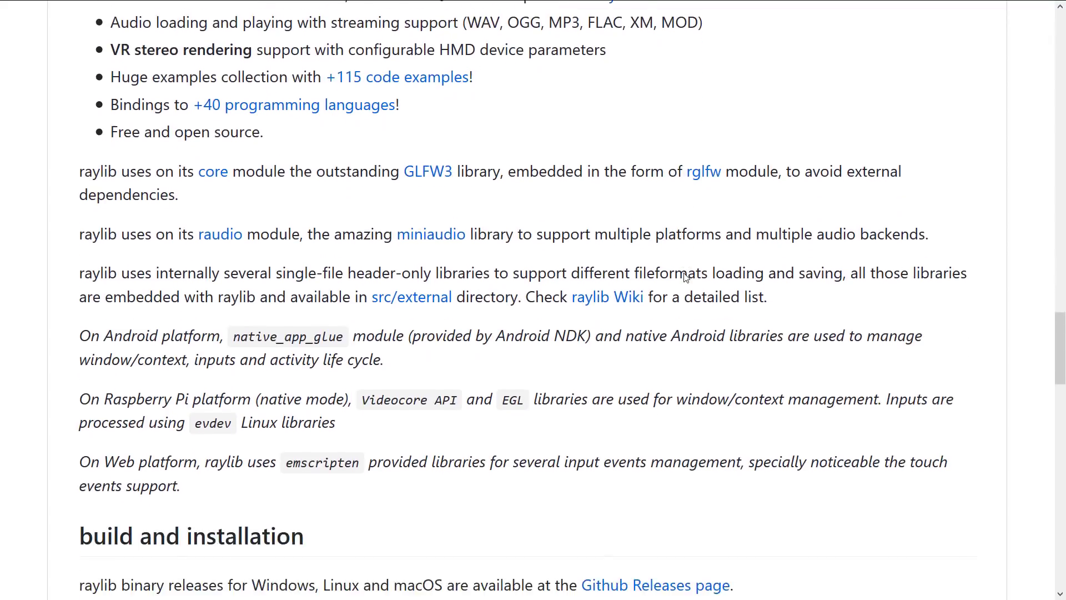
{"action": "scroll", "scroll_direction": "down", "scroll_amount": 3}
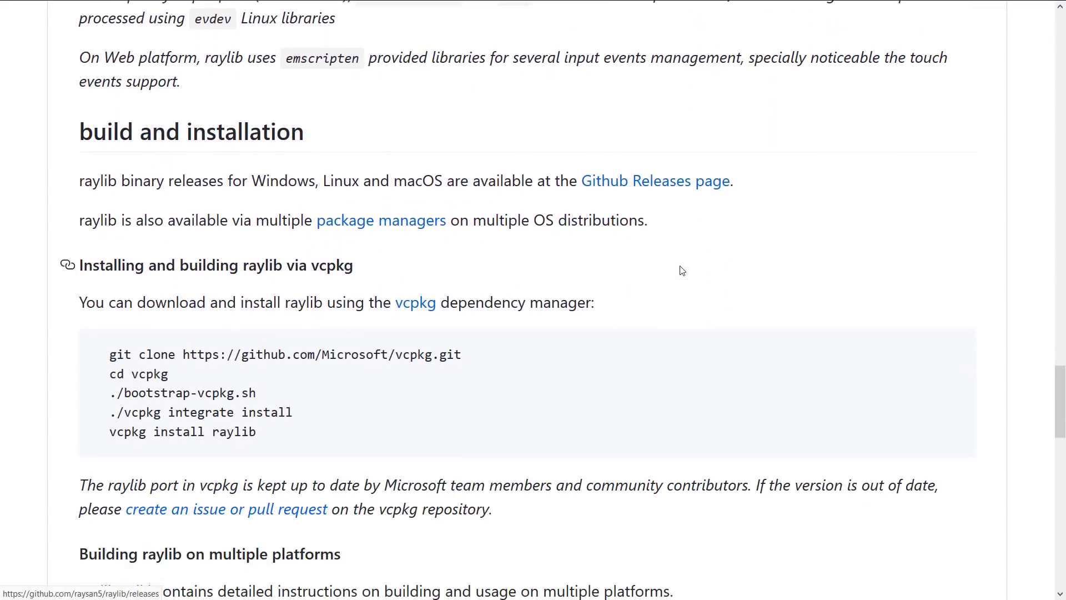
{"action": "scroll", "scroll_direction": "down", "scroll_amount": 3}
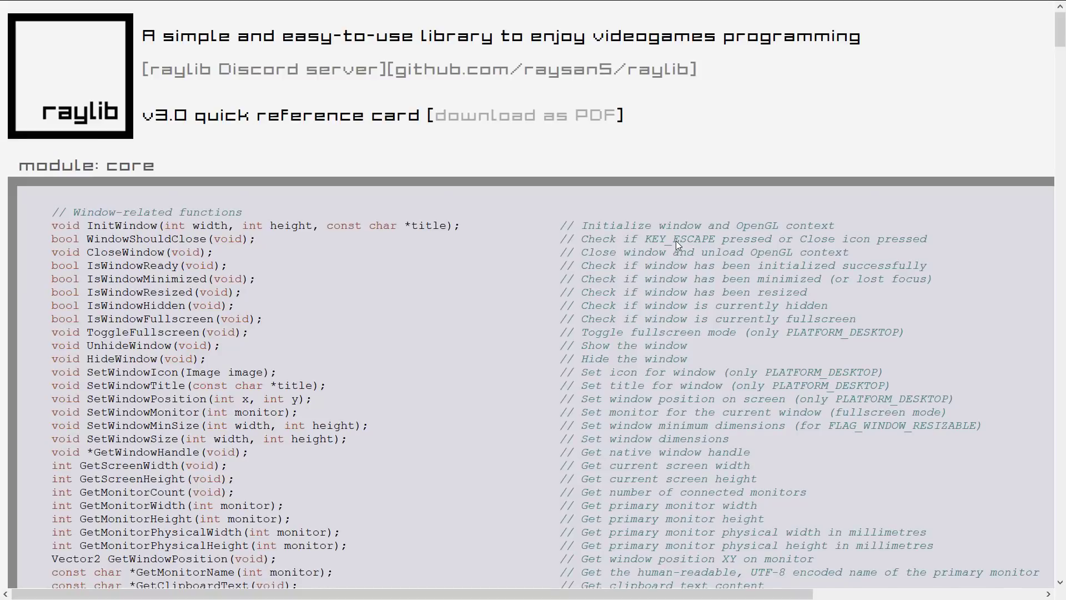
{"action": "mouse_move", "coordinate": [396, 225]}
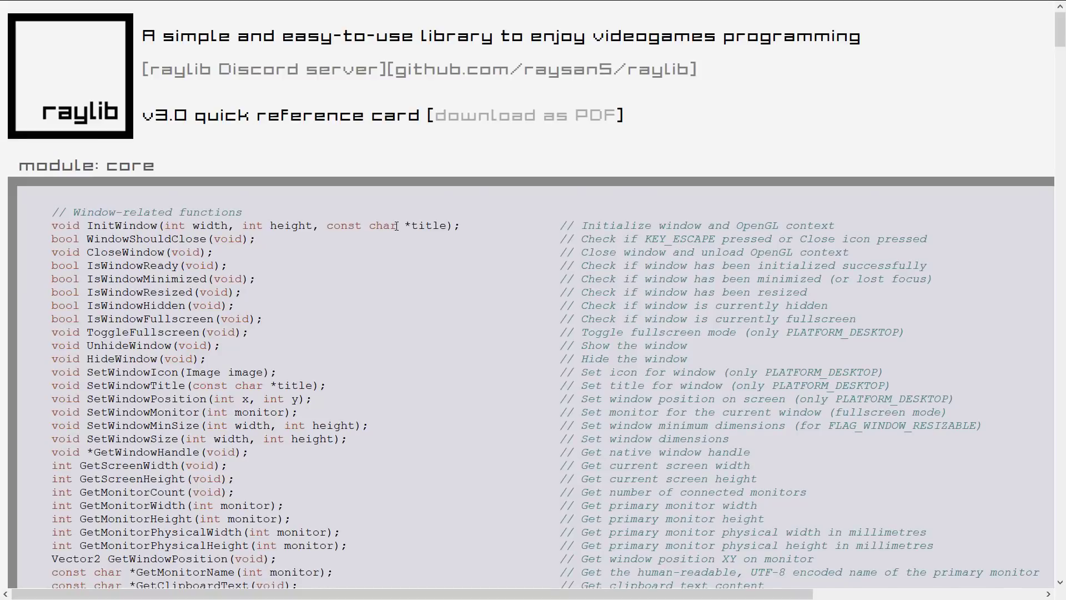
{"action": "scroll", "scroll_direction": "down", "scroll_amount": 3}
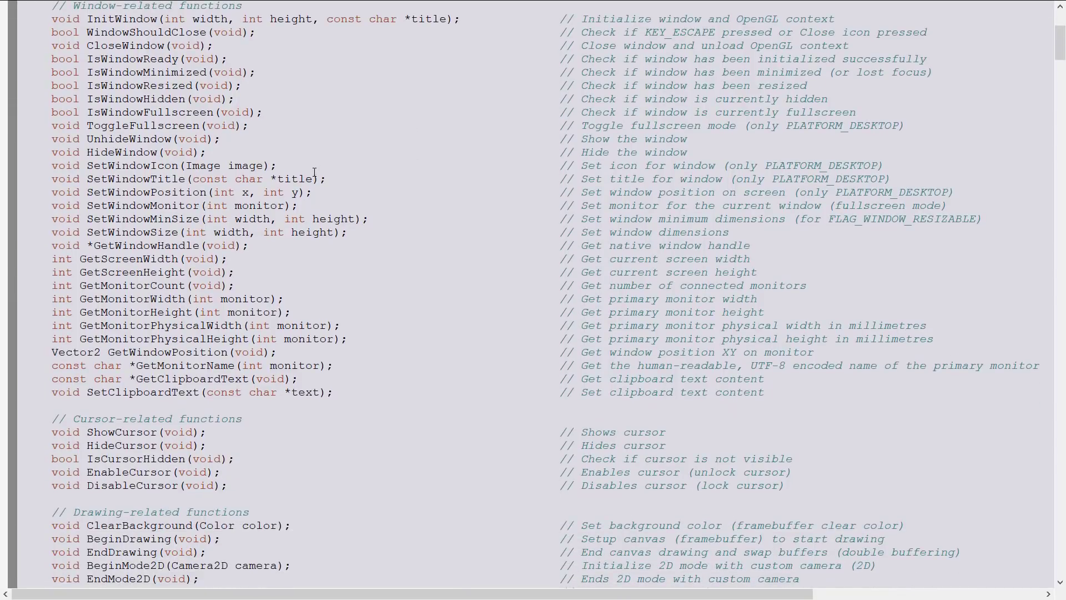
{"action": "scroll", "scroll_direction": "down", "scroll_amount": 3}
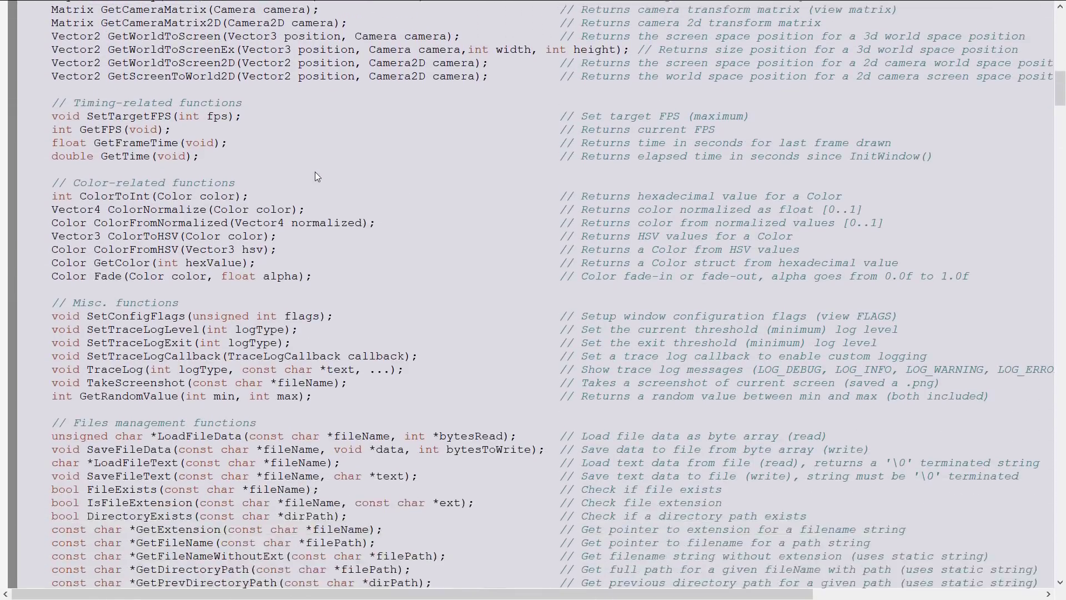
{"action": "scroll", "scroll_direction": "down", "scroll_amount": 3}
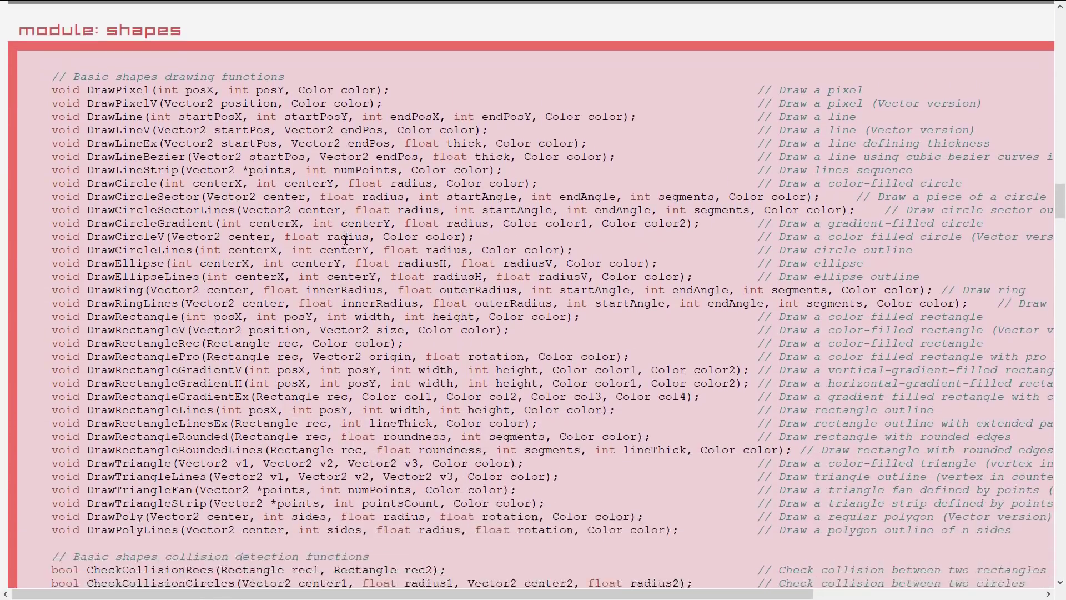
{"action": "scroll", "scroll_direction": "down", "scroll_amount": 3}
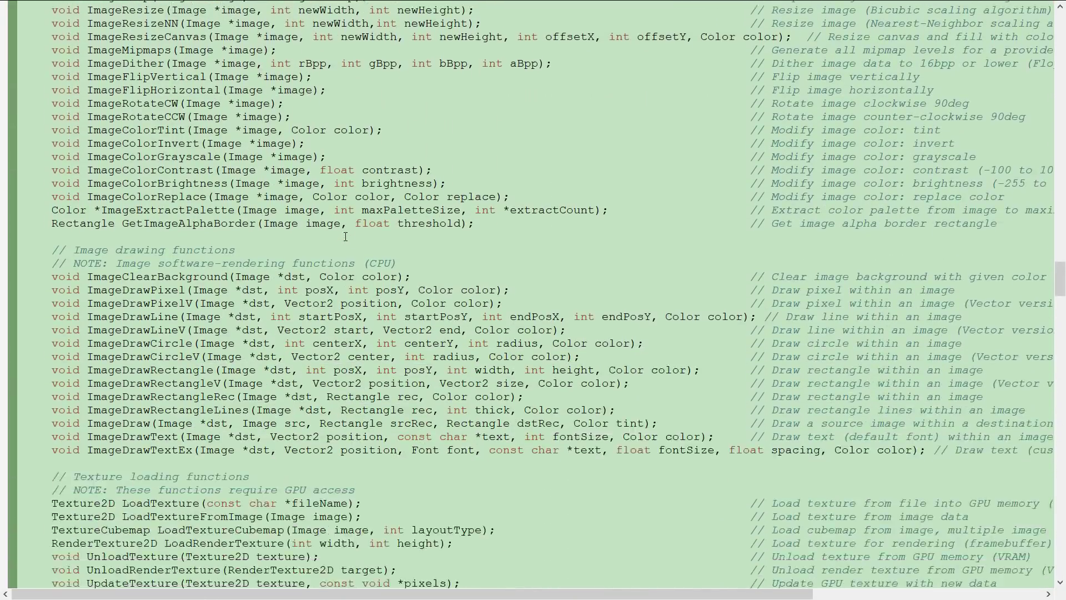
{"action": "scroll", "scroll_direction": "down", "scroll_amount": 3}
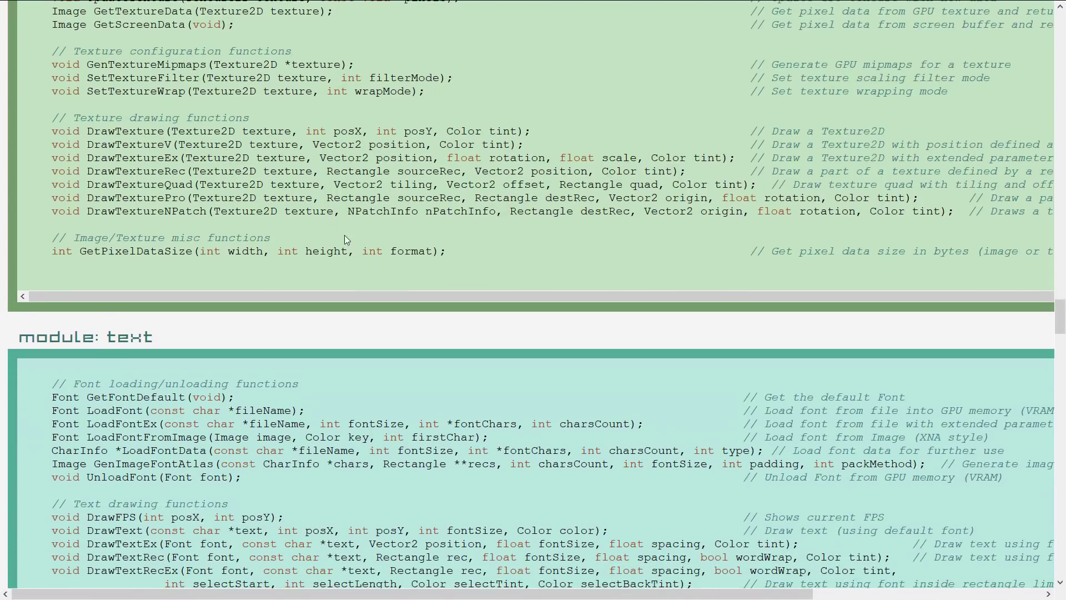
{"action": "scroll", "scroll_direction": "down", "scroll_amount": 3}
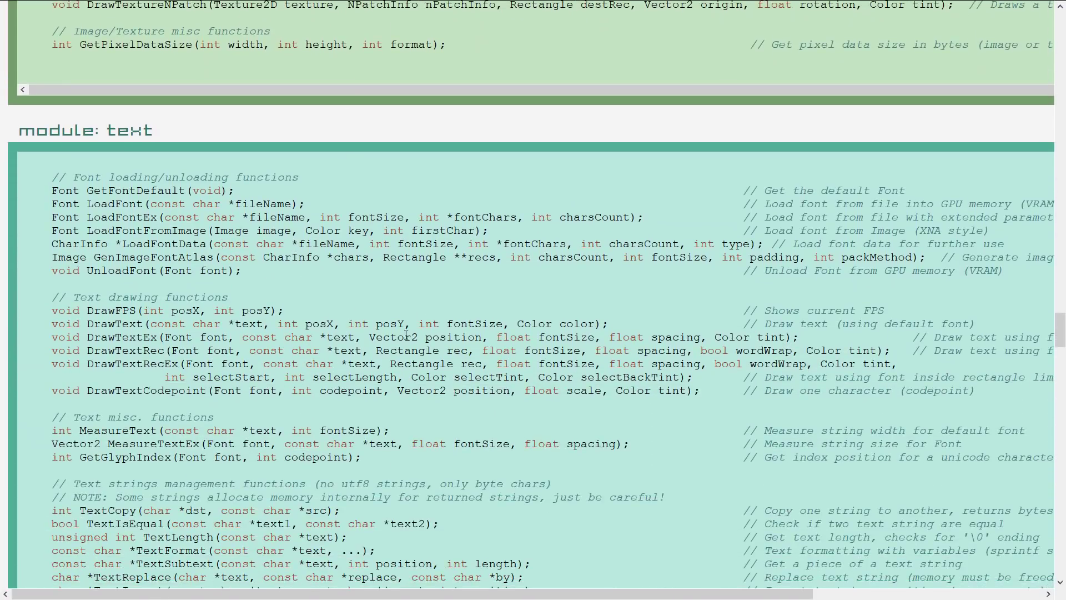
{"action": "mouse_move", "coordinate": [435, 311]}
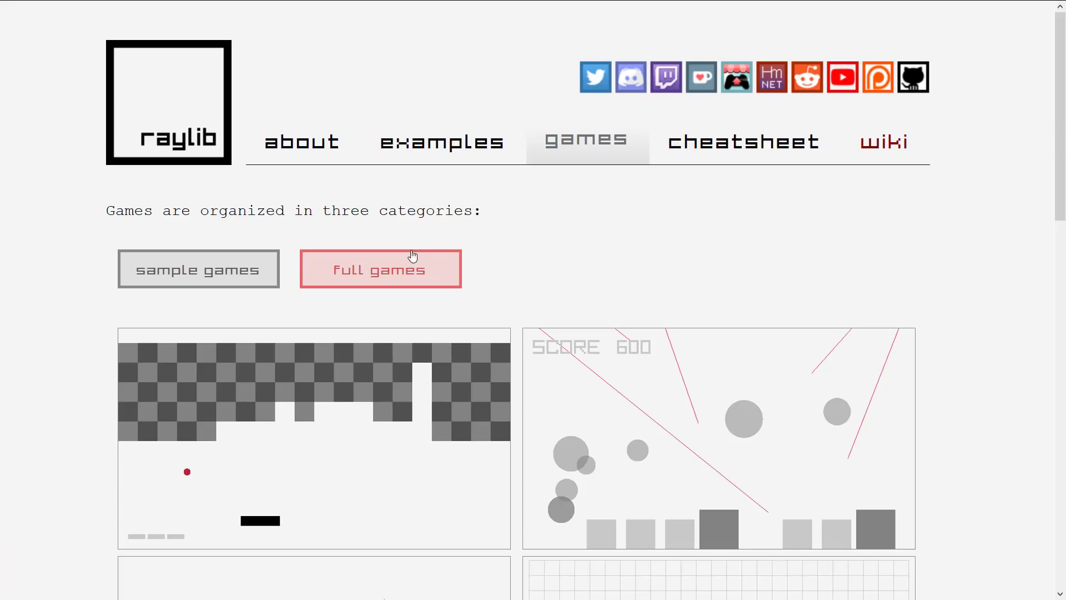
{"action": "mouse_move", "coordinate": [406, 305]}
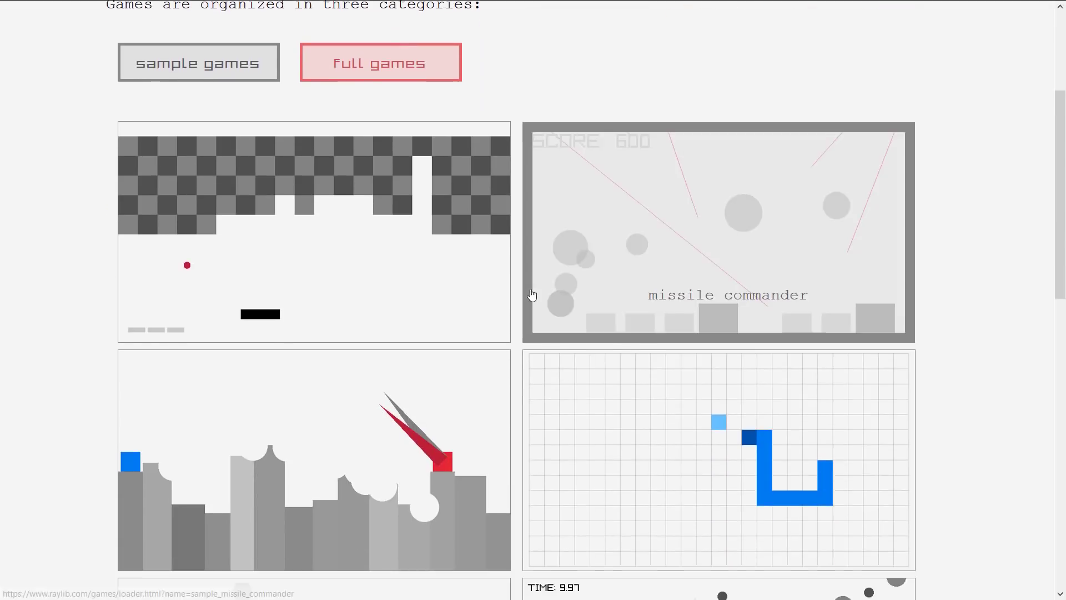
- Scroll through the full games thumbnails such as Skully Escape and Cat vs Roomba
{"action": "scroll", "scroll_direction": "down", "scroll_amount": 3}
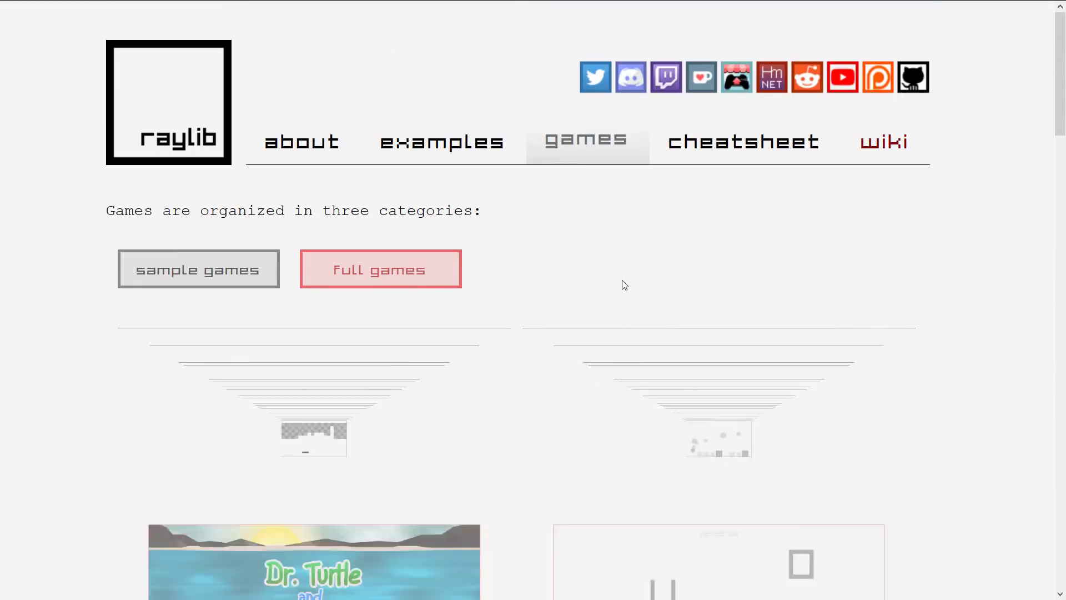
{"action": "scroll", "scroll_direction": "down", "scroll_amount": 3}
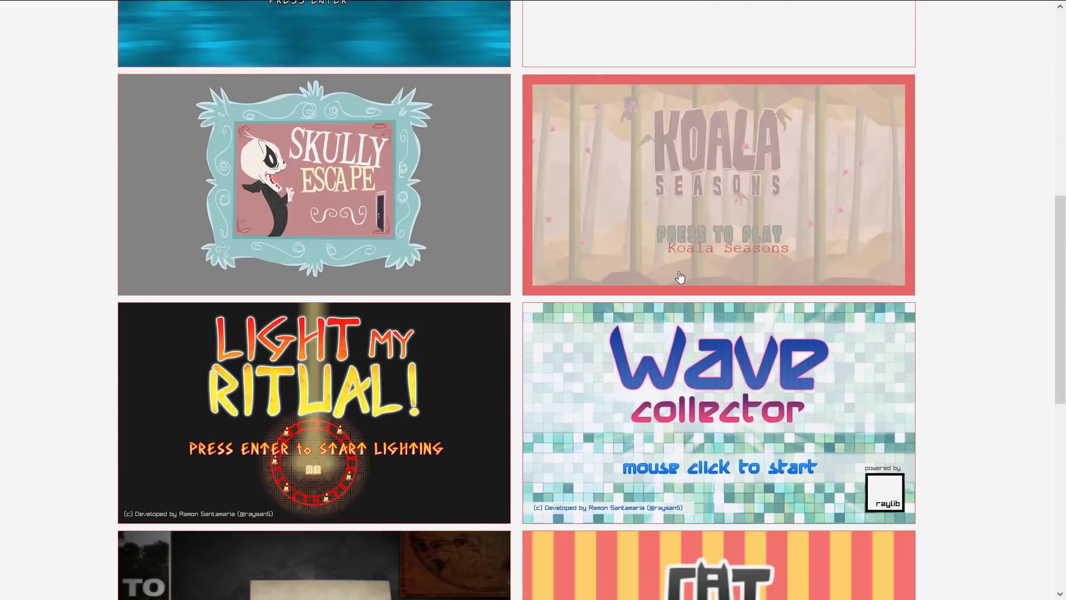
{"action": "scroll", "scroll_direction": "down", "scroll_amount": 3}
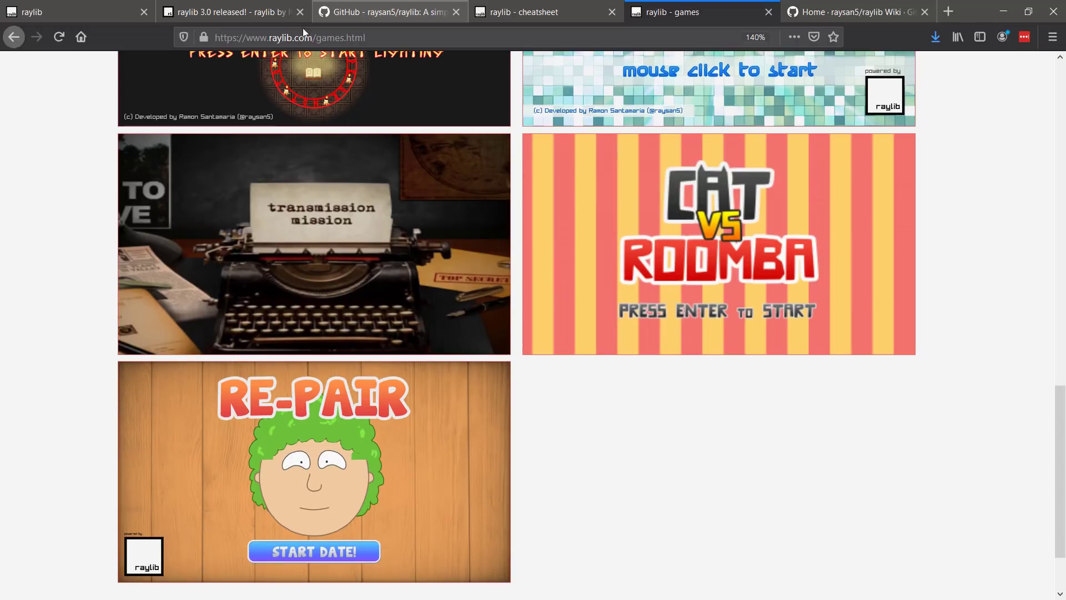
{"action": "scroll", "scroll_direction": "down", "scroll_amount": 3}
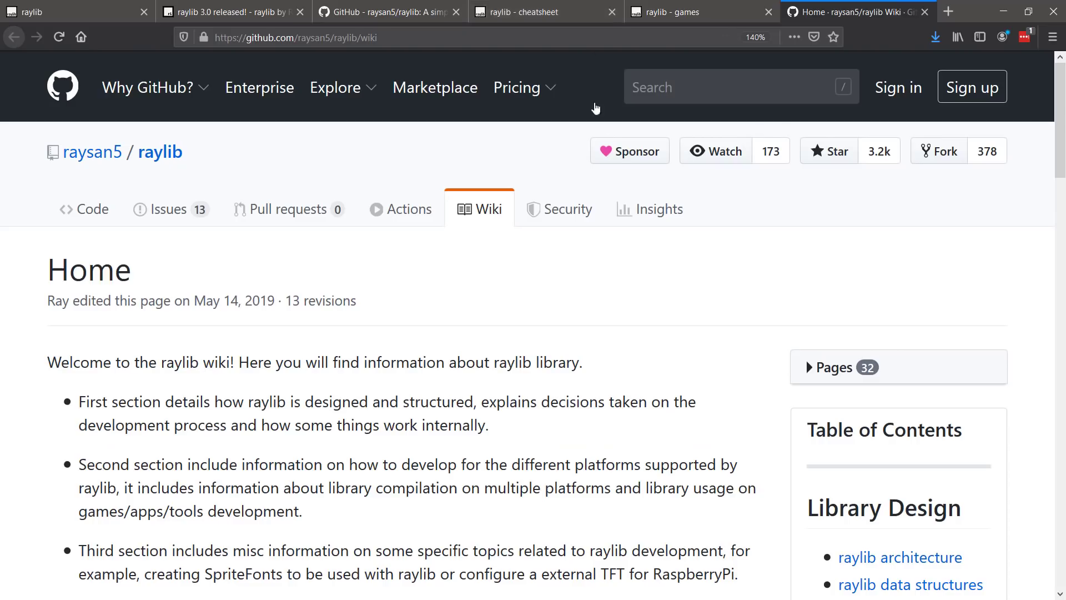
- Scroll down the raylib wiki Table of Contents sidebar to the FAQ entry
{"action": "scroll", "scroll_direction": "down", "scroll_amount": 3}
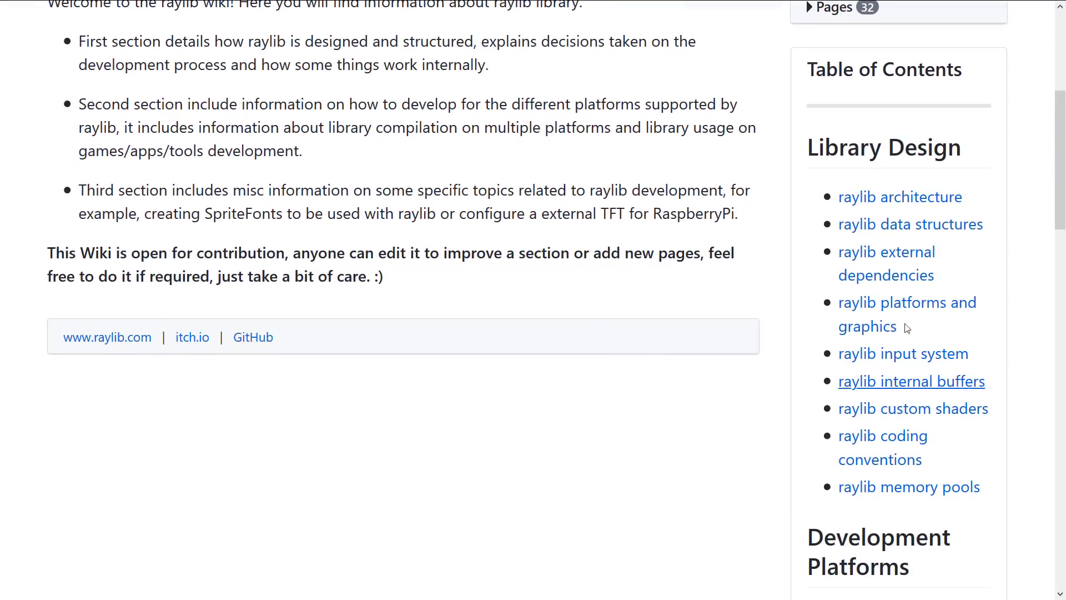
{"action": "scroll", "scroll_direction": "down", "scroll_amount": 3}
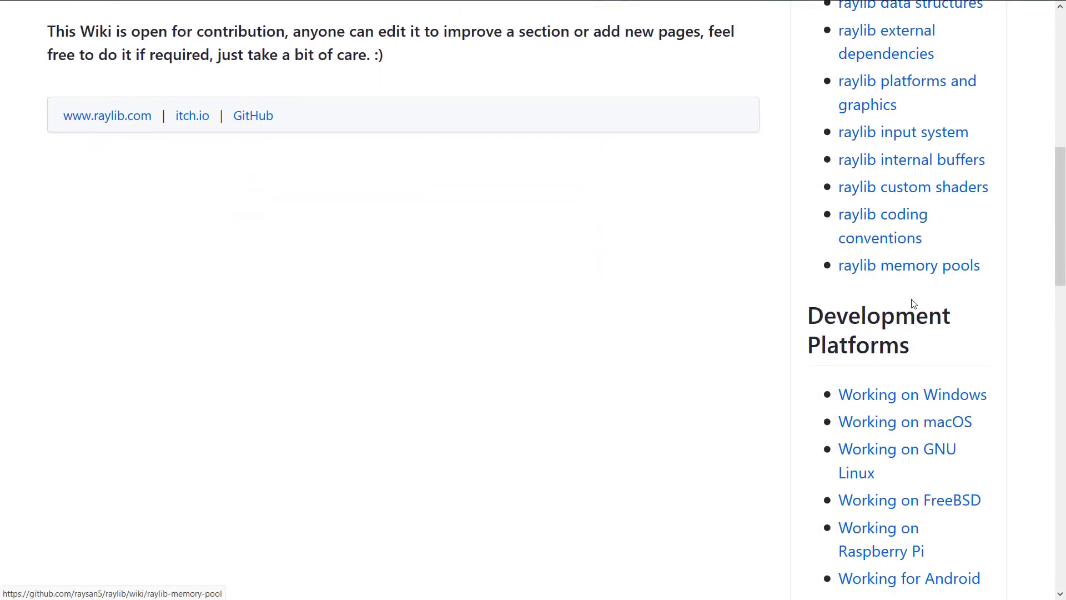
{"action": "scroll", "scroll_direction": "down", "scroll_amount": 3}
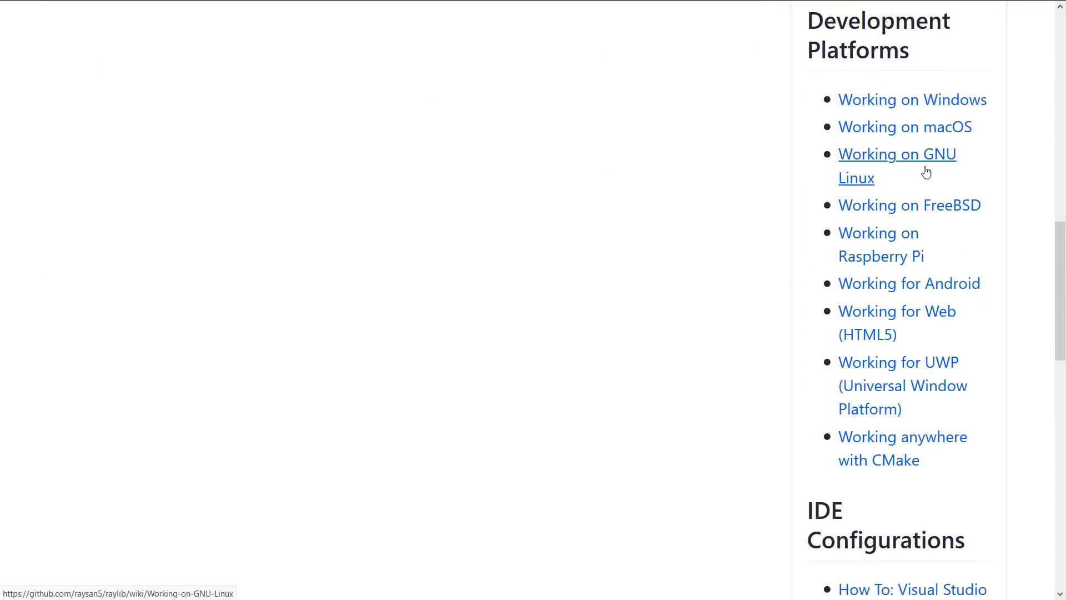
{"action": "mouse_move", "coordinate": [914, 381]}
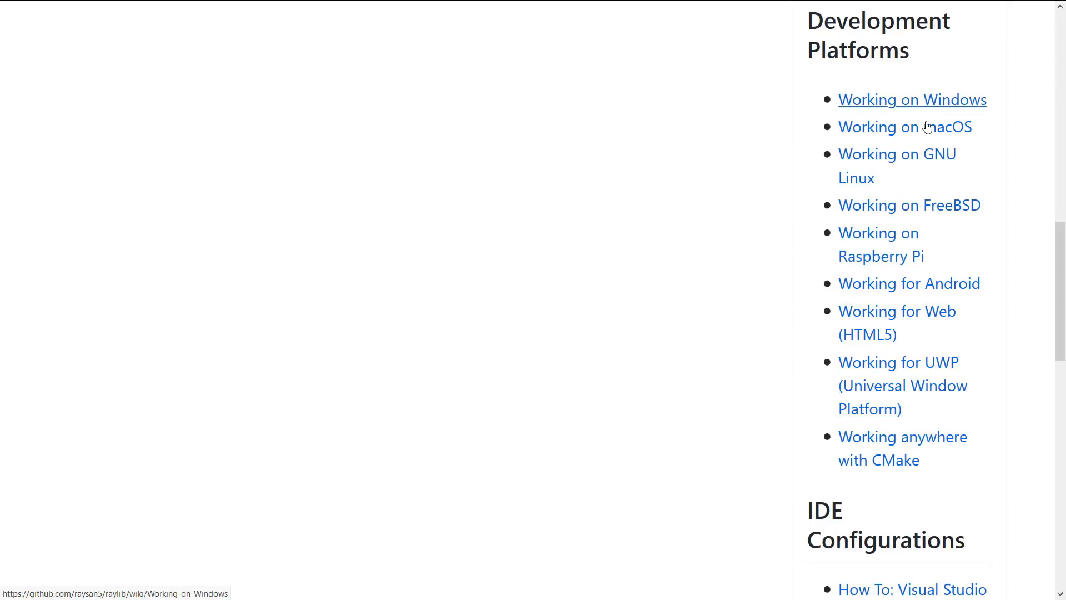
{"action": "scroll", "scroll_direction": "down", "scroll_amount": 3}
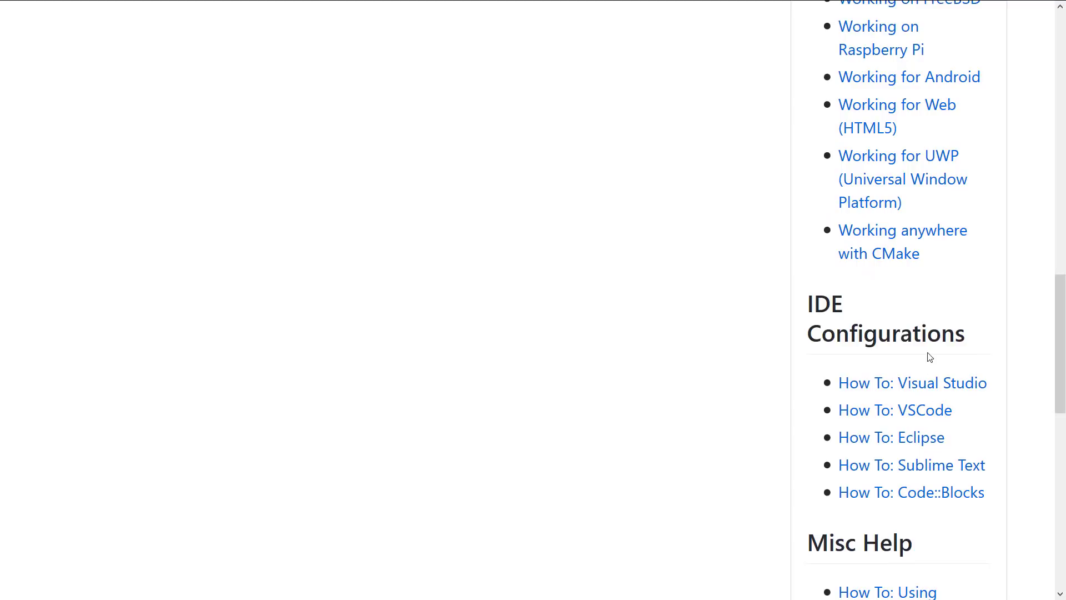
{"action": "scroll", "scroll_direction": "down", "scroll_amount": 3}
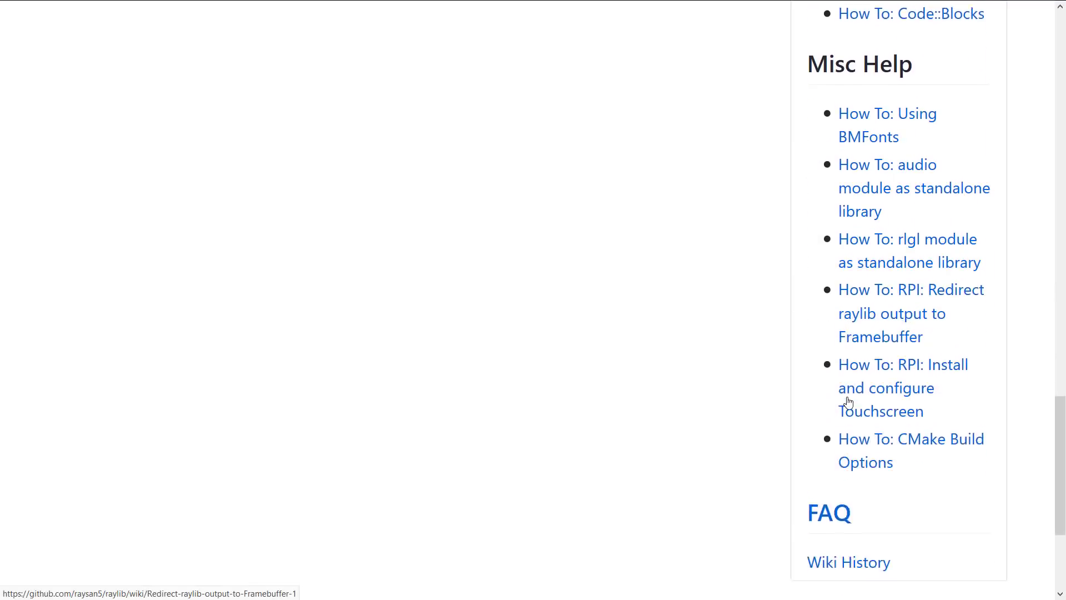
{"action": "scroll", "scroll_direction": "down", "scroll_amount": 3}
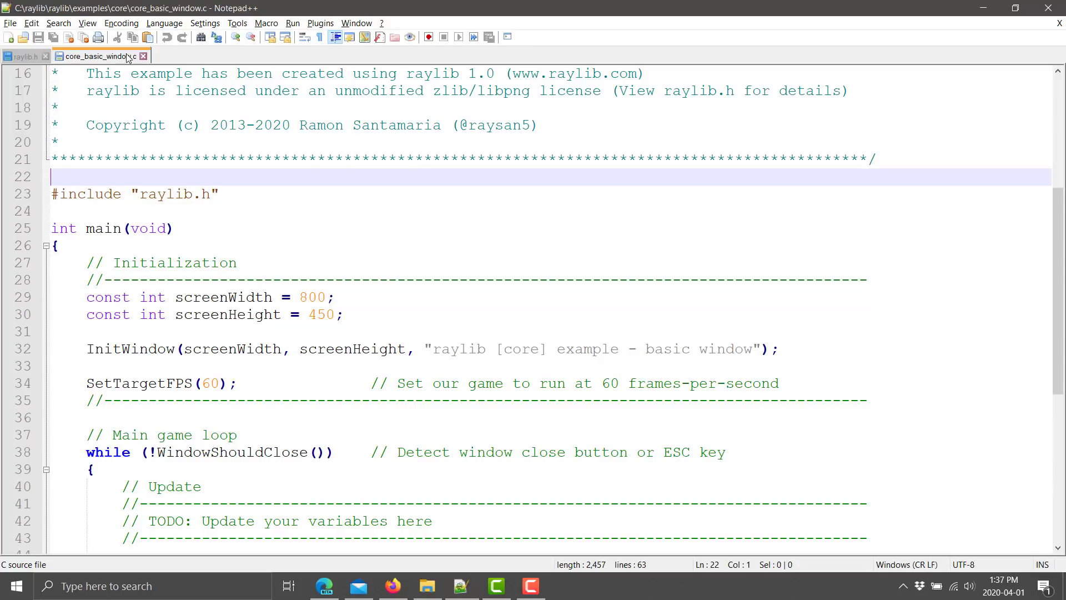
- Scroll through core_basic_window.c from its main loop back to the header compile comment
{"action": "scroll", "scroll_direction": "down", "scroll_amount": 3}
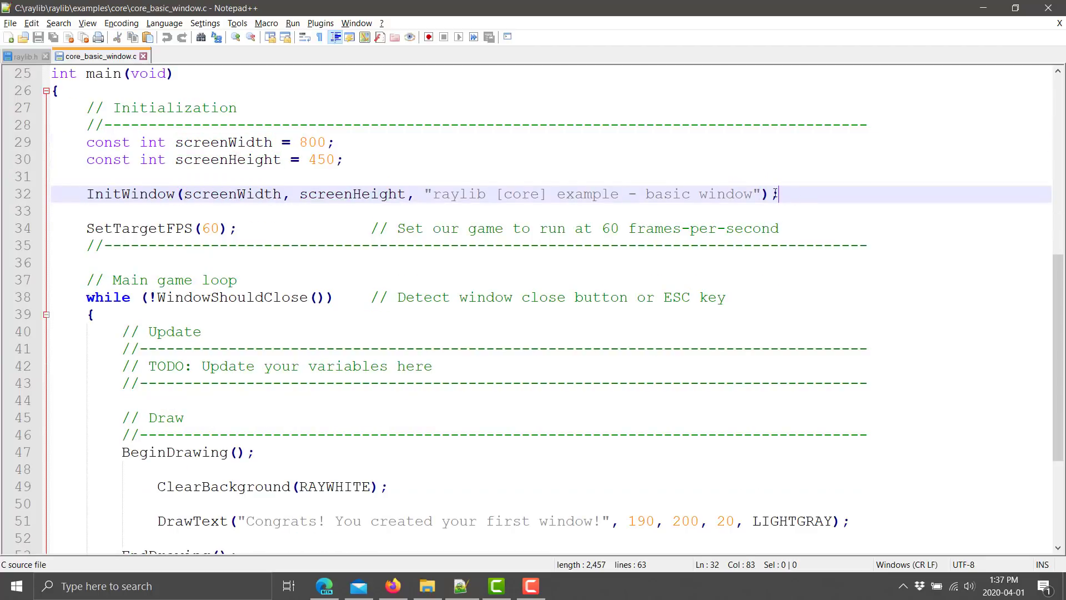
{"action": "scroll", "scroll_direction": "down", "scroll_amount": 3}
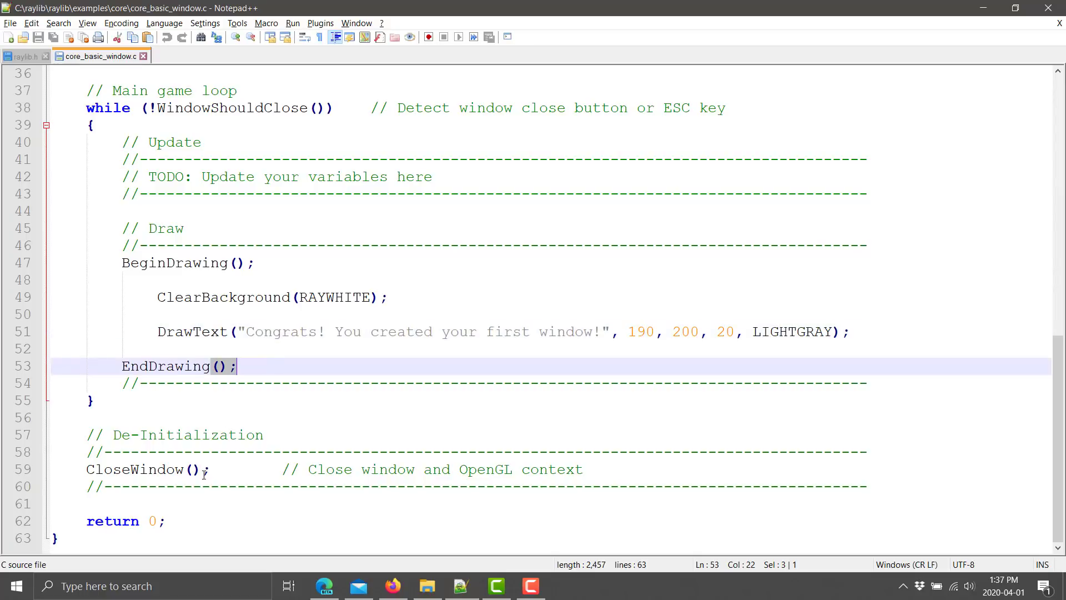
{"action": "mouse_move", "coordinate": [217, 484]}
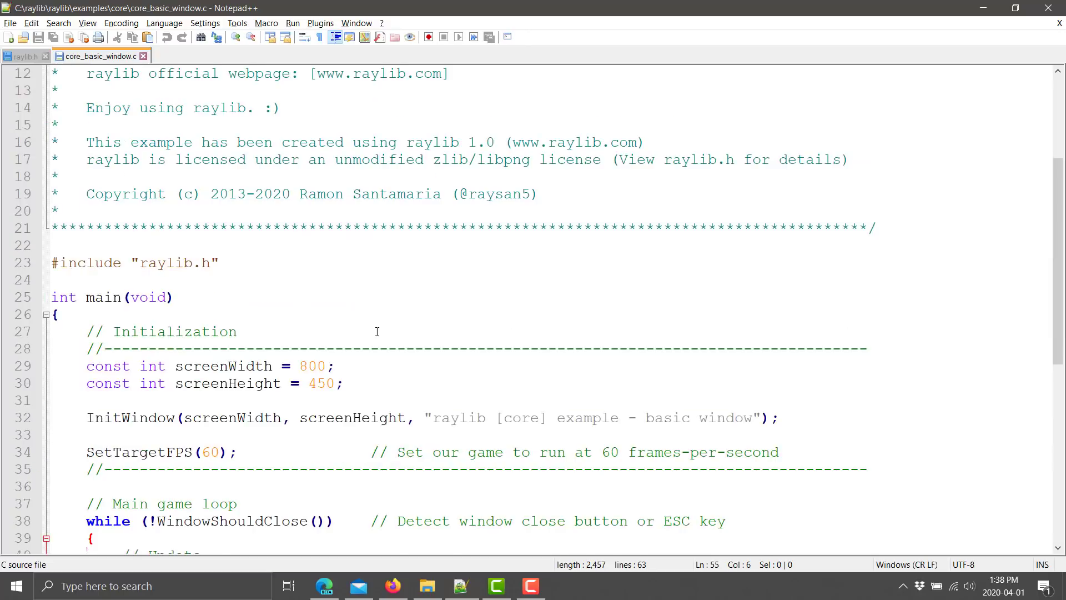
{"action": "scroll", "scroll_direction": "down", "scroll_amount": 3}
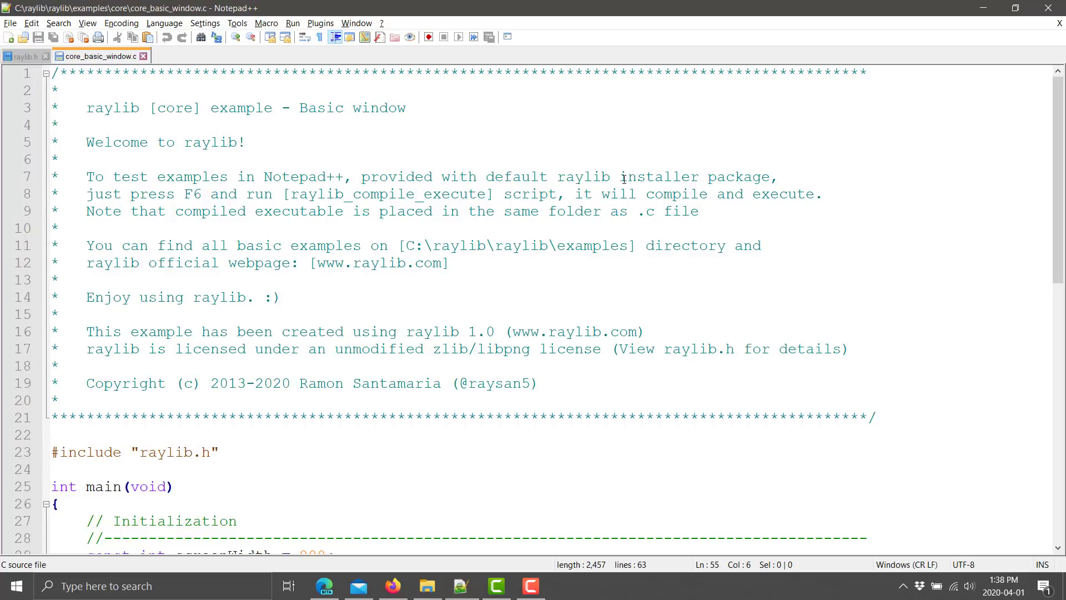
{"action": "mouse_move", "coordinate": [508, 199]}
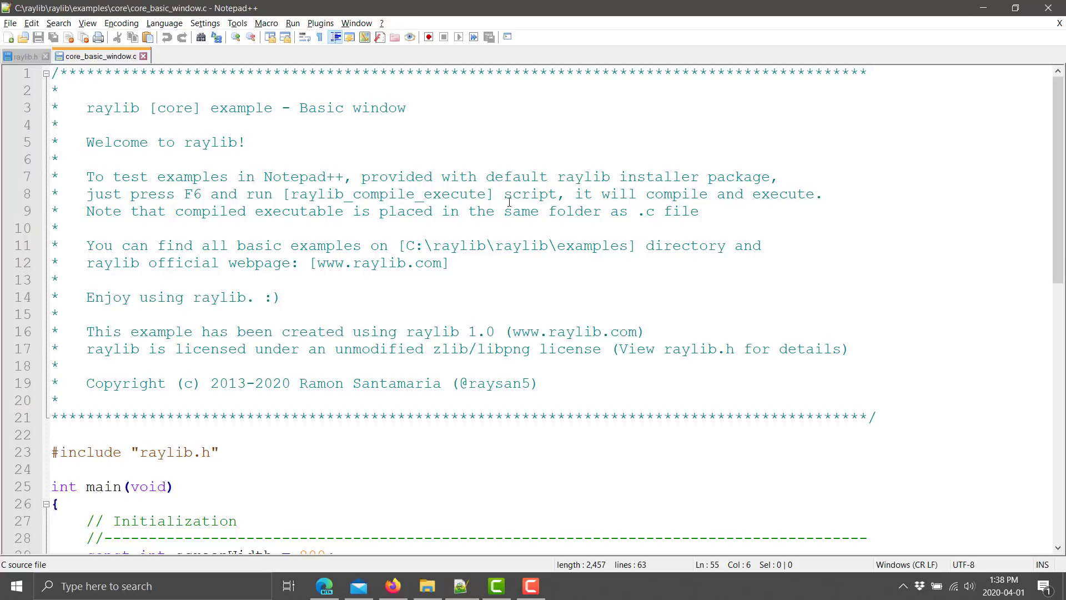
- Run the raylib_compile_execute script via F6 to build and launch the basic window example
{"action": "key", "text": "f6"}
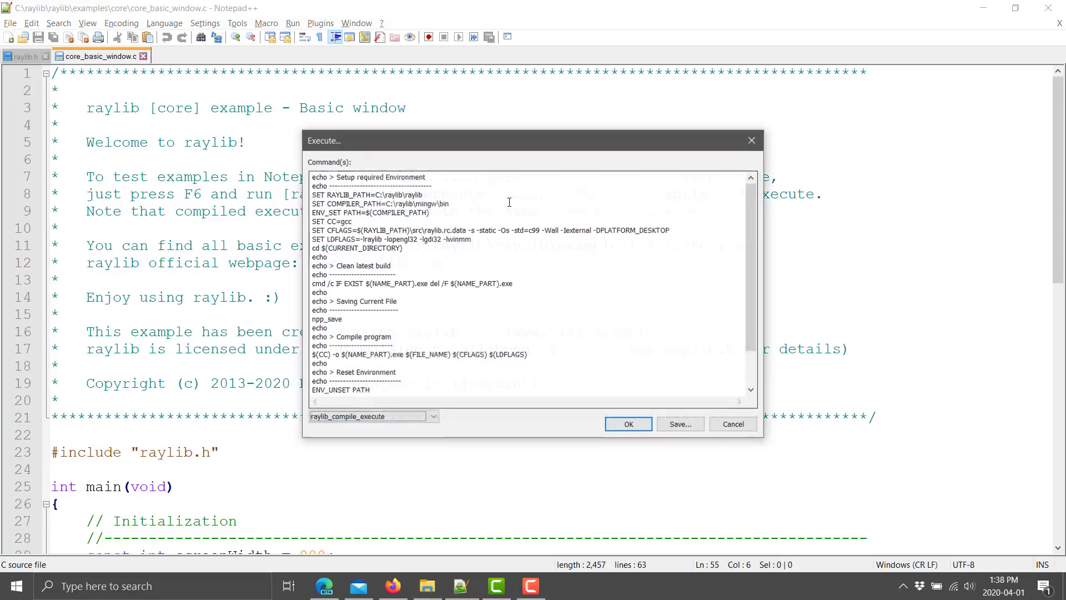
{"action": "left_click", "coordinate": [627, 424]}
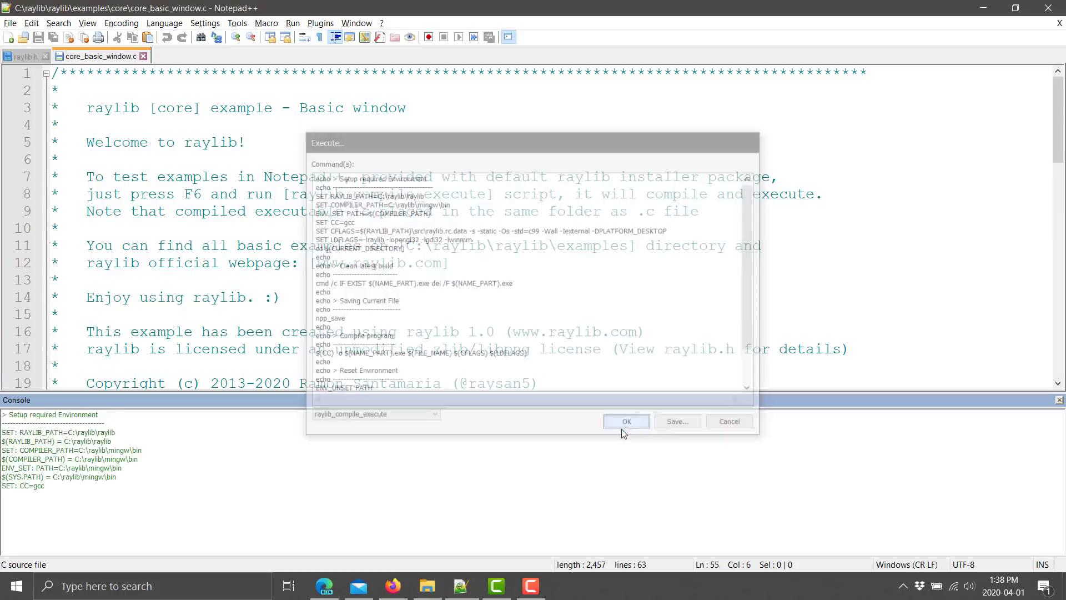
{"action": "left_click", "coordinate": [625, 421]}
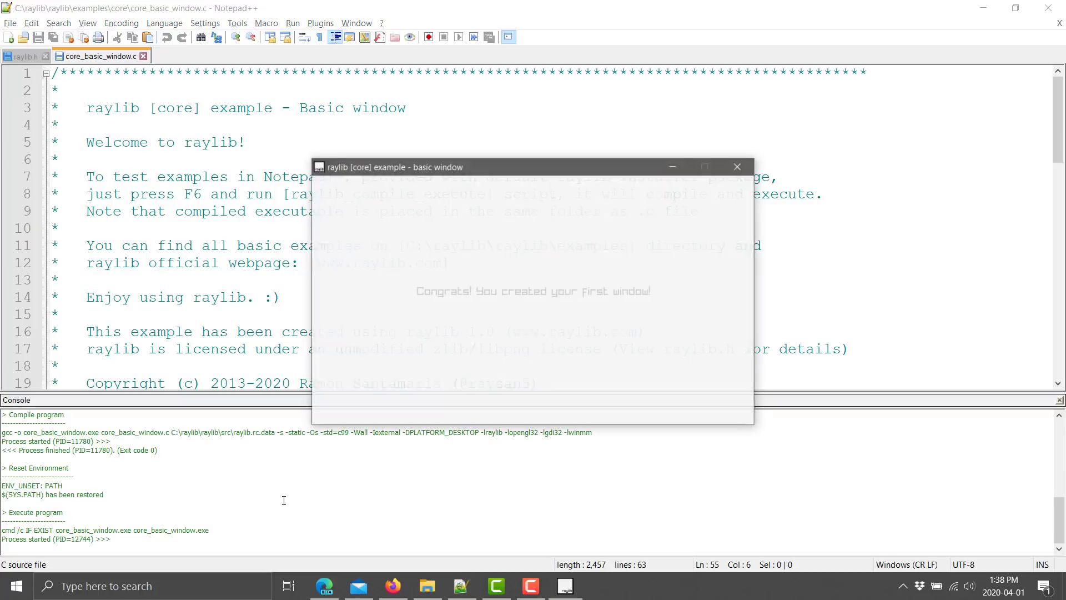
{"action": "left_click_drag", "start_coordinate": [530, 167], "coordinate": [629, 128]}
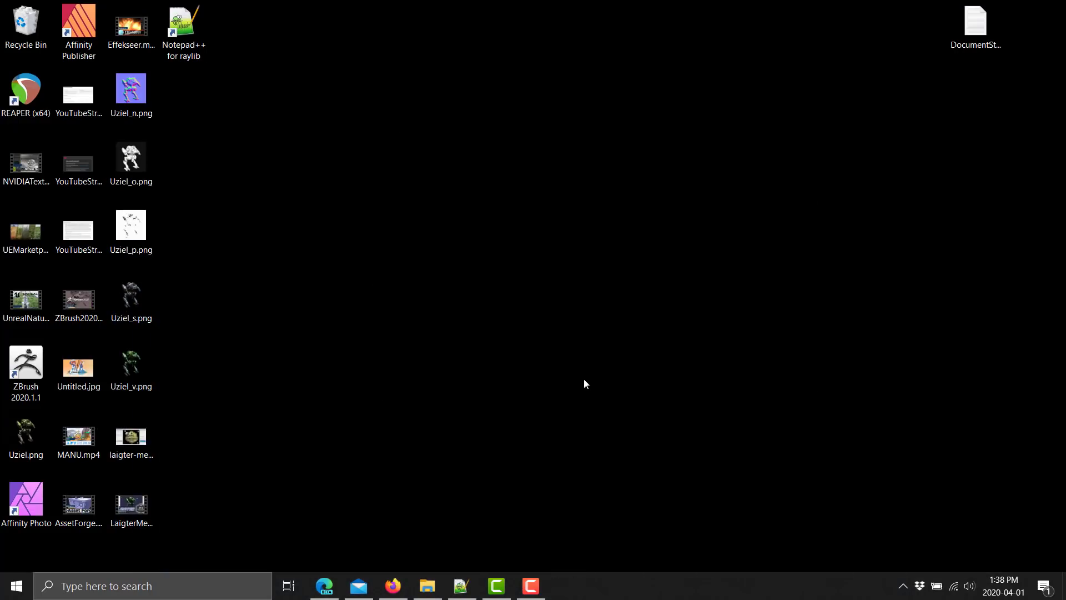
- Return to the Notepad++ editor and close the Console output panel
{"action": "left_click", "coordinate": [461, 590]}
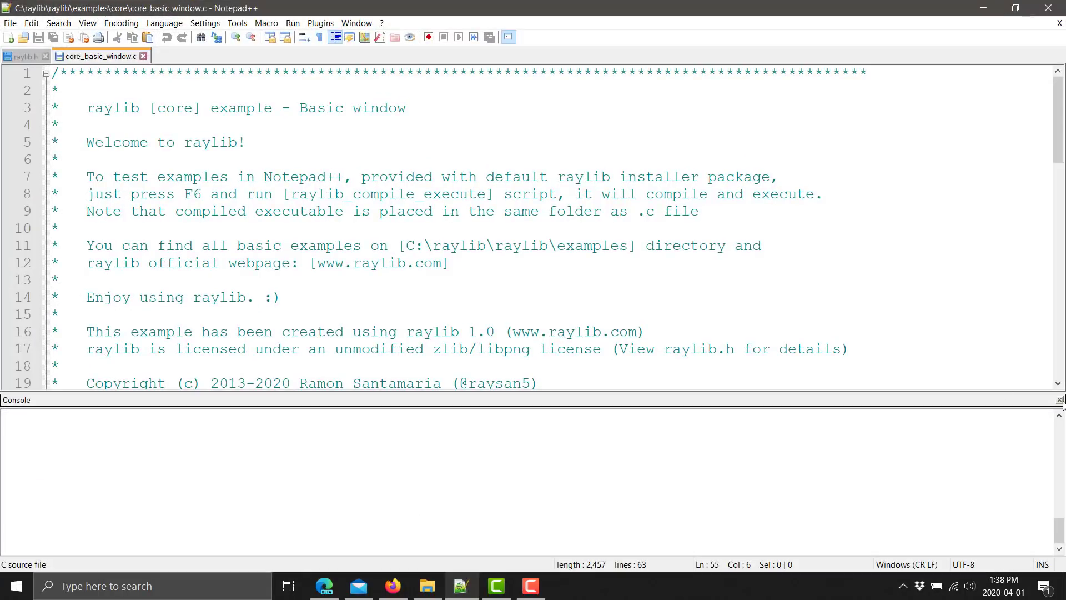
{"action": "left_click", "coordinate": [1059, 400]}
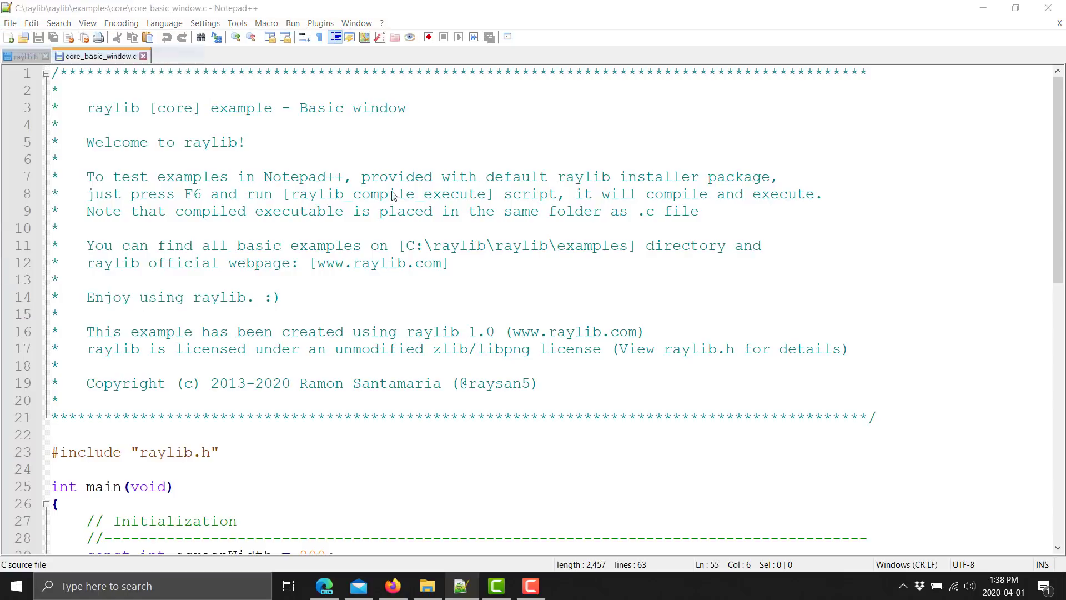
- Open models_animation.c from the models examples folder through File > Open
{"action": "left_click", "coordinate": [37, 36]}
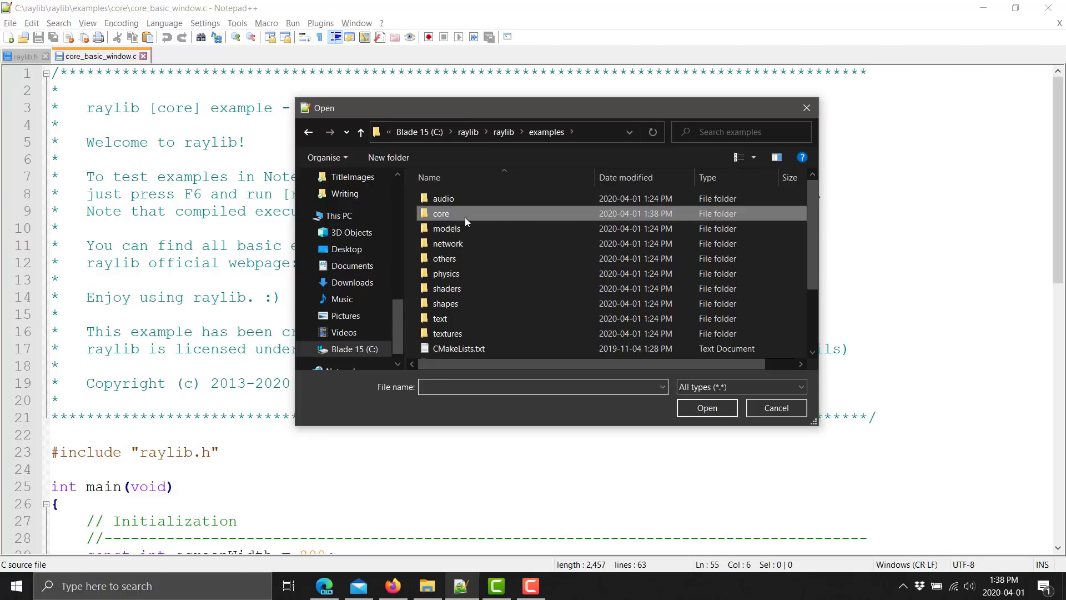
{"action": "double_click", "coordinate": [441, 212]}
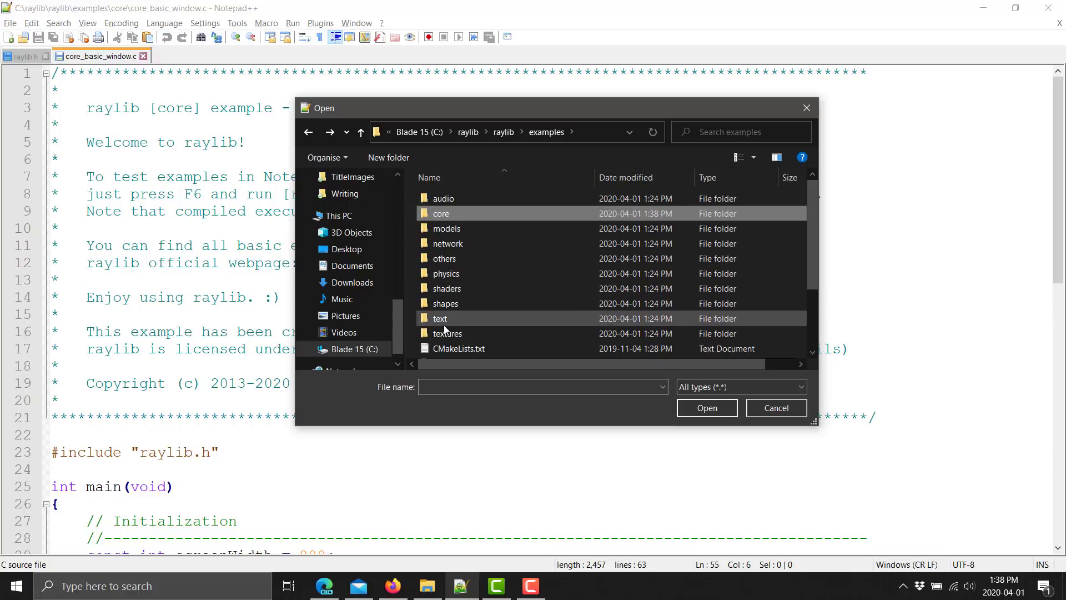
{"action": "double_click", "coordinate": [447, 228]}
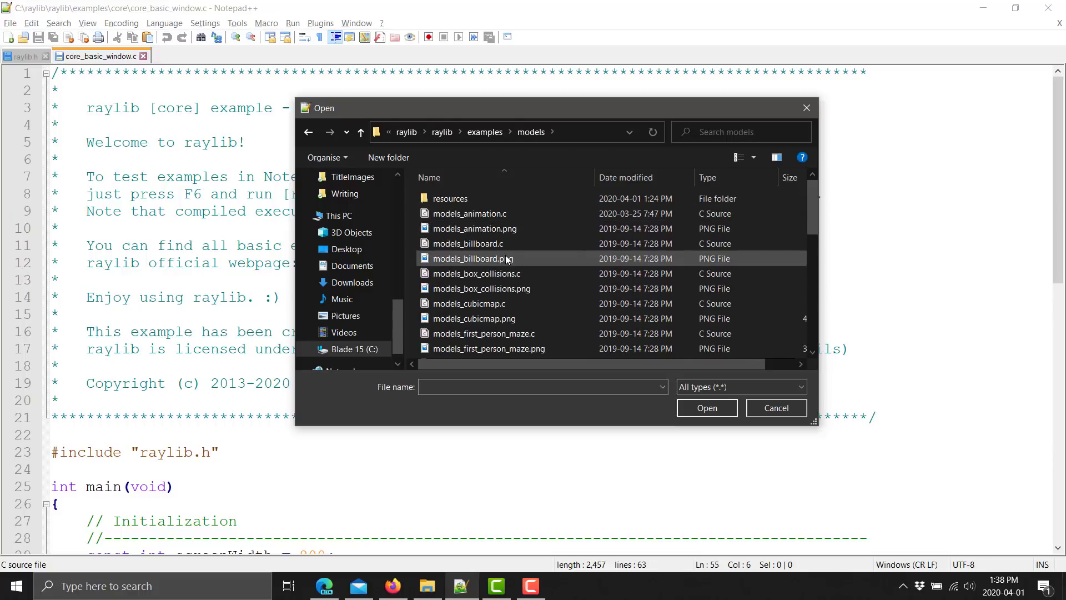
{"action": "double_click", "coordinate": [467, 213]}
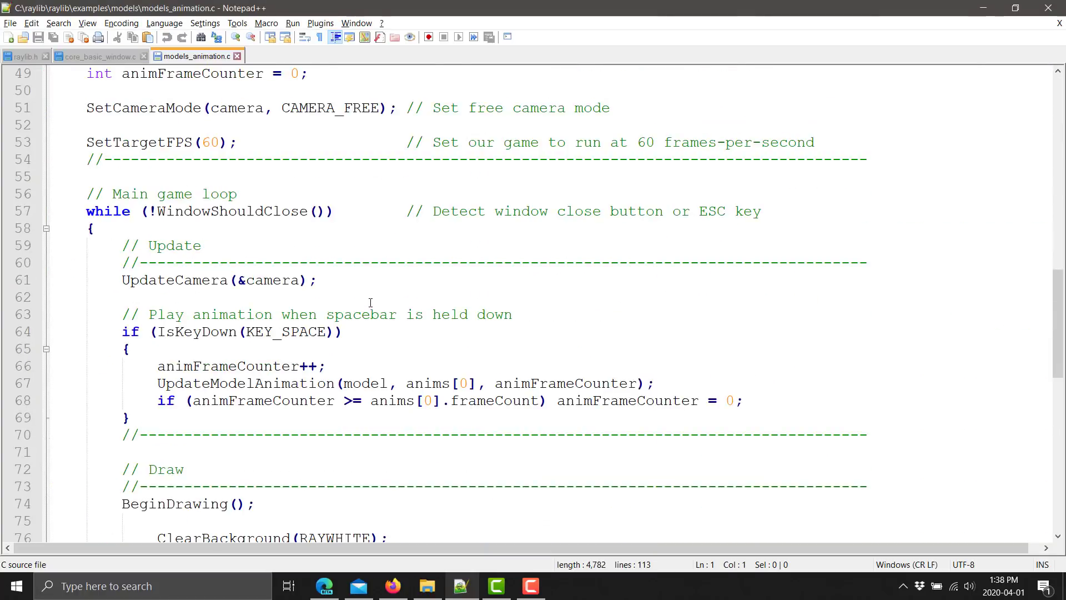
{"action": "scroll", "scroll_direction": "down", "scroll_amount": 3}
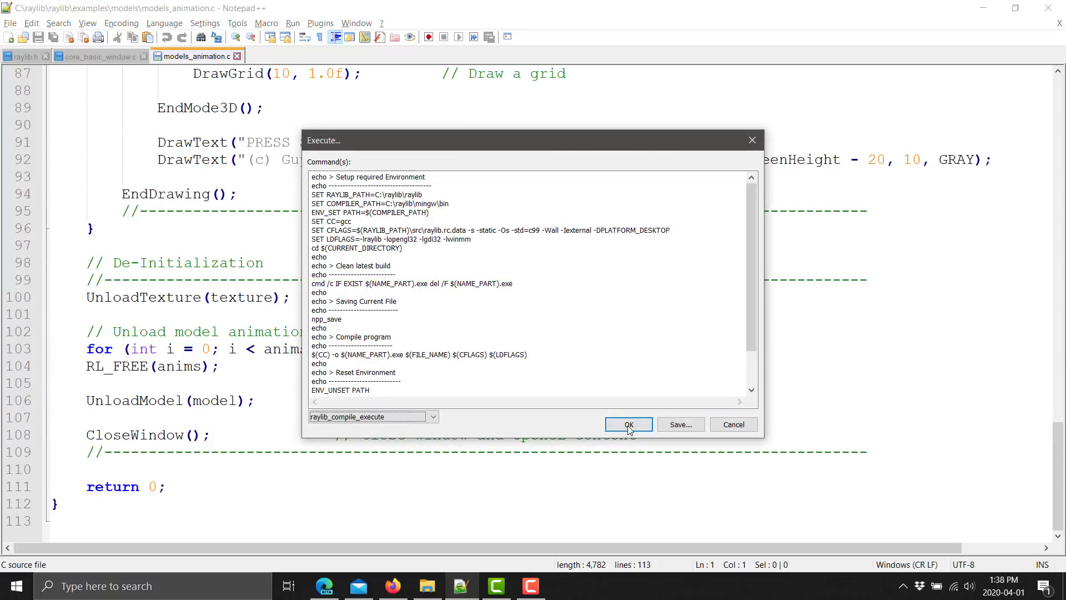
- Run raylib_compile_execute on models_animation.c until the process finishes with exit code 0
{"action": "left_click", "coordinate": [626, 424]}
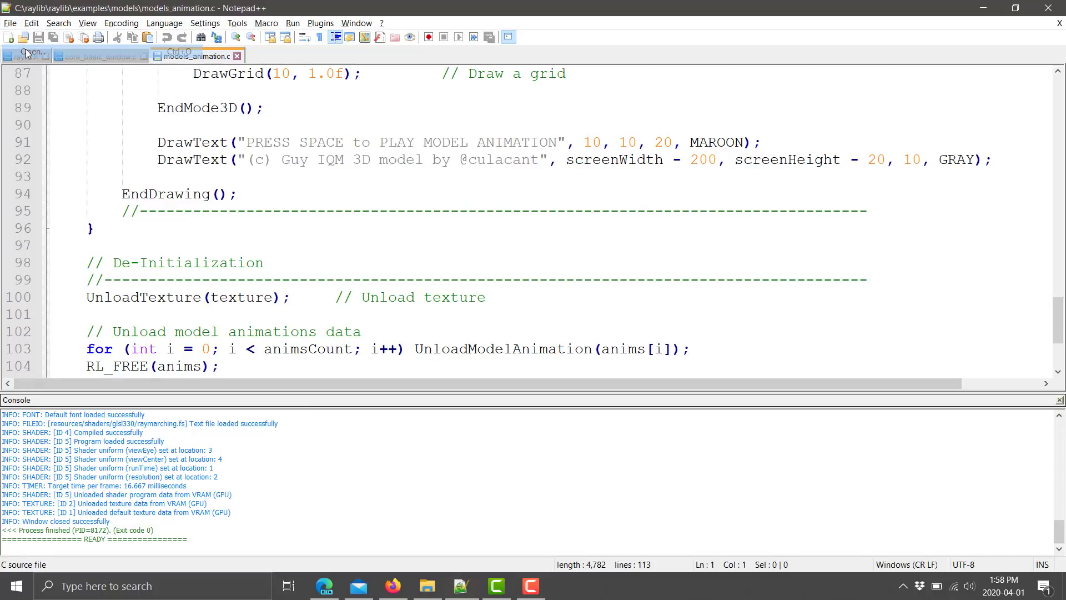
- Load shaders_raymarching.c from examples/shaders and bring up the compile-and-execute script prompt
{"action": "left_click", "coordinate": [11, 37]}
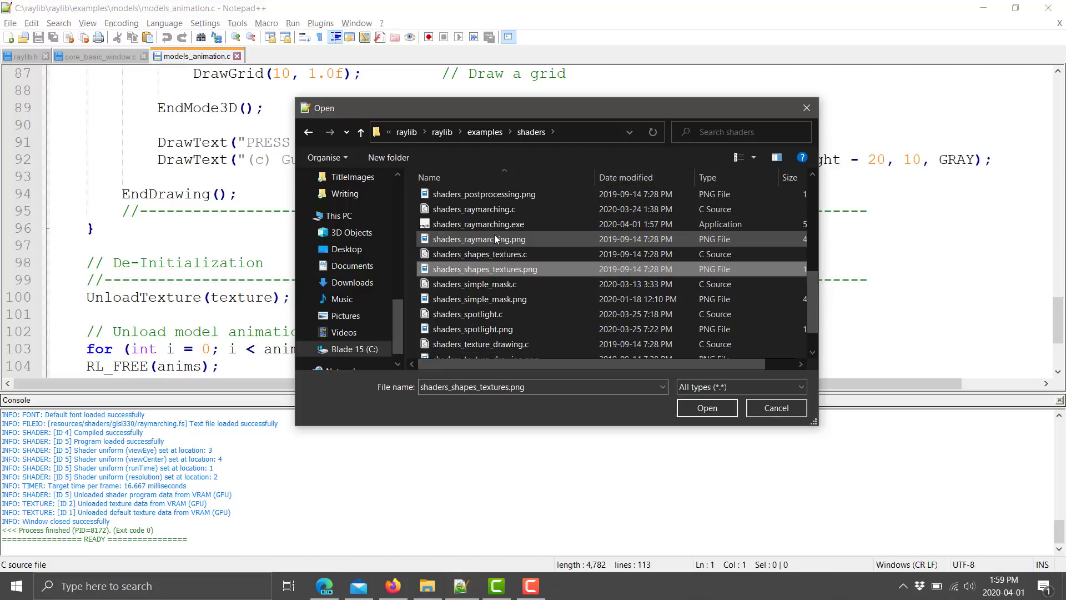
{"action": "double_click", "coordinate": [475, 209]}
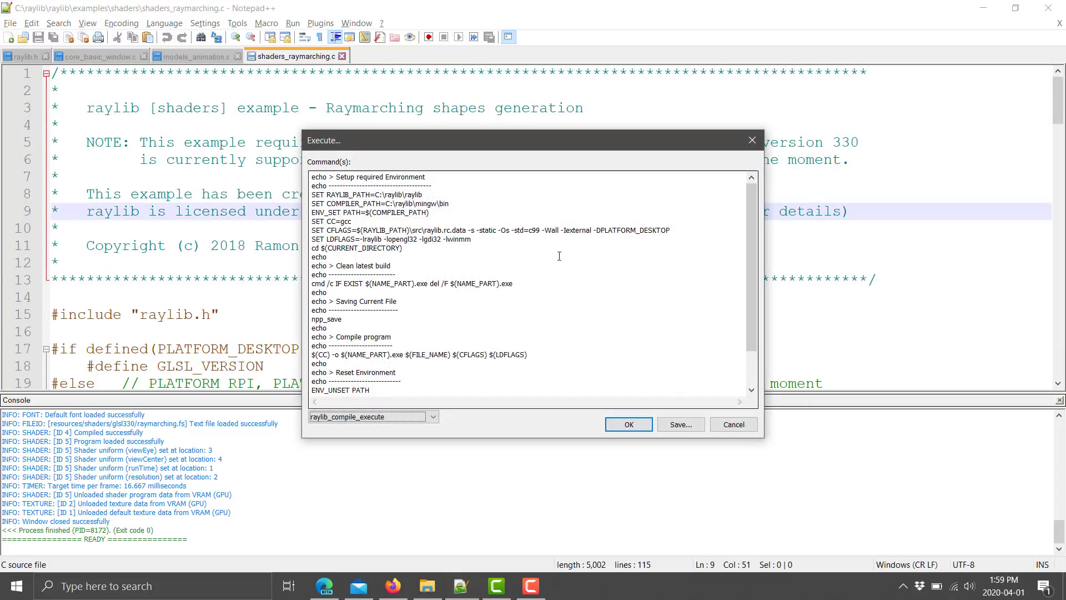
- Run shaders_raymarching.c, view the raymarched shapes scene, then end the example with exit code 0
{"action": "left_click", "coordinate": [627, 423]}
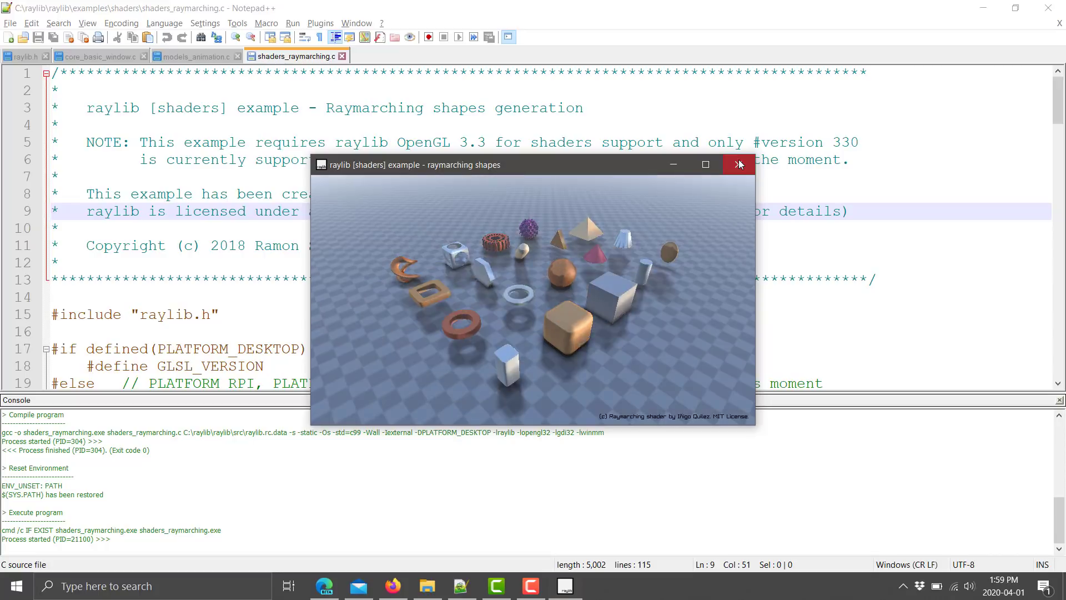
{"action": "left_click", "coordinate": [739, 164]}
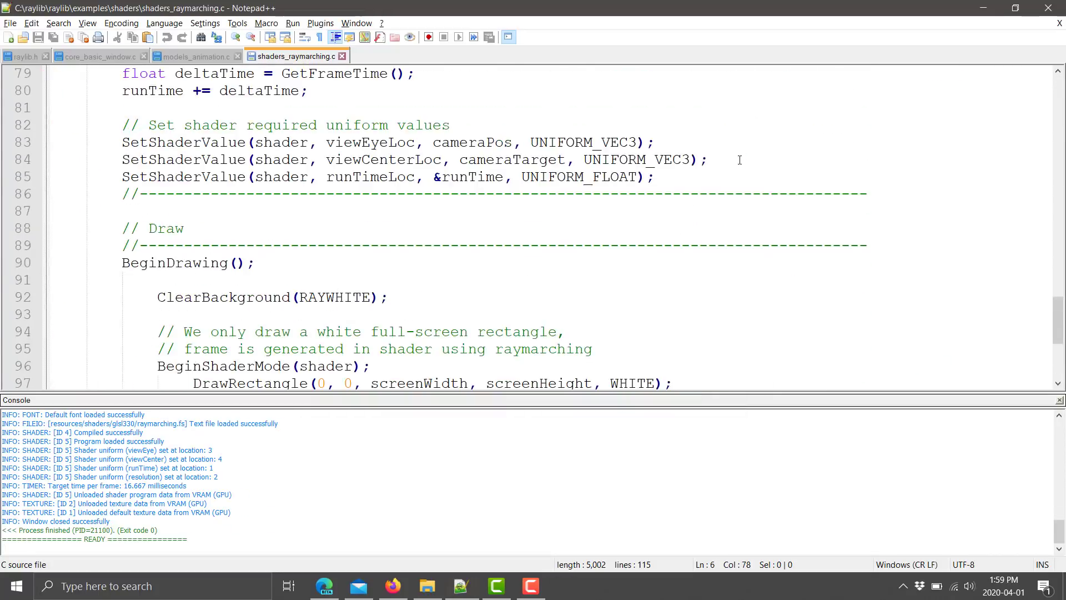
{"action": "scroll", "scroll_direction": "down", "scroll_amount": 3}
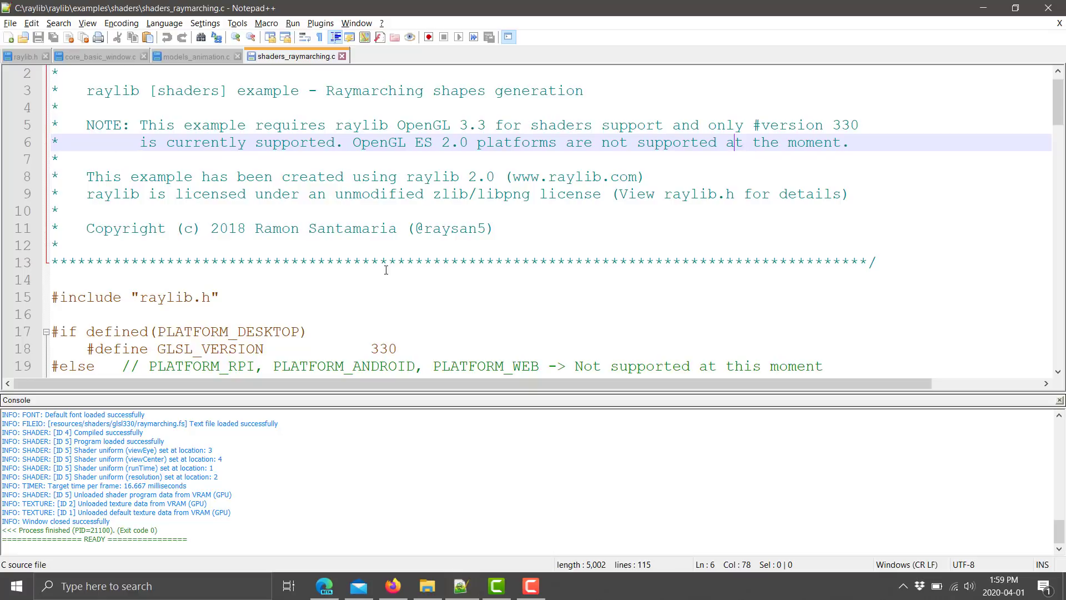
{"action": "mouse_move", "coordinate": [374, 569]}
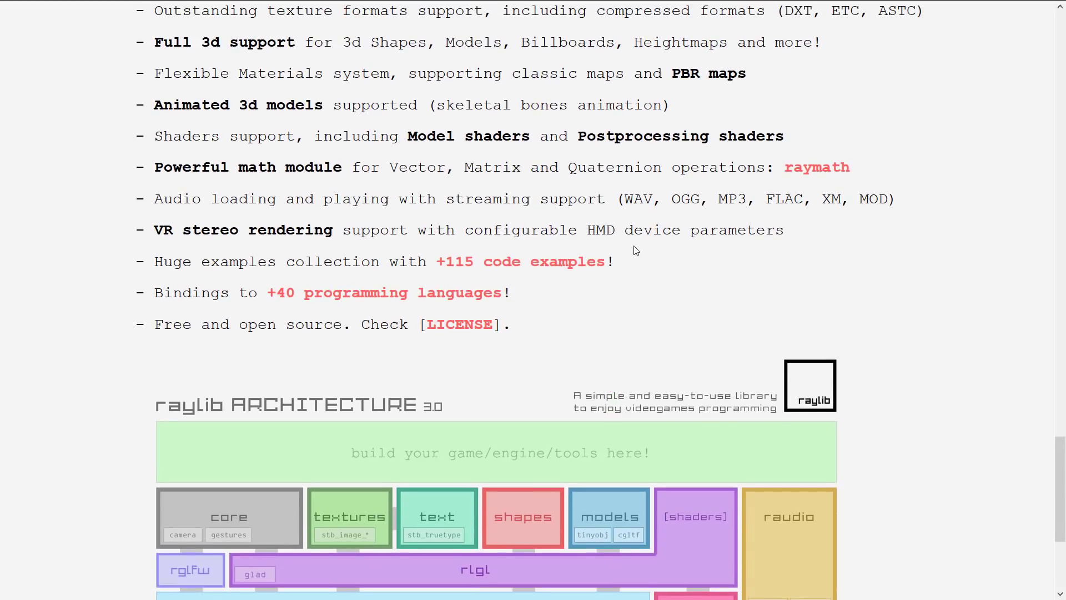
{"action": "scroll", "scroll_direction": "down", "scroll_amount": 3}
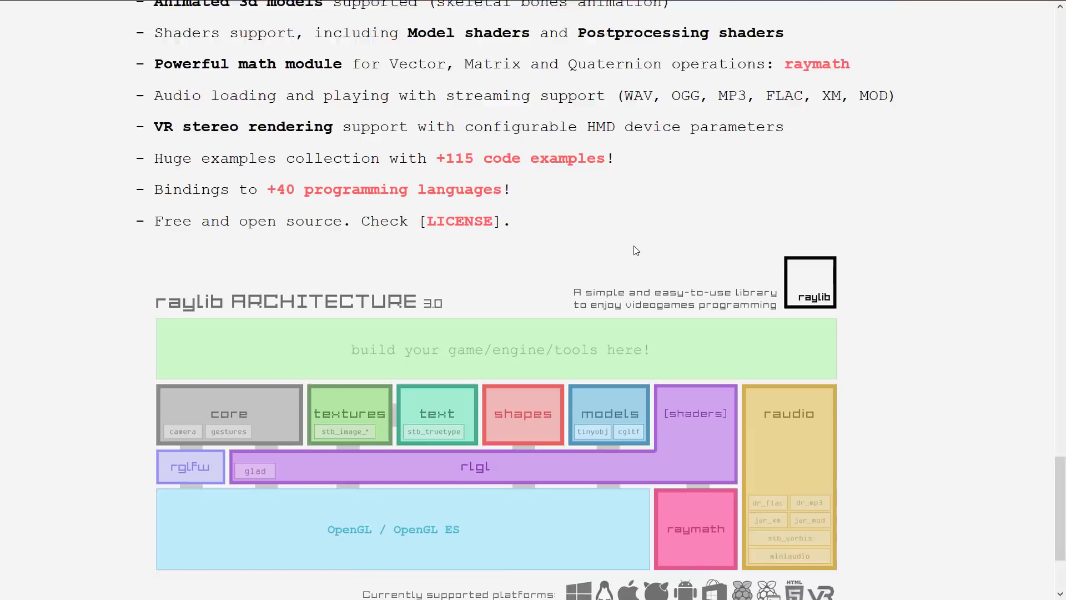
{"action": "scroll", "scroll_direction": "down", "scroll_amount": 3}
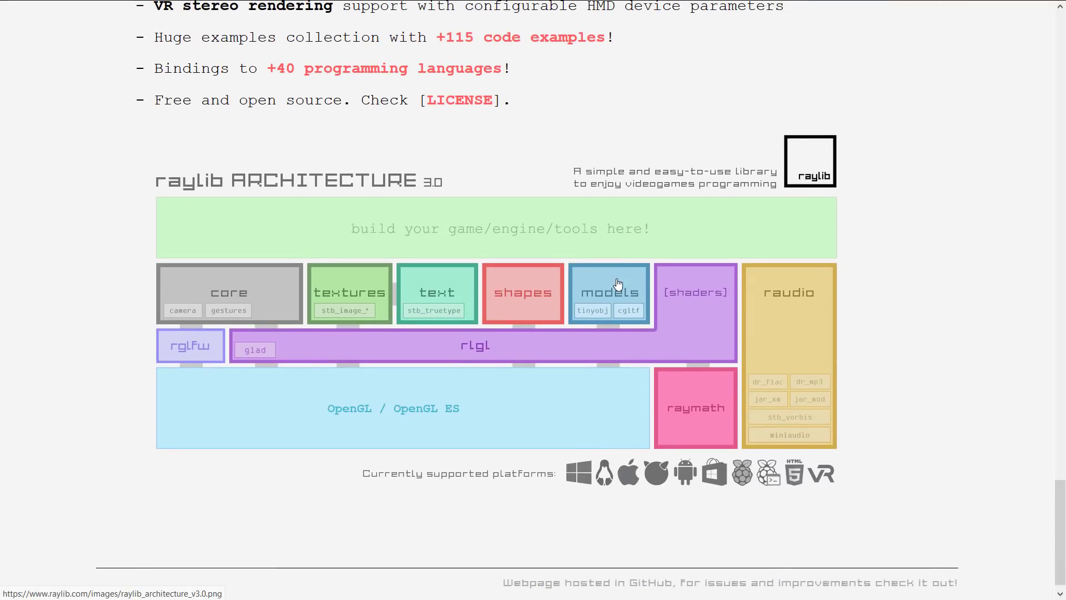
{"action": "mouse_move", "coordinate": [503, 226]}
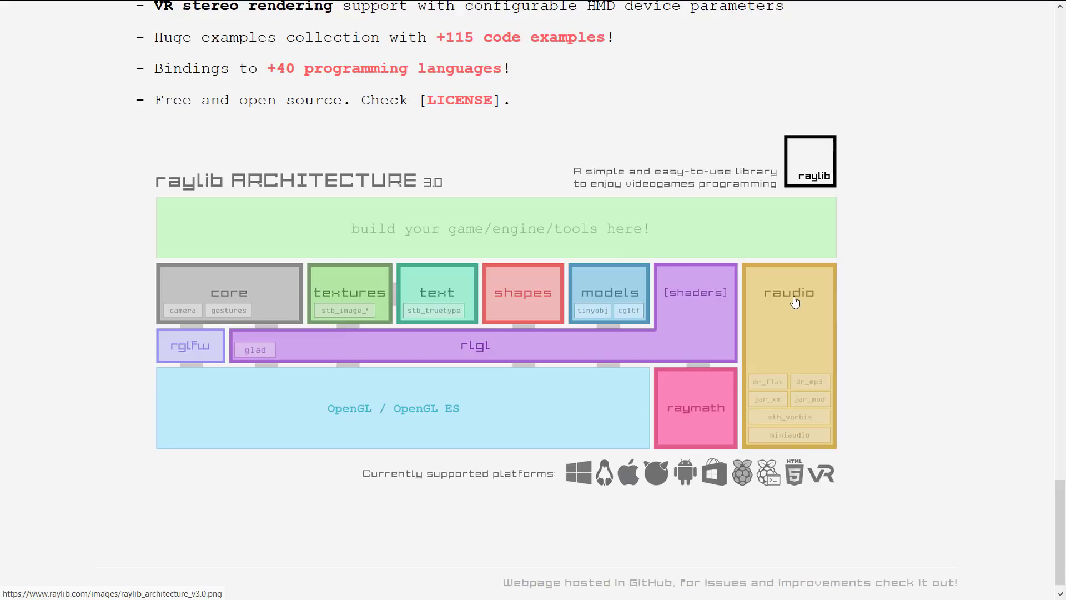
{"action": "mouse_move", "coordinate": [694, 403]}
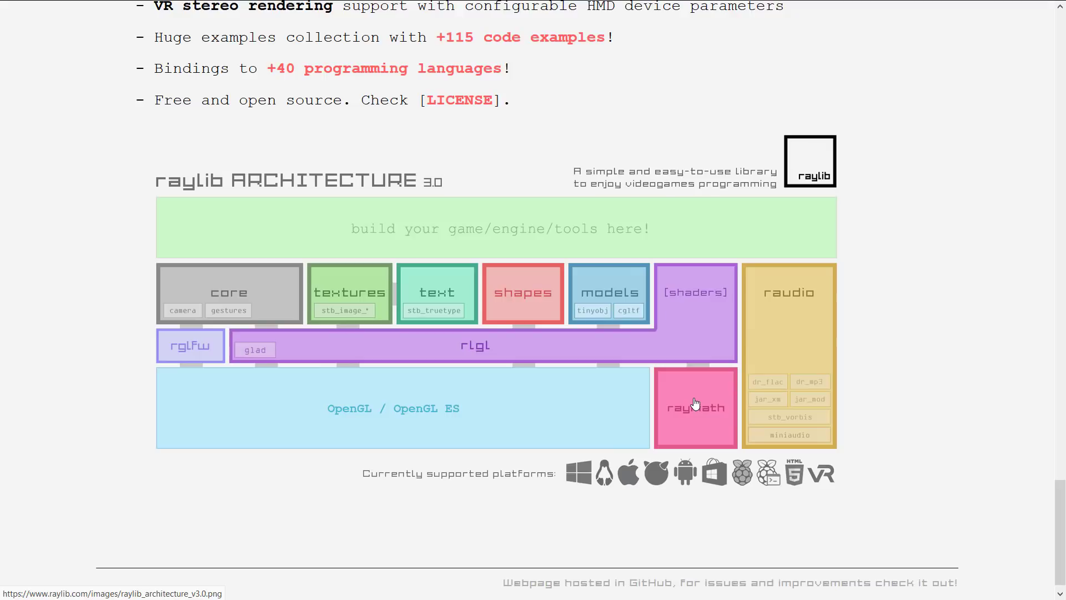
{"action": "mouse_move", "coordinate": [692, 133]}
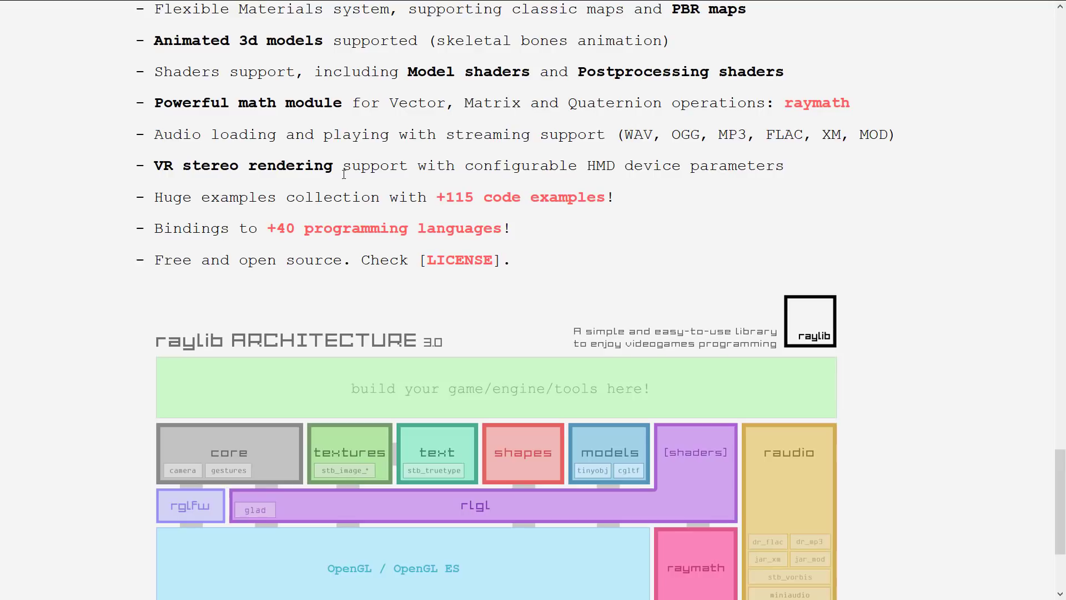
{"action": "mouse_move", "coordinate": [343, 162]}
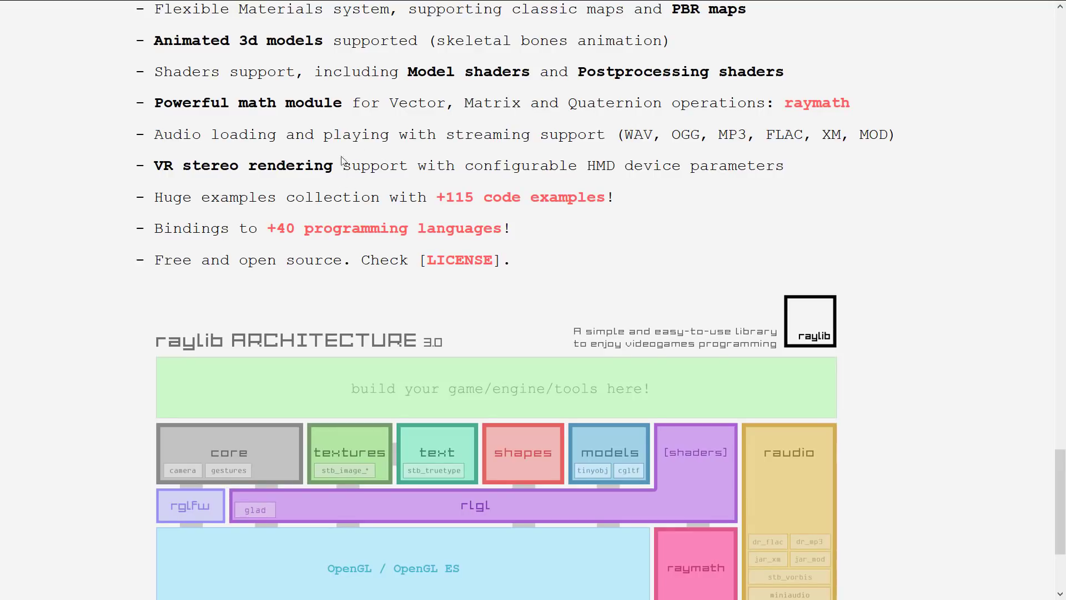
{"action": "scroll", "scroll_direction": "up", "scroll_amount": 3}
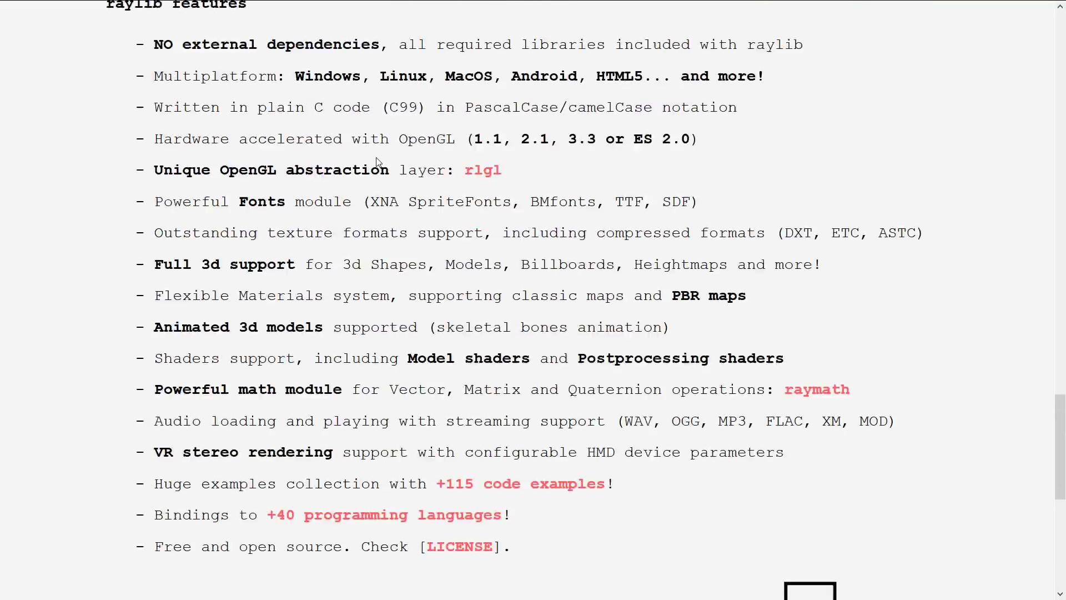
{"action": "scroll", "scroll_direction": "up", "scroll_amount": 3}
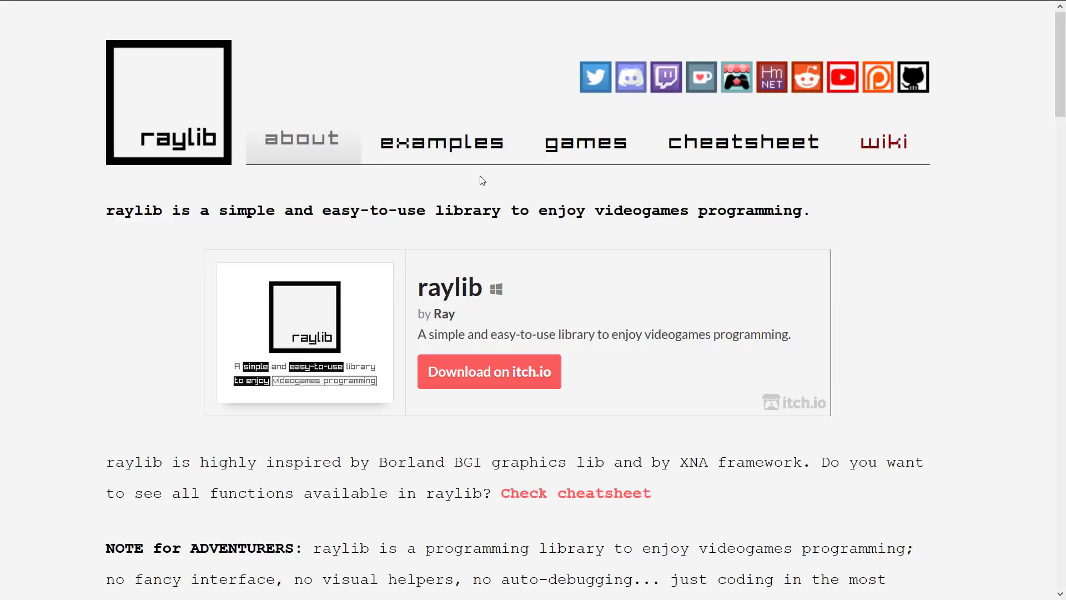
{"action": "mouse_move", "coordinate": [744, 142]}
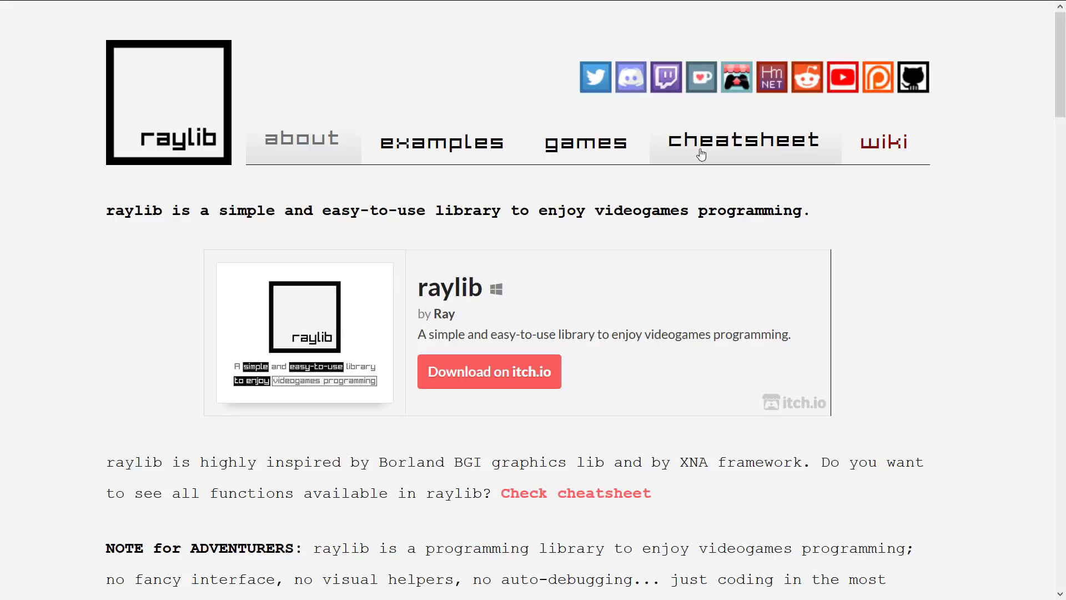
- Browse the raylib v3.0 cheatsheet's function listings grouped by module
{"action": "left_click", "coordinate": [743, 141]}
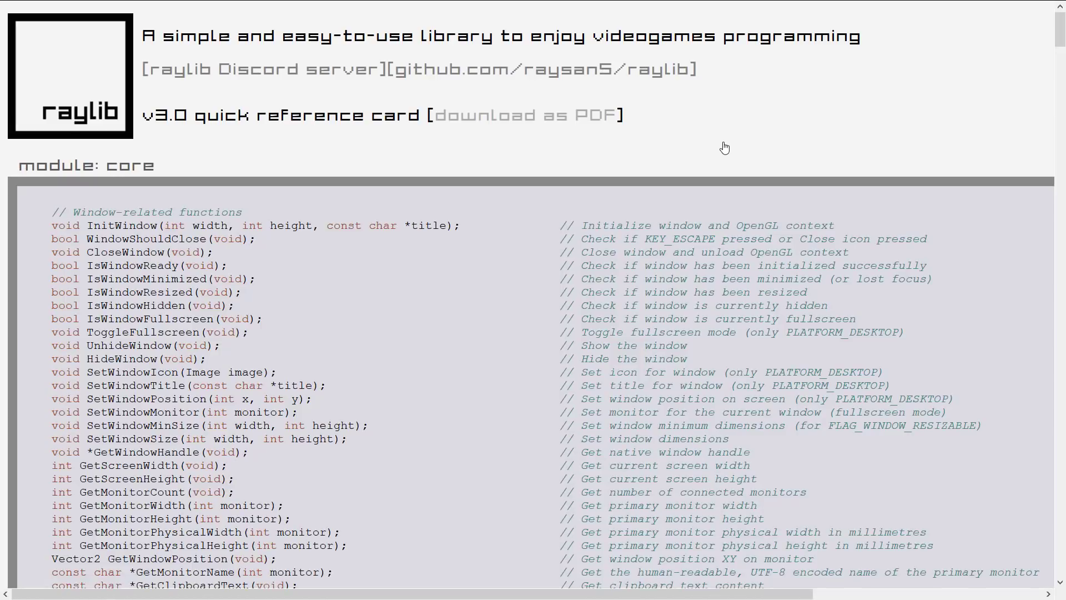
{"action": "scroll", "scroll_direction": "down", "scroll_amount": 3}
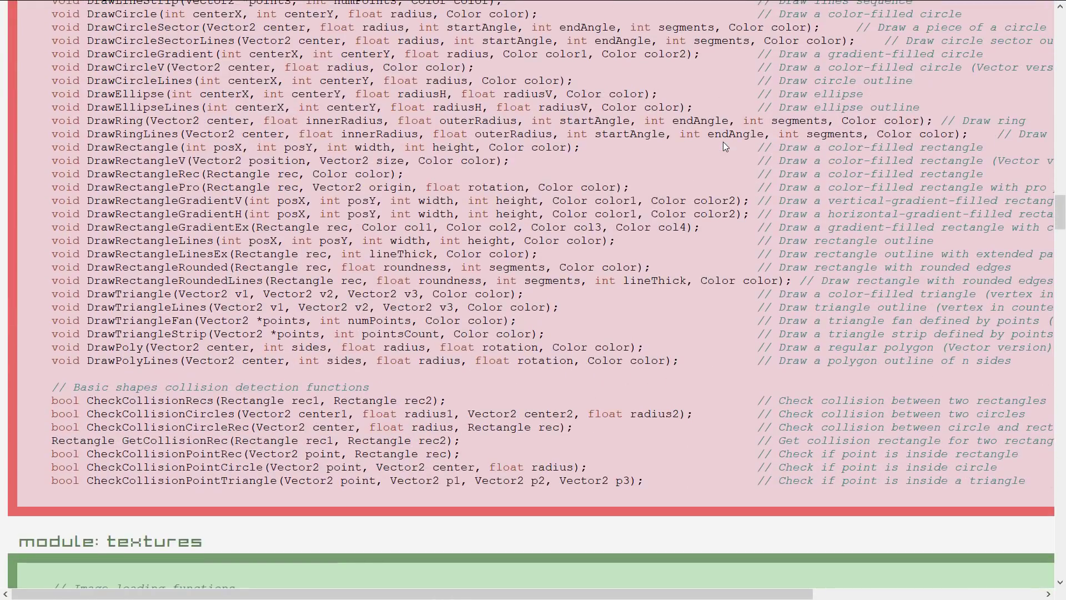
{"action": "scroll", "scroll_direction": "right", "scroll_amount": 3}
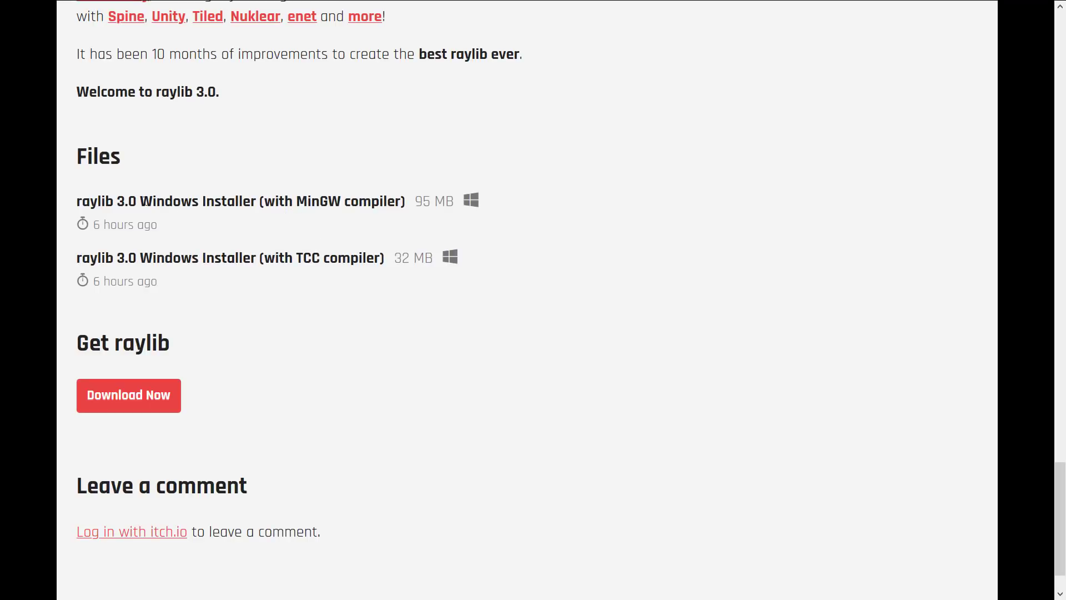
{"action": "mouse_move", "coordinate": [113, 237]}
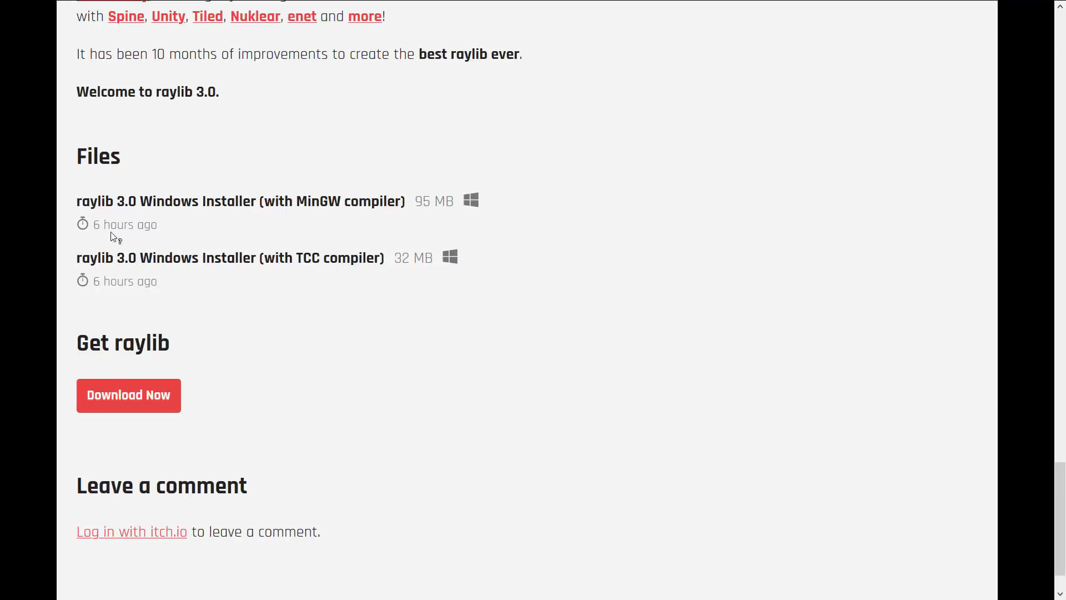
{"action": "mouse_move", "coordinate": [303, 200]}
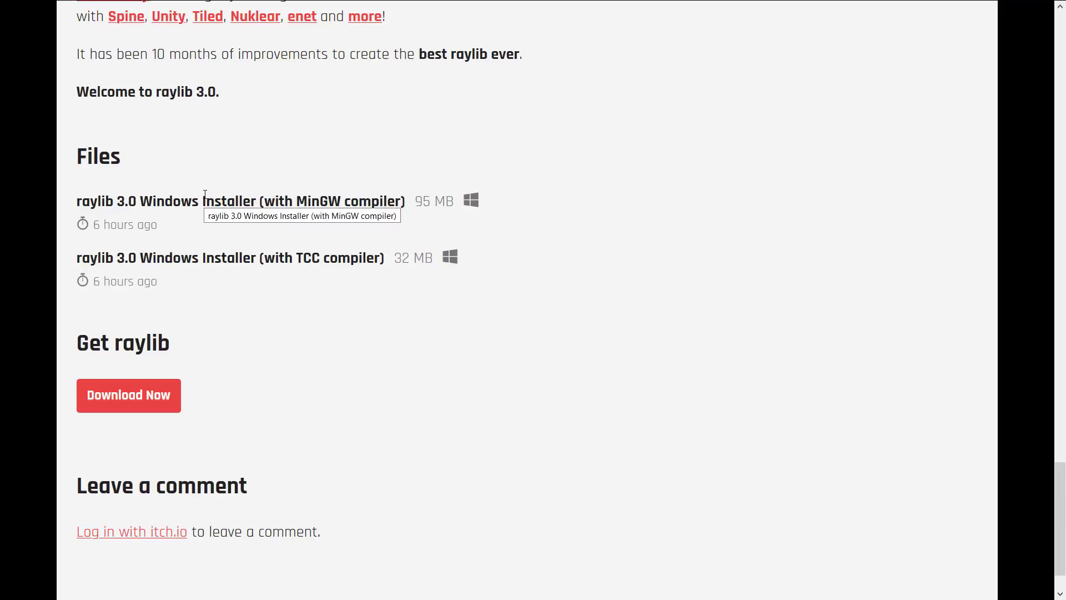
{"action": "mouse_move", "coordinate": [357, 203]}
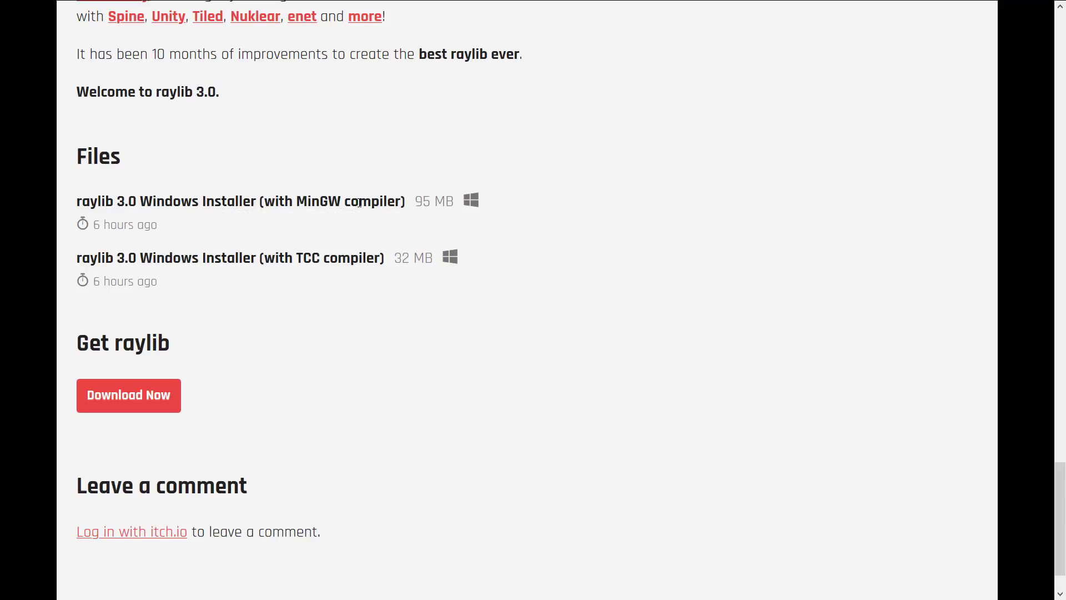
{"action": "mouse_move", "coordinate": [630, 245]}
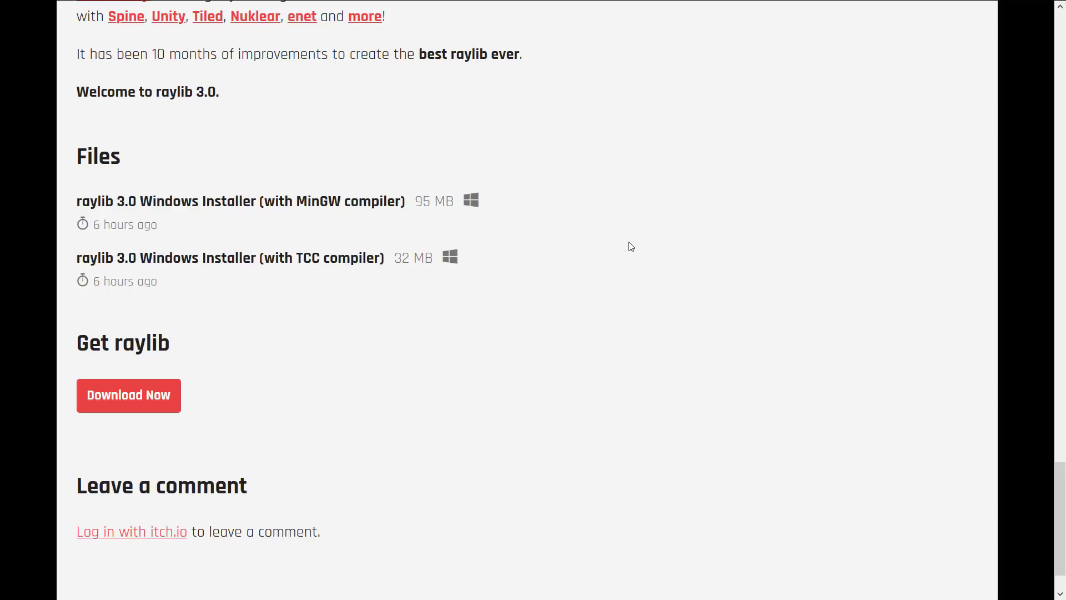